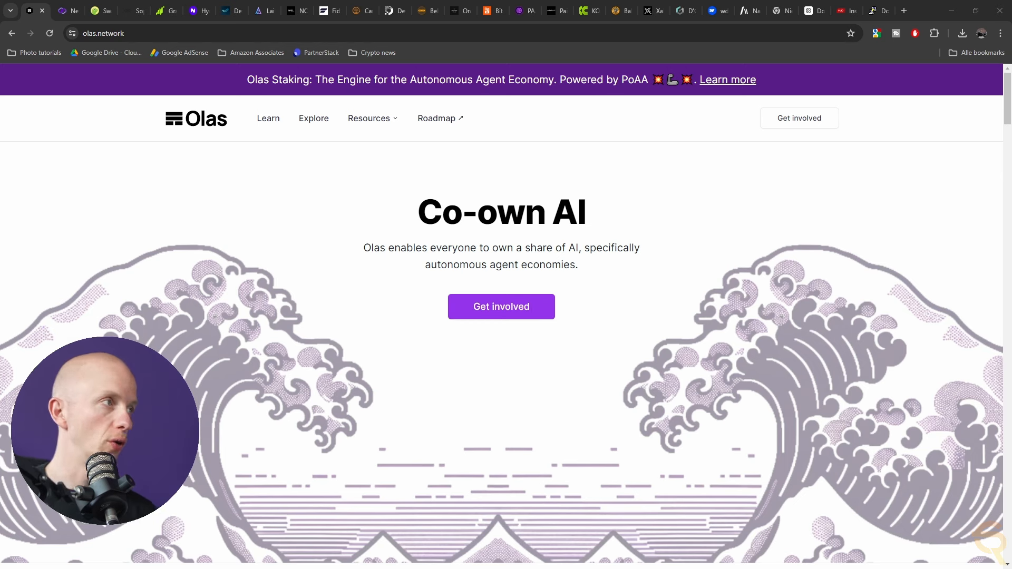
mouse_move(495, 448)
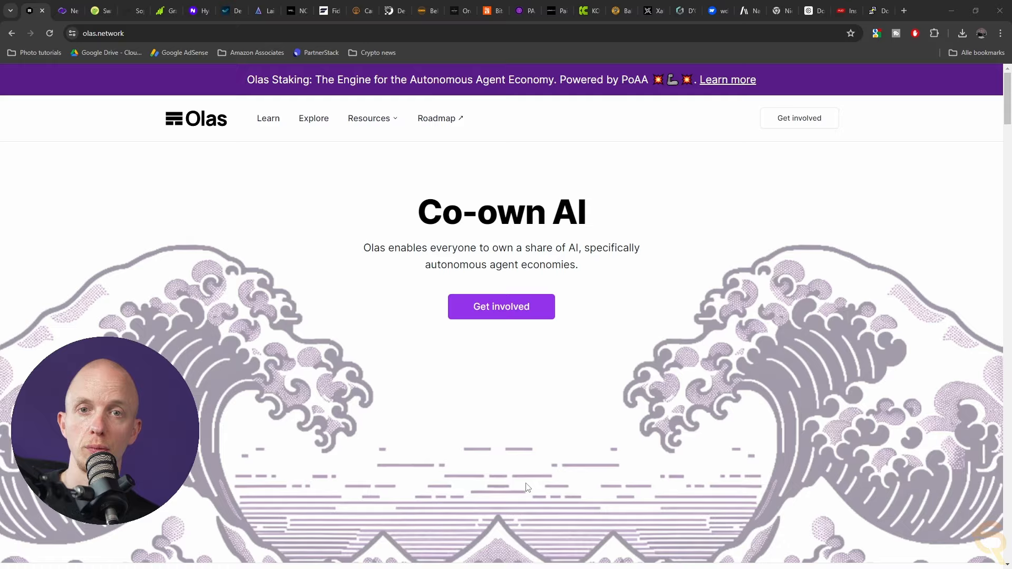
Scroll the Olas homepage down to the stats showing 453 agents, 8 blockchains and 31 agent types.
scroll(down, 3)
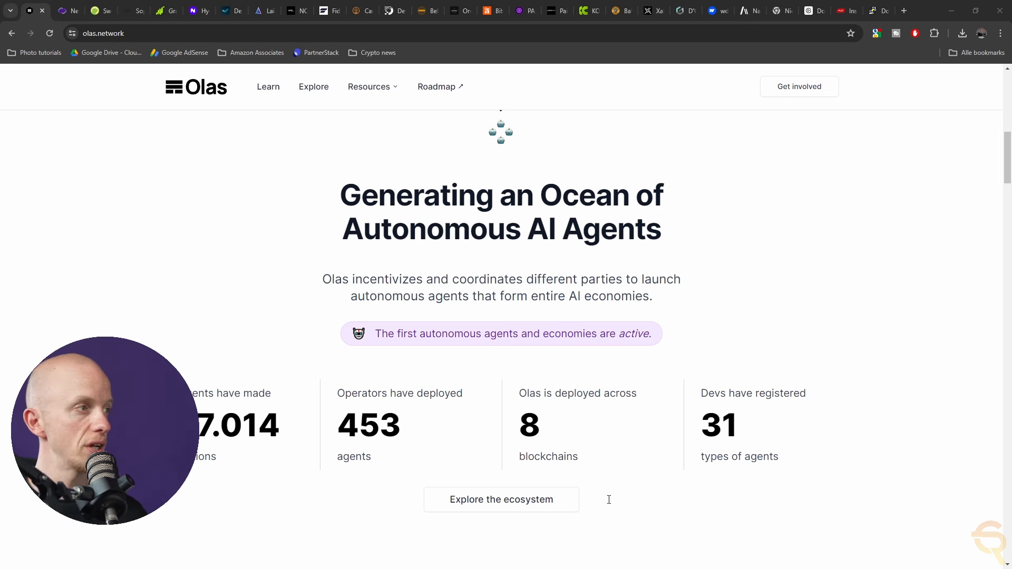
Scroll through Olas use cases and 'Expanding what's possible', then switch to the NetTensor tab.
scroll(down, 3)
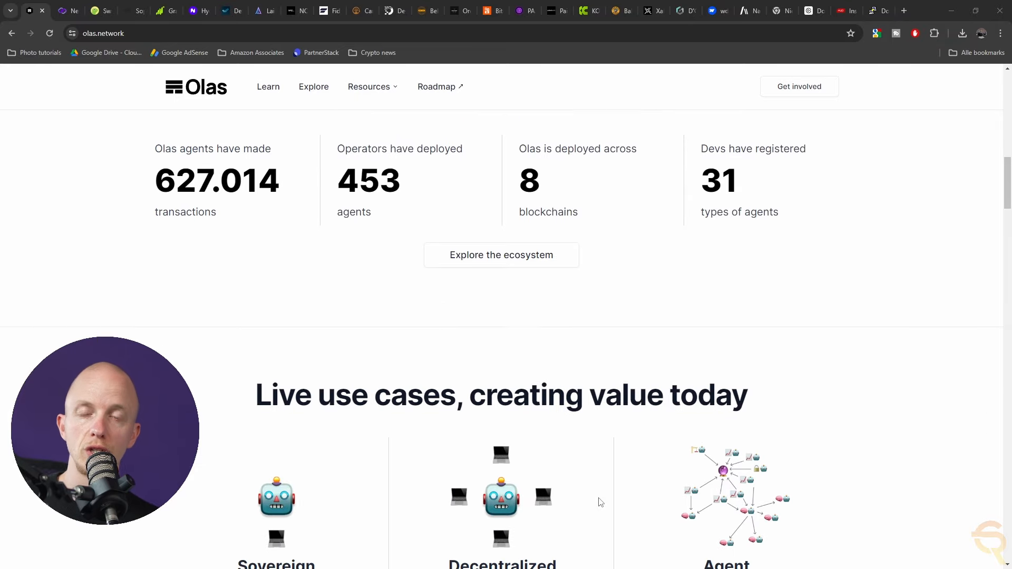
scroll(down, 3)
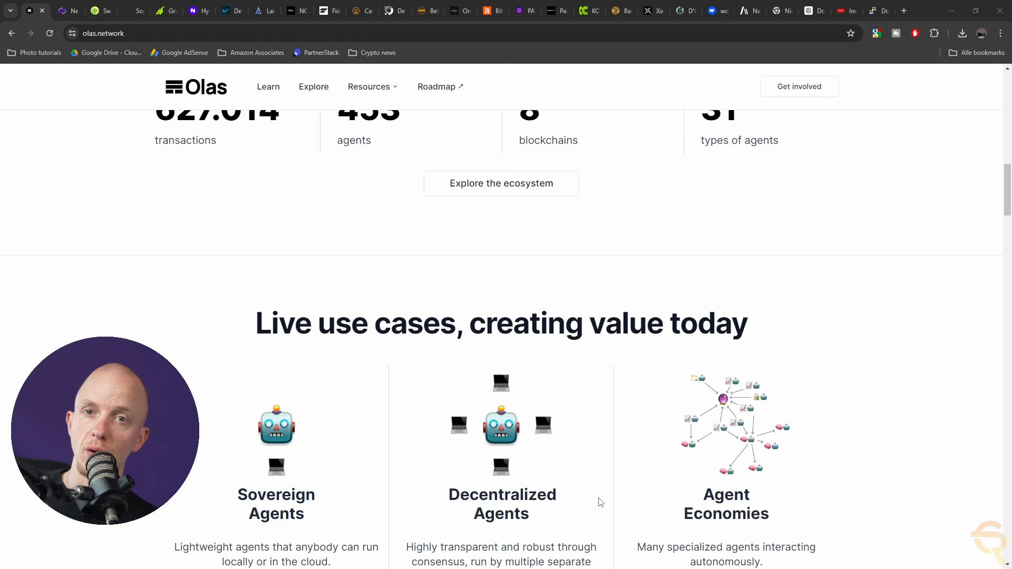
scroll(down, 3)
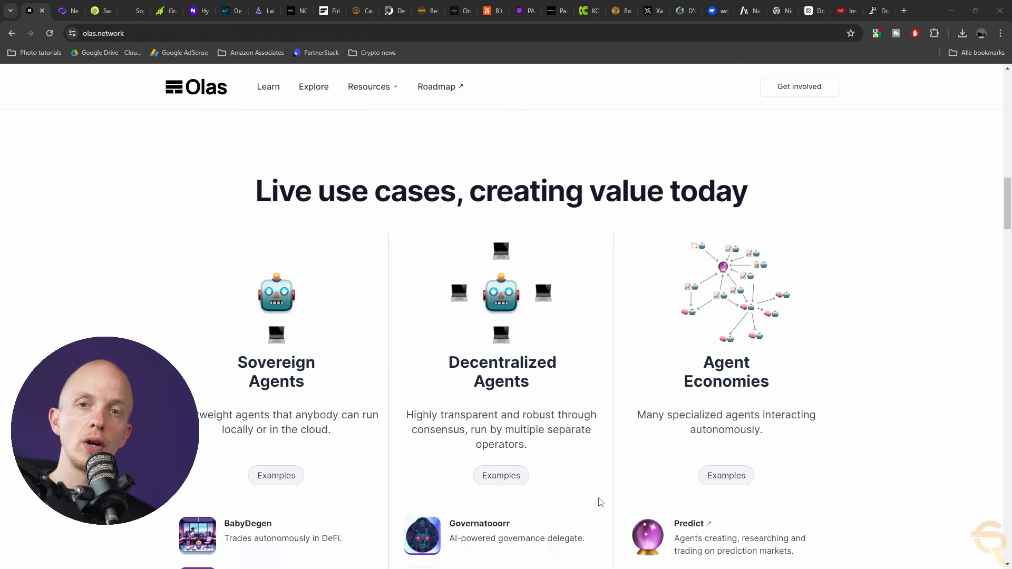
scroll(down, 3)
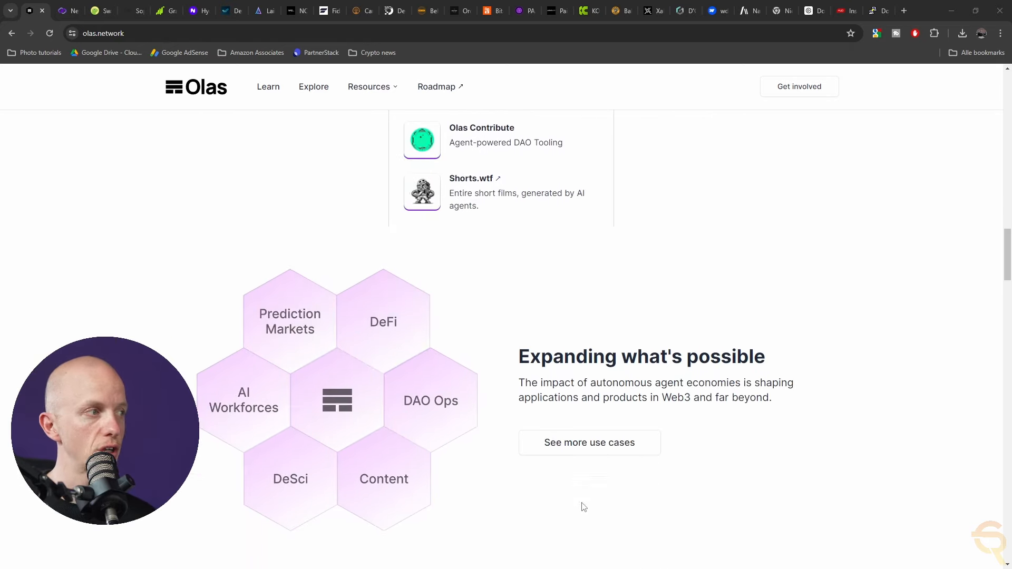
scroll(down, 3)
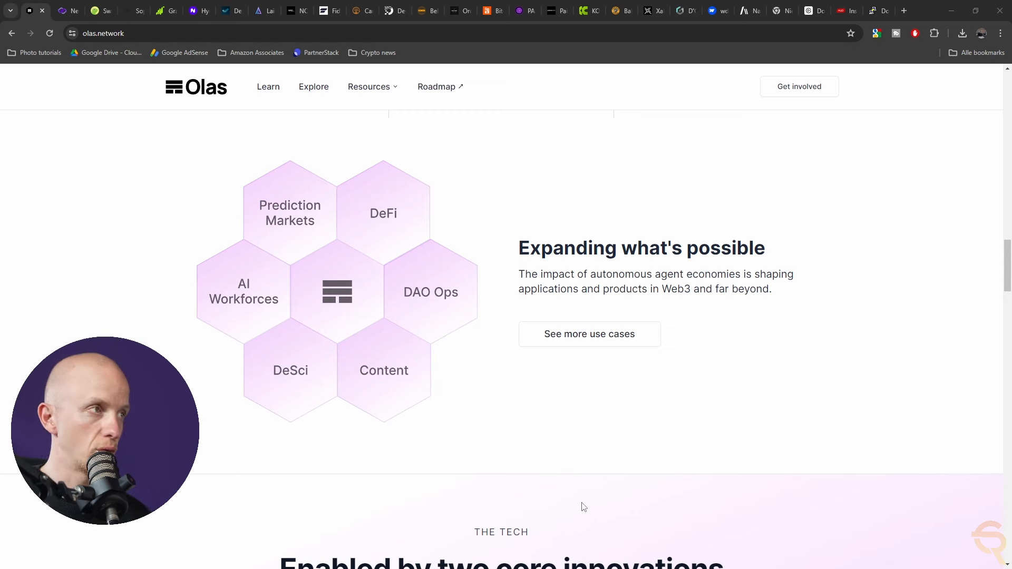
click(68, 11)
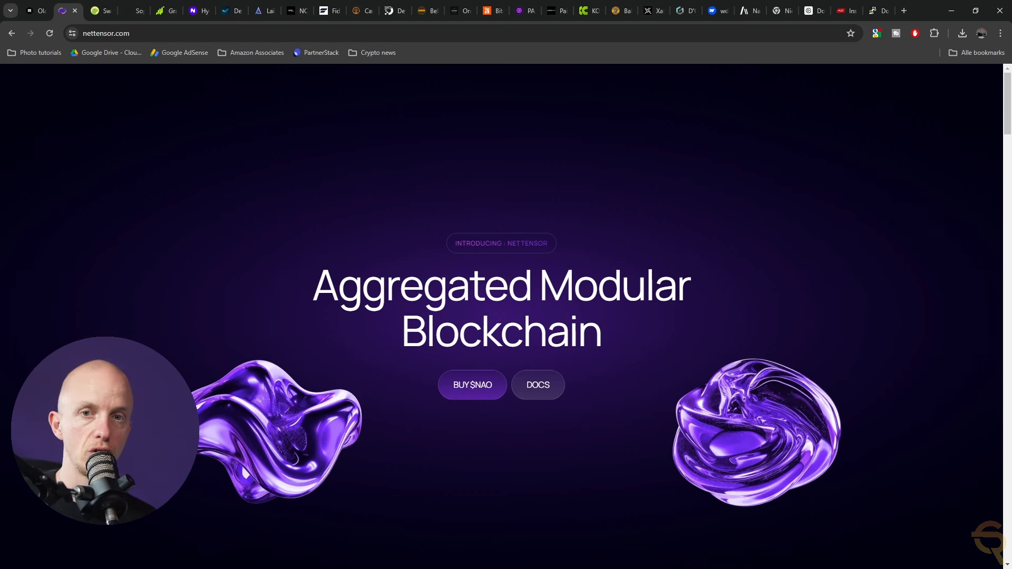
Switch from the NetTensor landing page to the Swarm homepage tab.
click(94, 11)
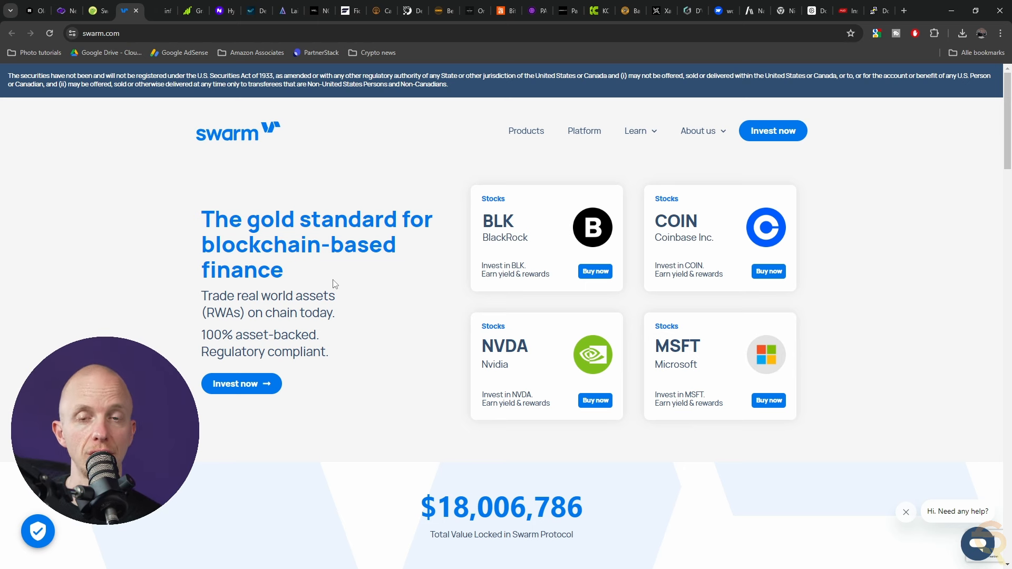
Scroll the Swarm homepage past 'RWA tokenization done right' and 'The gold standard' sections.
scroll(down, 3)
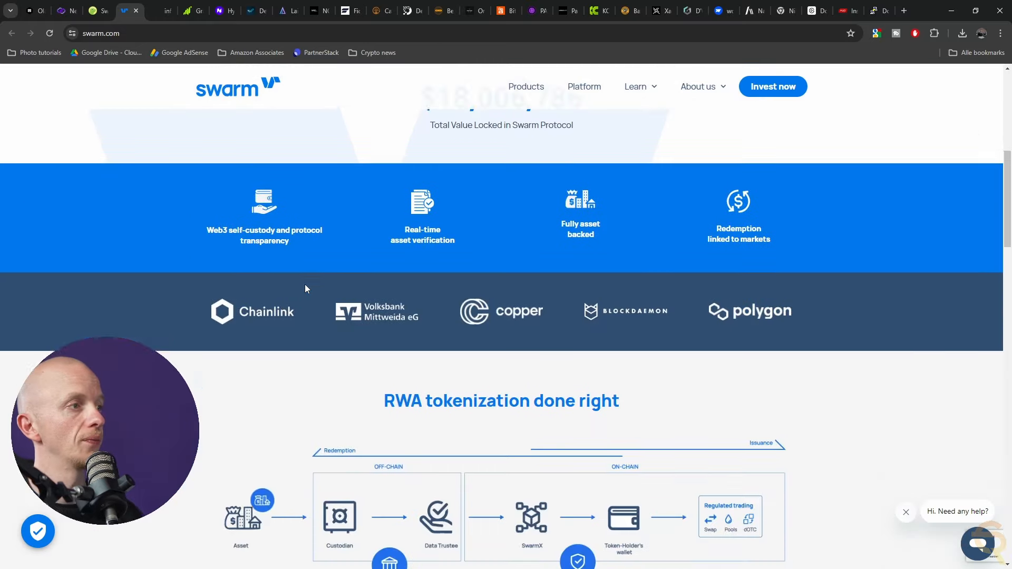
scroll(down, 3)
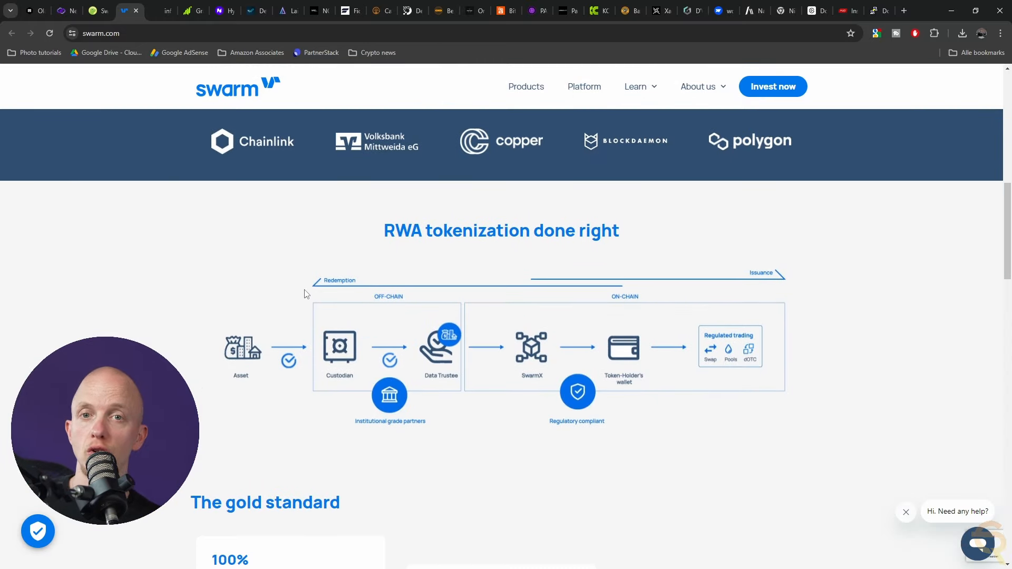
scroll(down, 3)
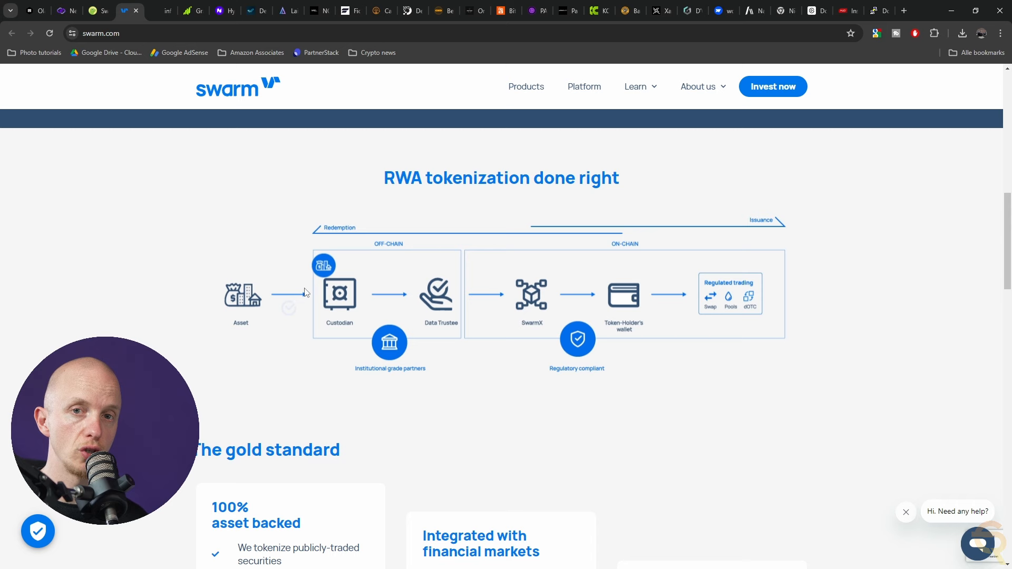
scroll(down, 3)
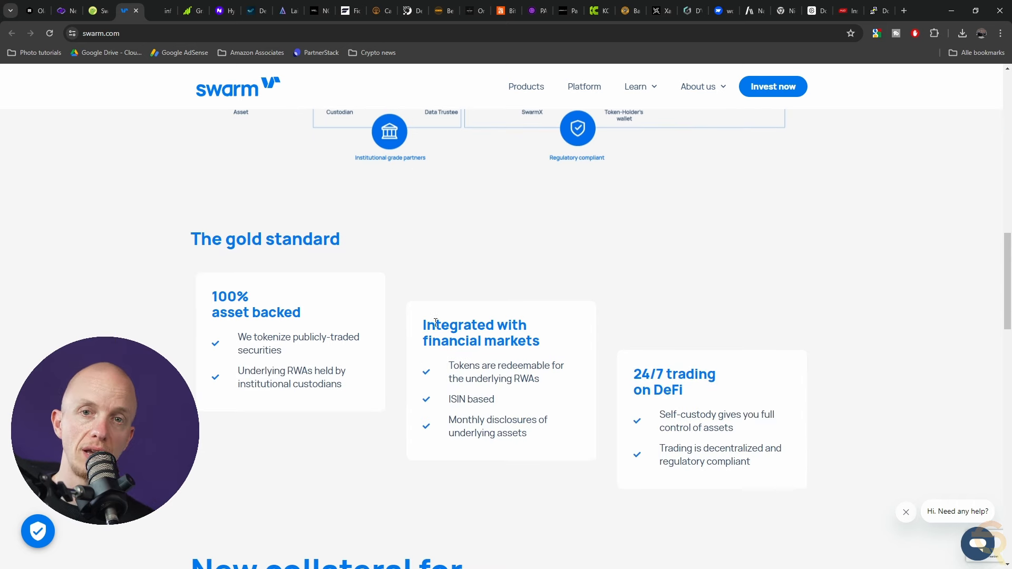
scroll(down, 3)
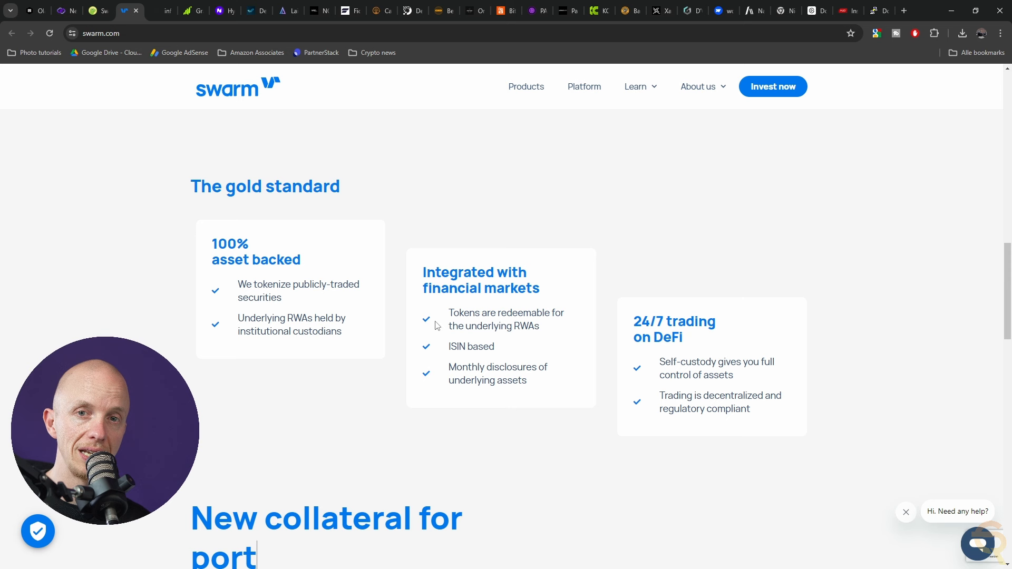
scroll(down, 3)
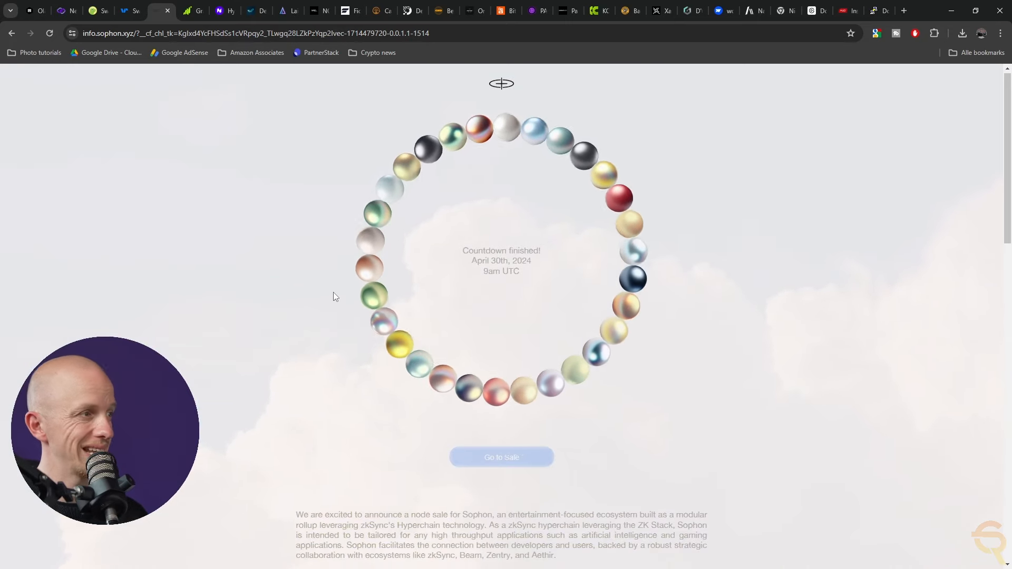
Scroll the Sophon page to 'Why run a node?' and the node sale details list.
scroll(down, 3)
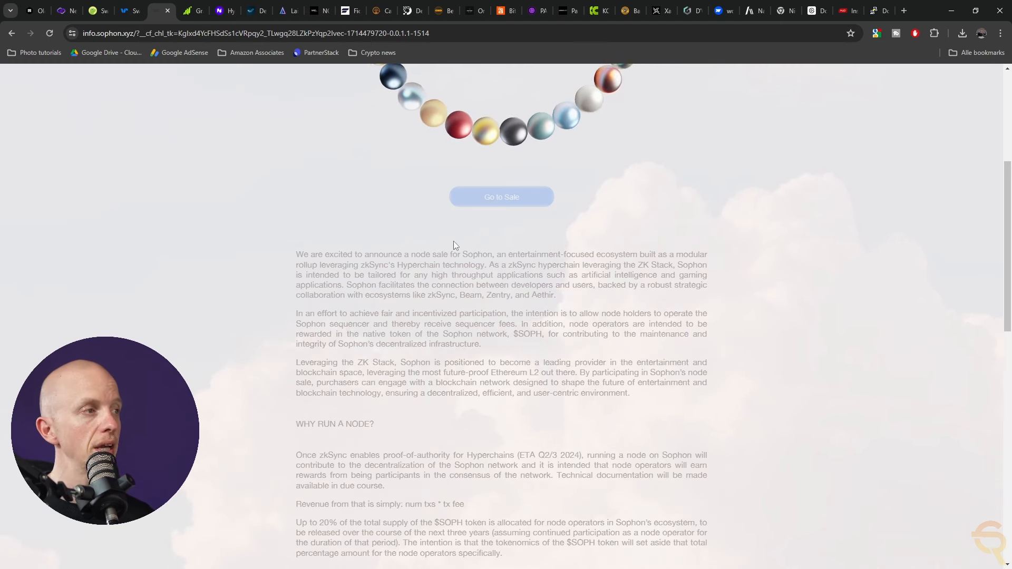
scroll(down, 3)
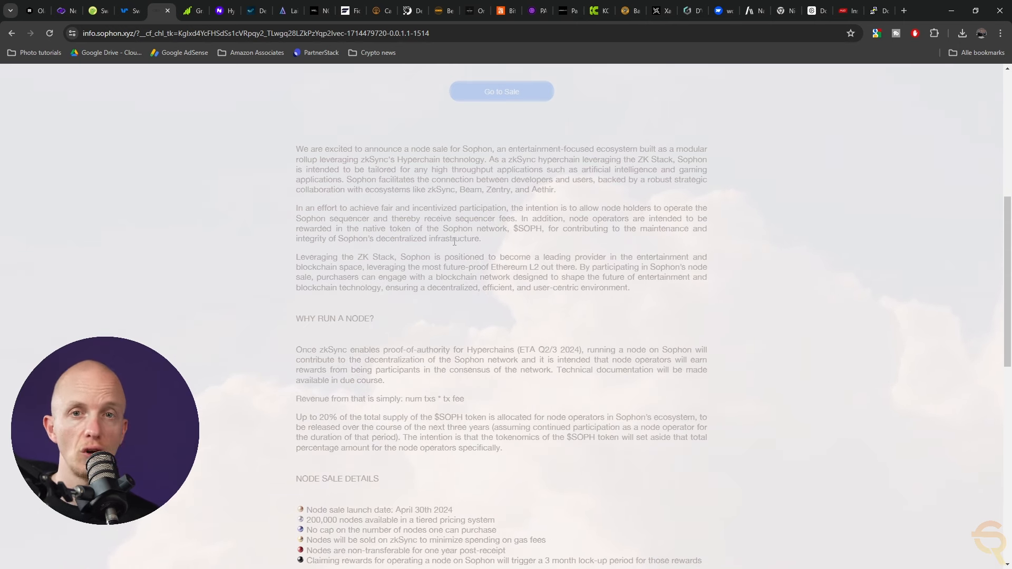
mouse_move(473, 199)
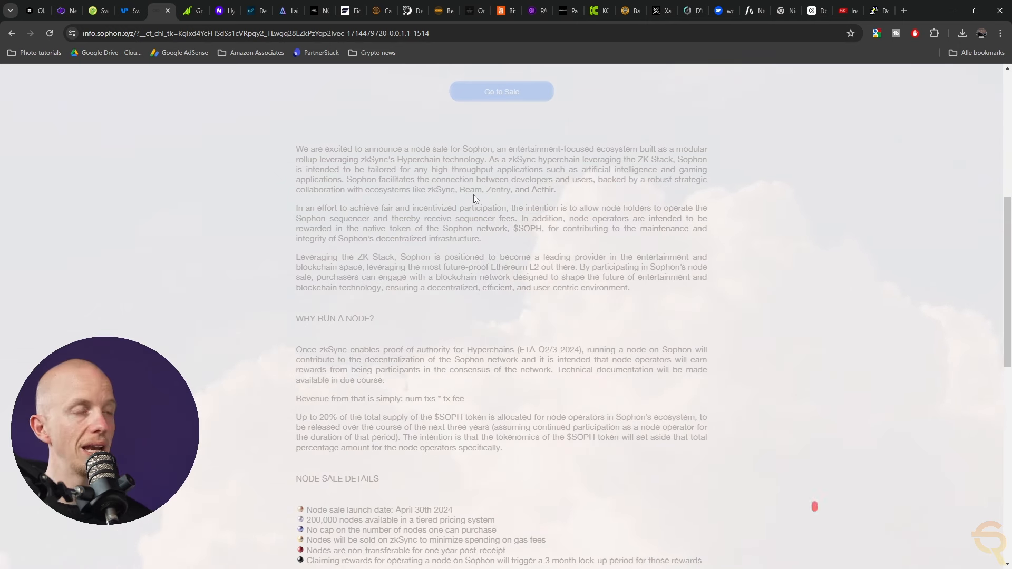
Scroll the Sophon page through token economics down to the 'About Sophon' section.
scroll(down, 3)
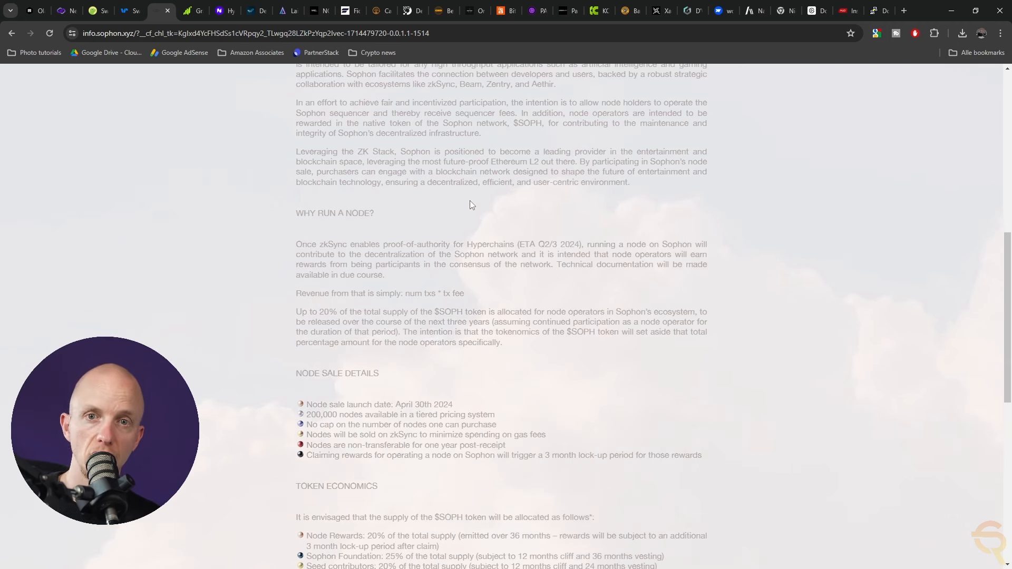
mouse_move(417, 229)
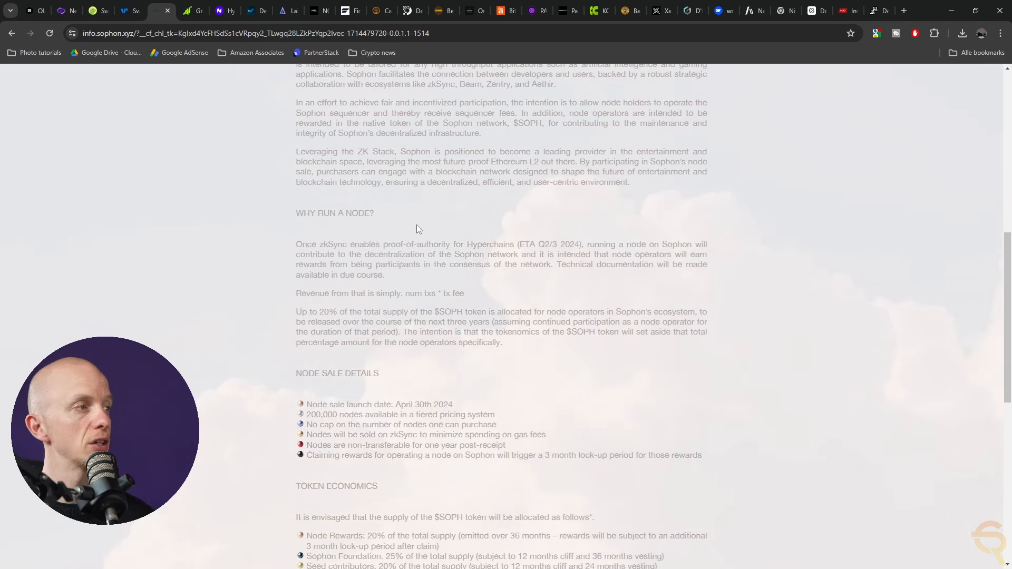
scroll(down, 3)
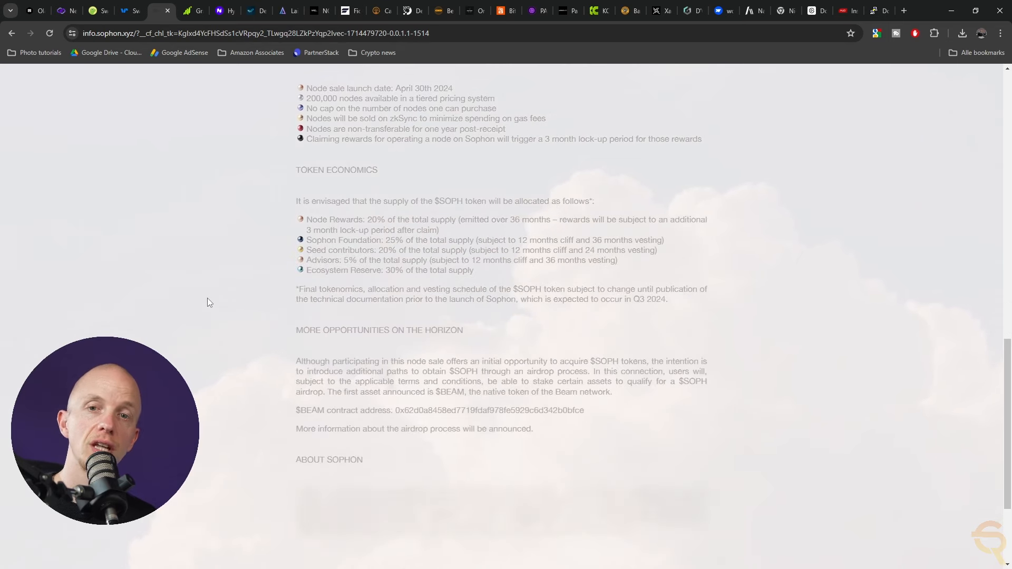
scroll(down, 3)
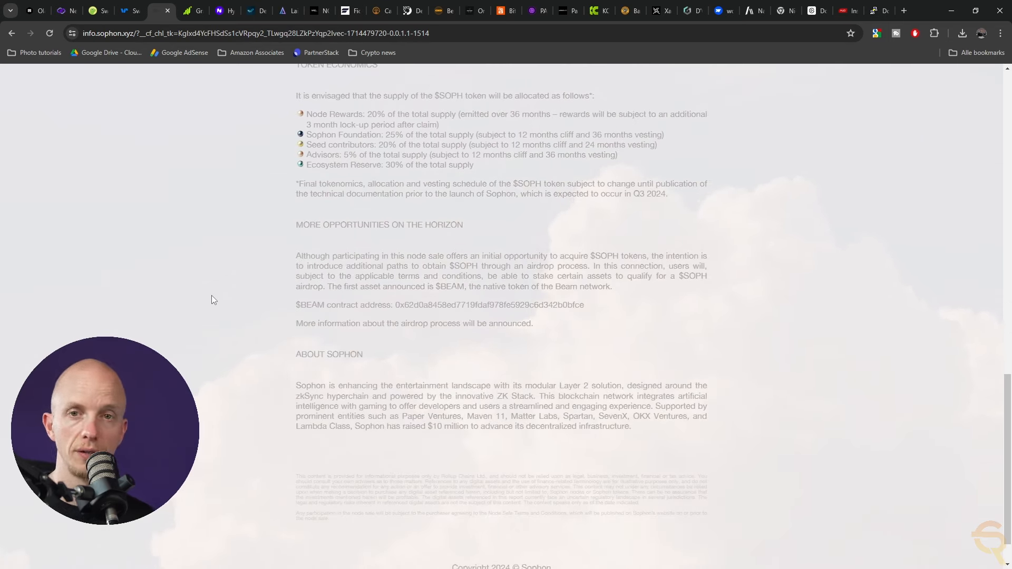
mouse_move(190, 248)
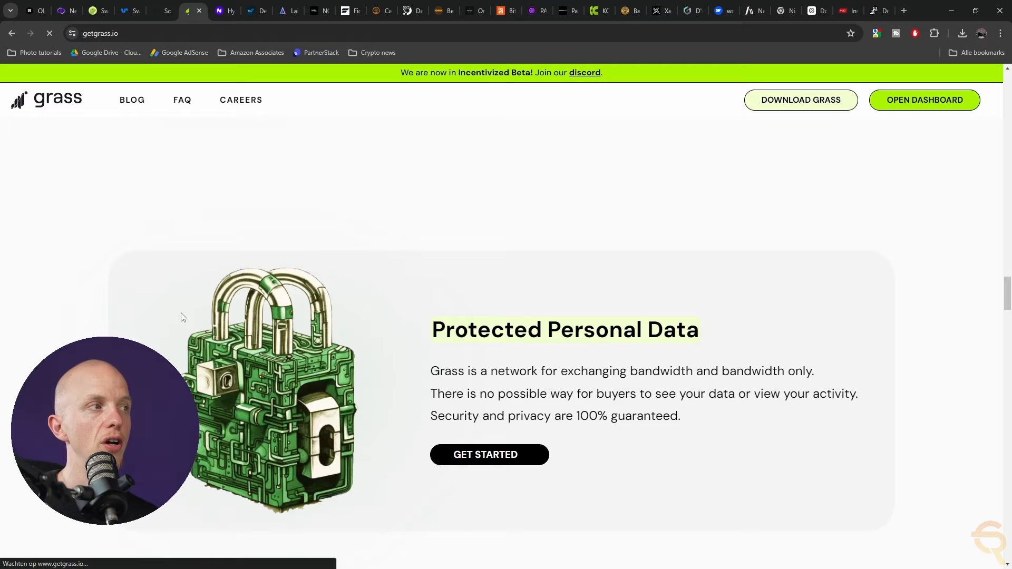
Scroll the getgrass.io page to the dashboard mockup showing Earnings and Your Networks.
scroll(up, 3)
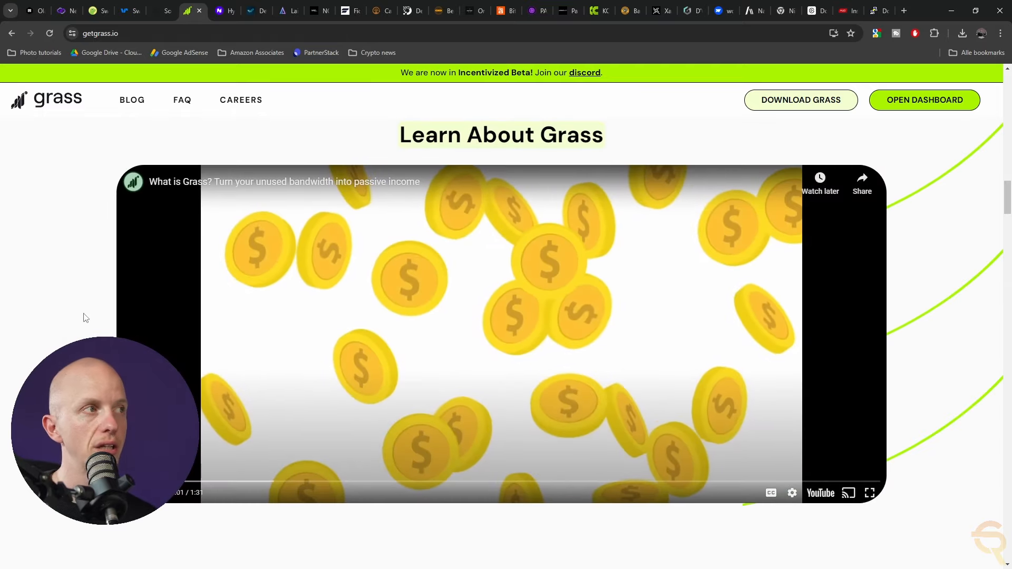
scroll(up, 3)
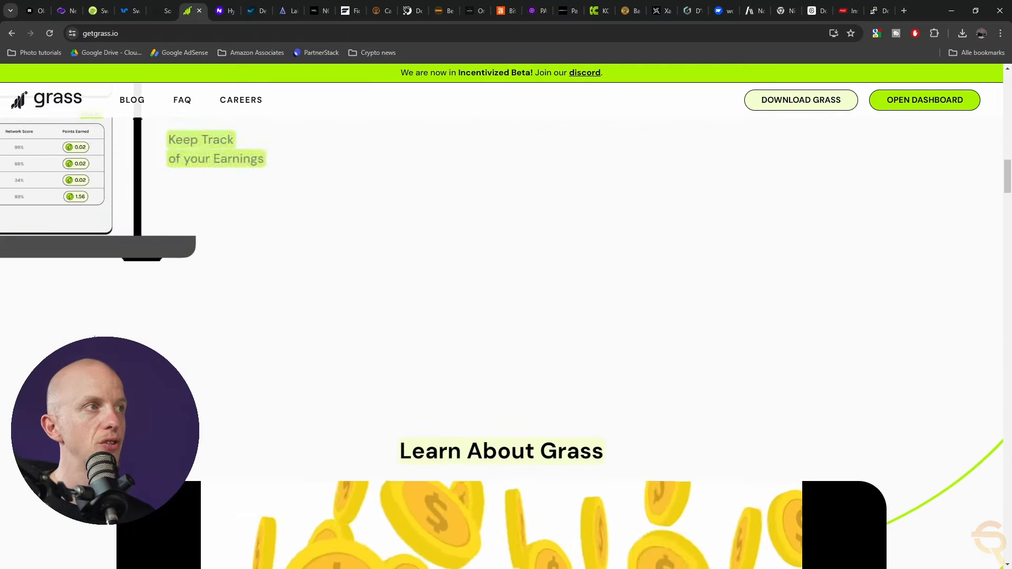
scroll(up, 3)
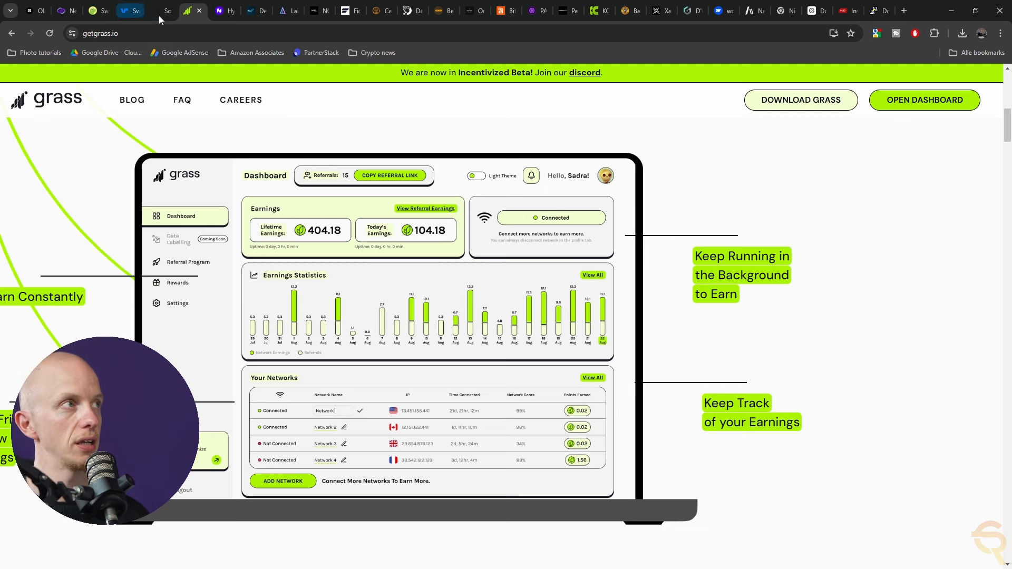
Scroll Hydro's features, how-it-works and single-script Technology sections, then switch to DexCheck AI.
click(219, 11)
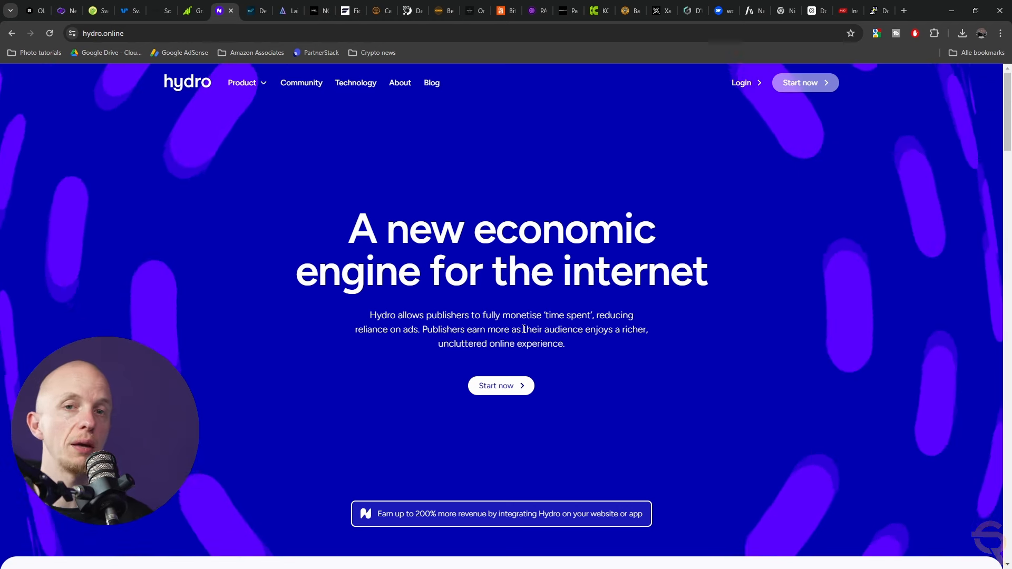
scroll(down, 3)
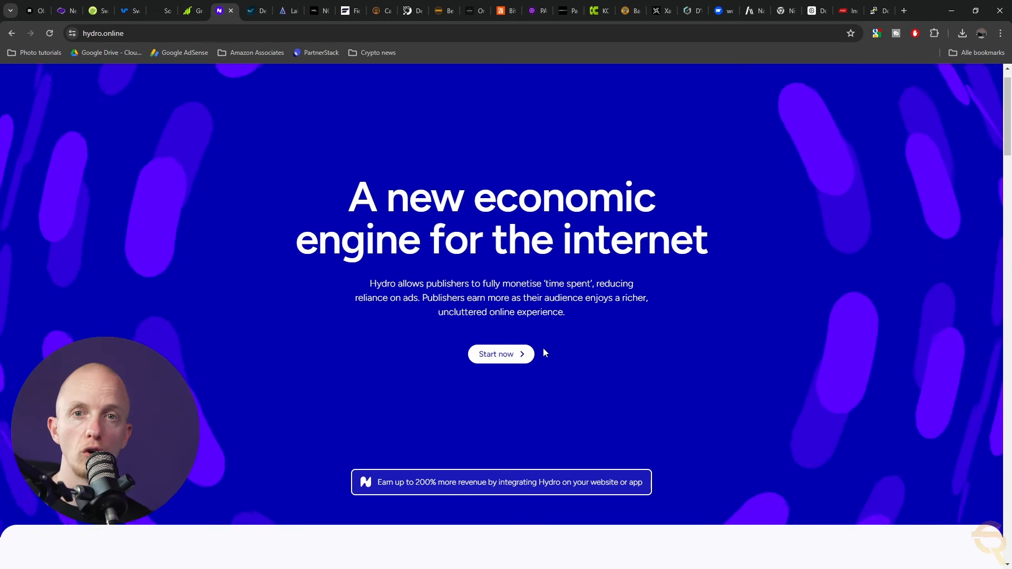
scroll(down, 3)
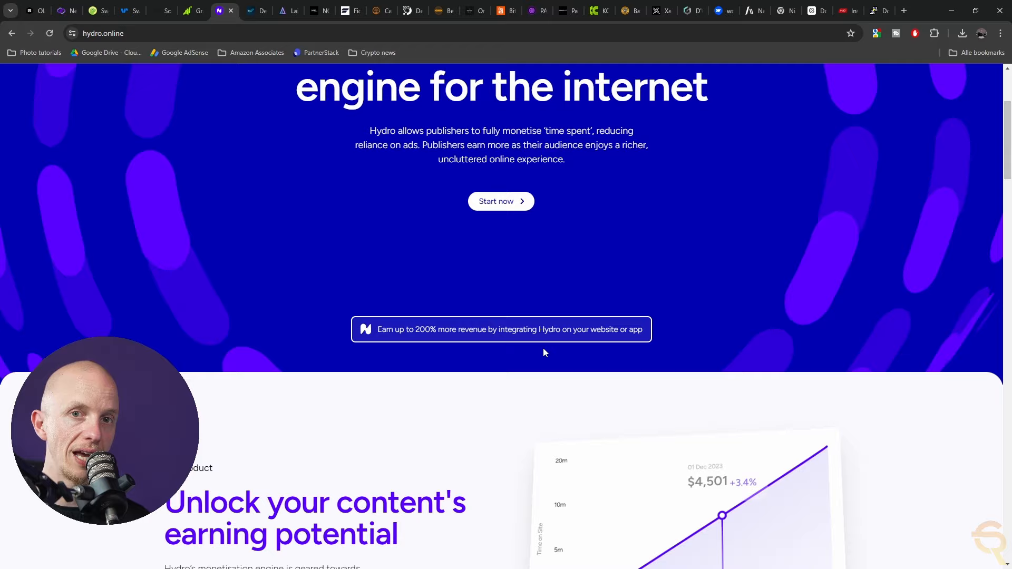
scroll(down, 3)
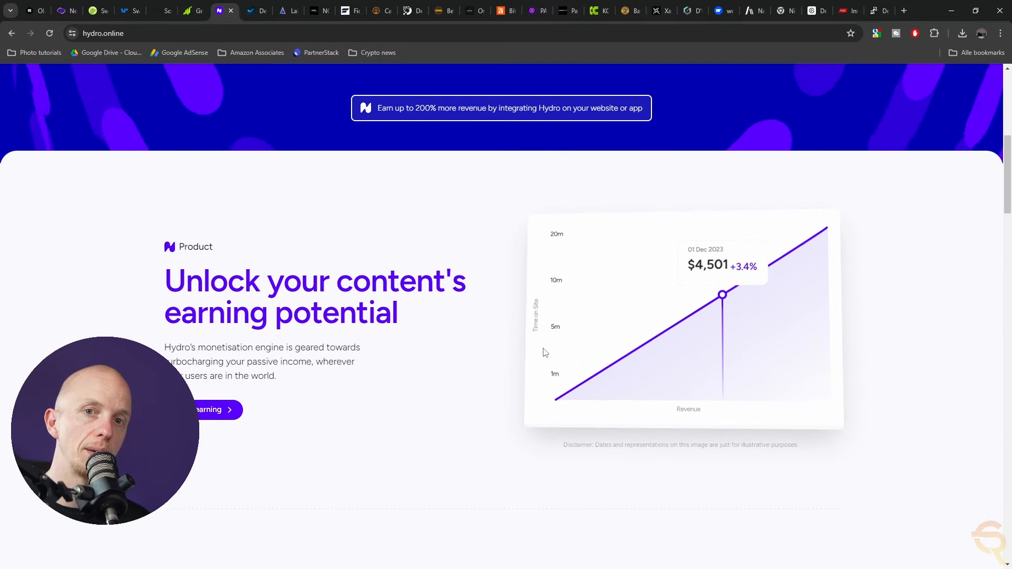
scroll(down, 3)
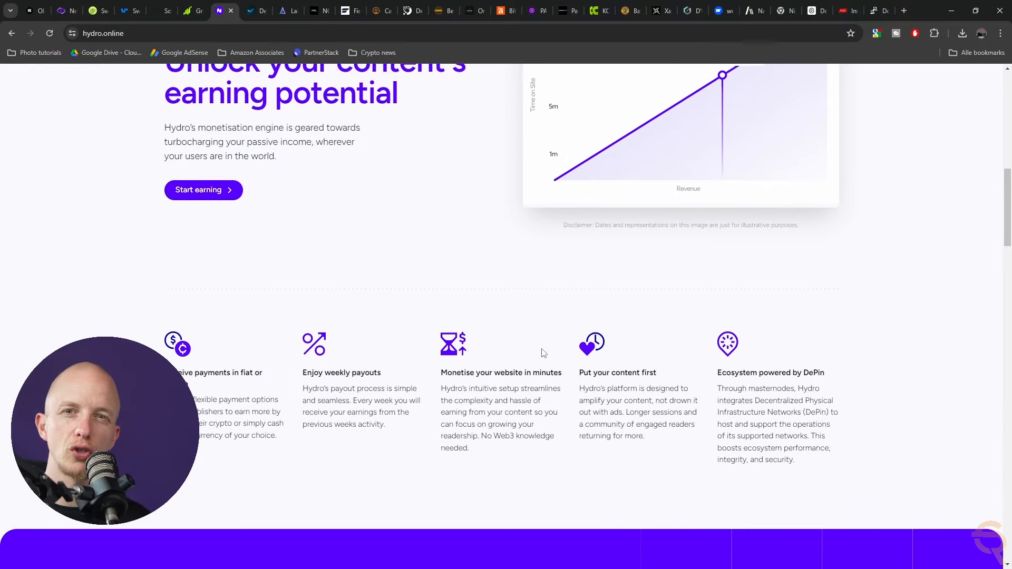
scroll(down, 3)
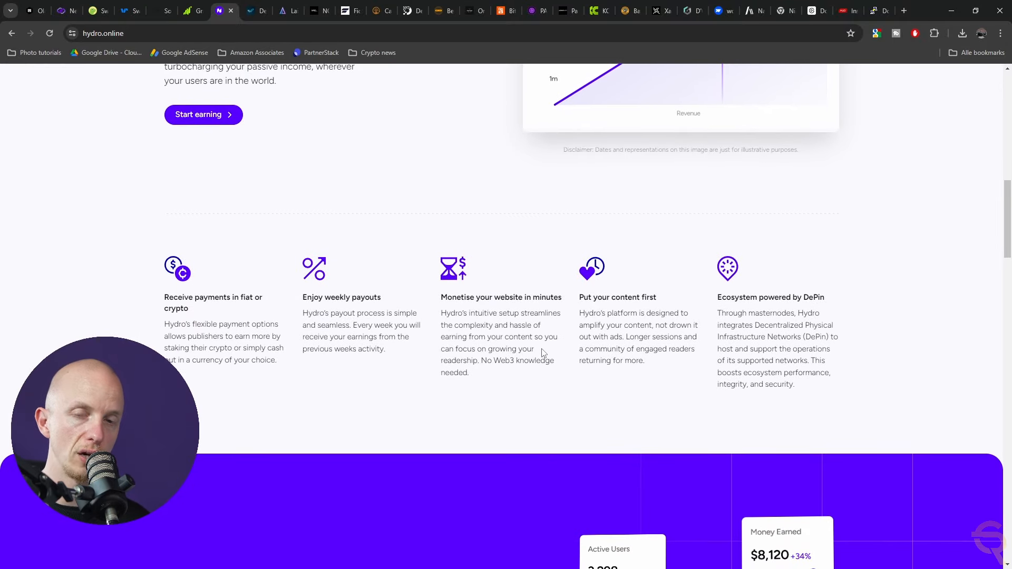
scroll(down, 3)
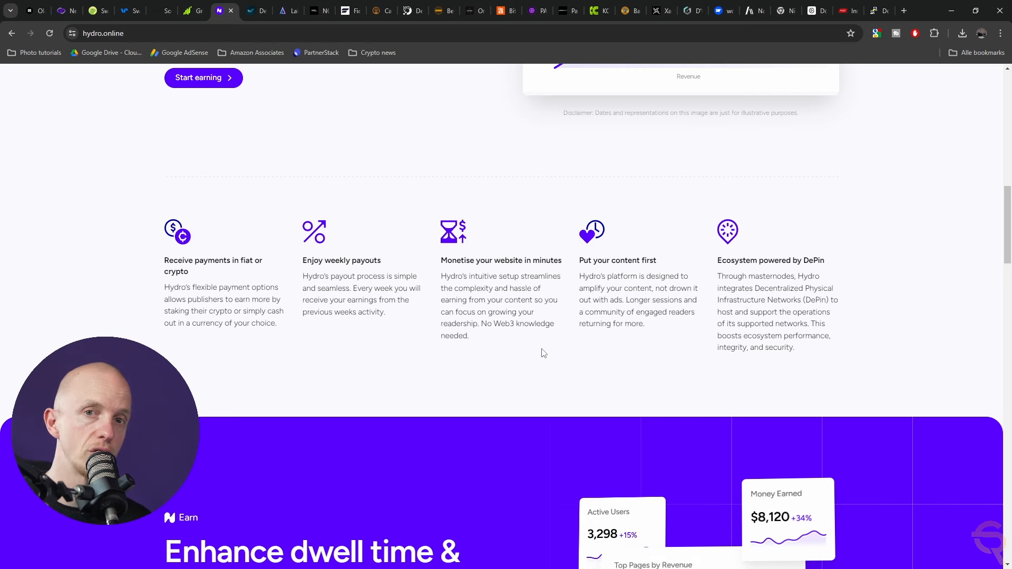
scroll(down, 3)
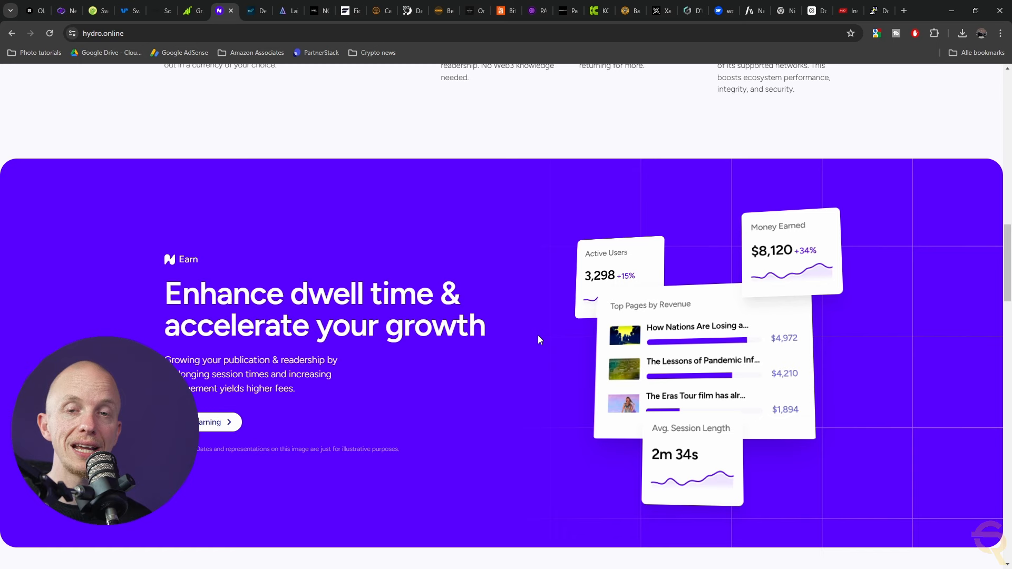
scroll(down, 3)
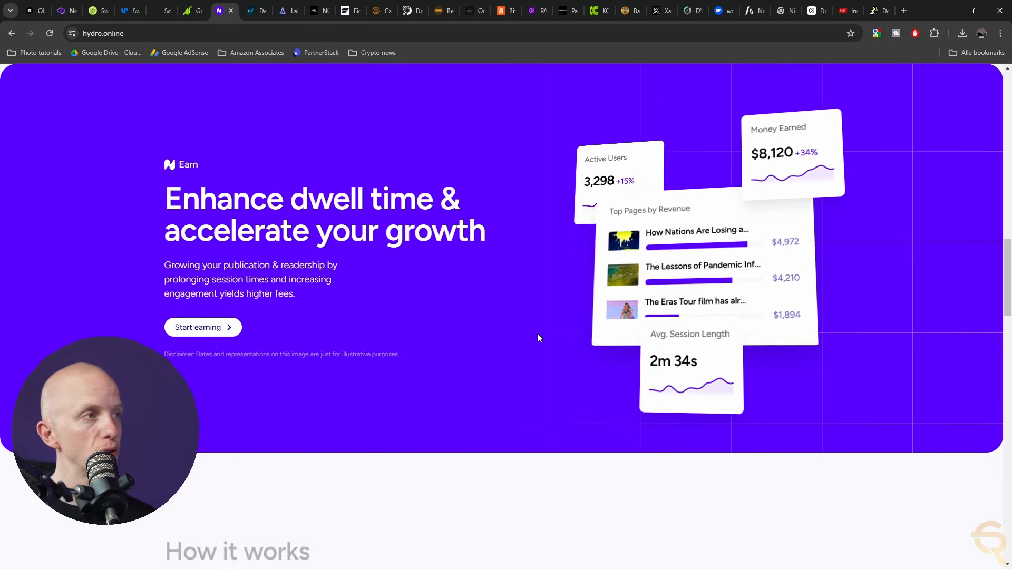
scroll(down, 3)
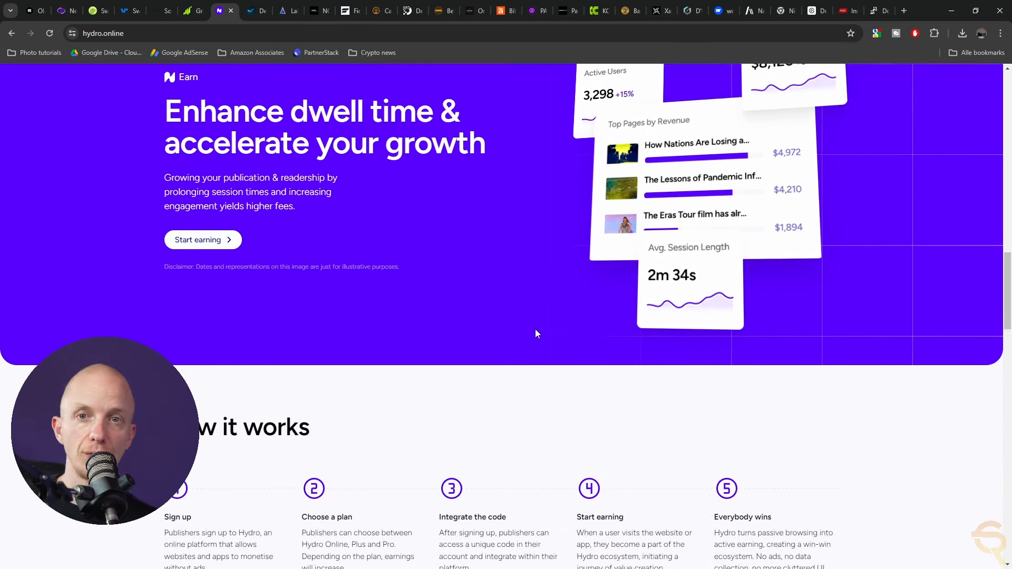
scroll(down, 3)
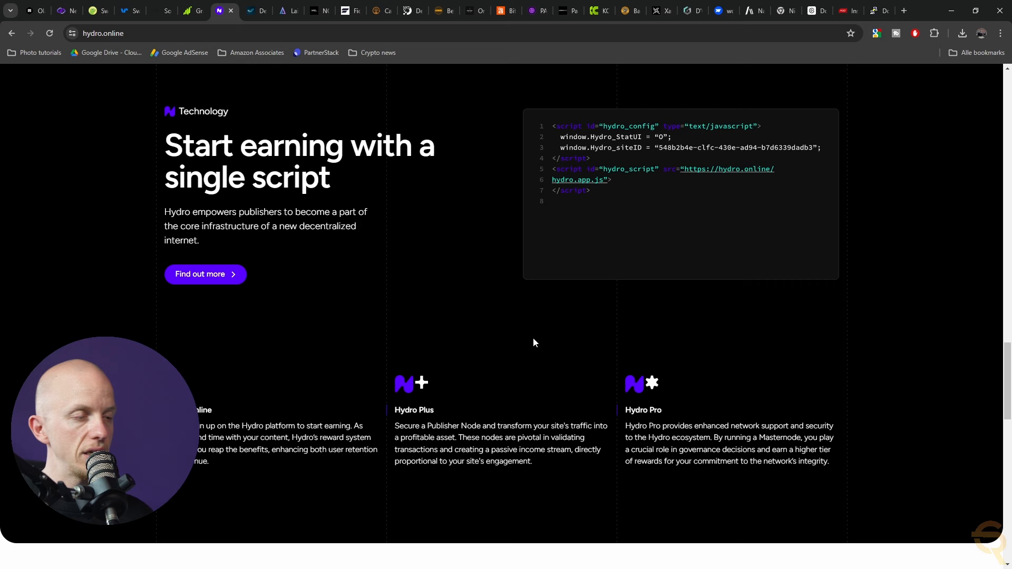
click(256, 11)
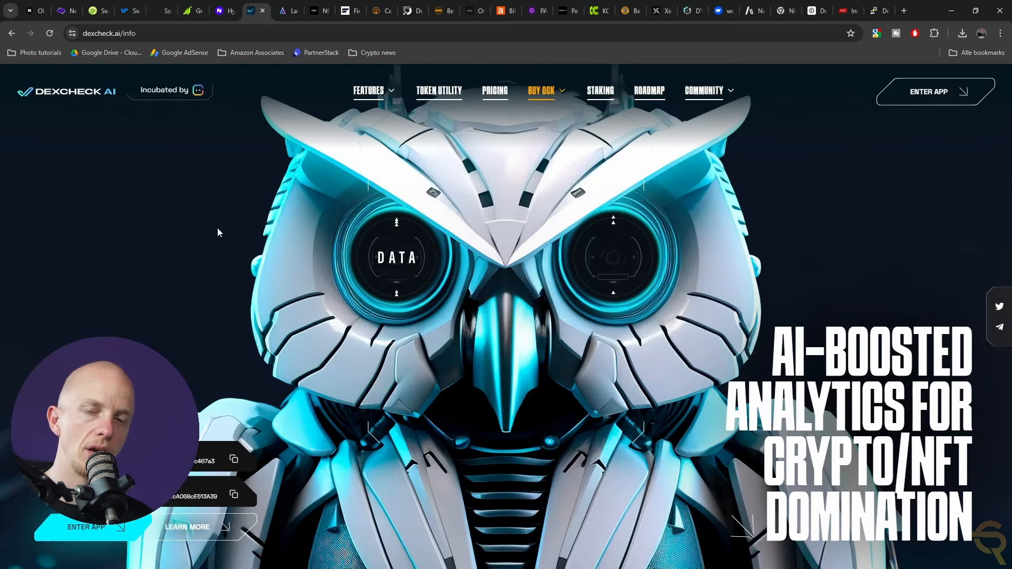
mouse_move(740, 296)
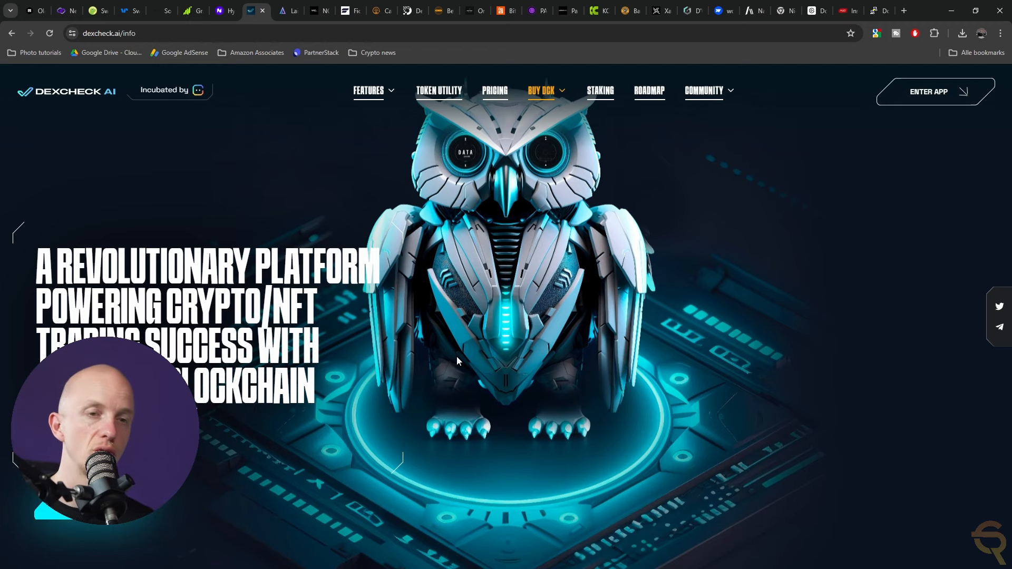
Scroll the dexcheck.ai page past the platform intro to 'Why Choose DexCheck'.
scroll(down, 3)
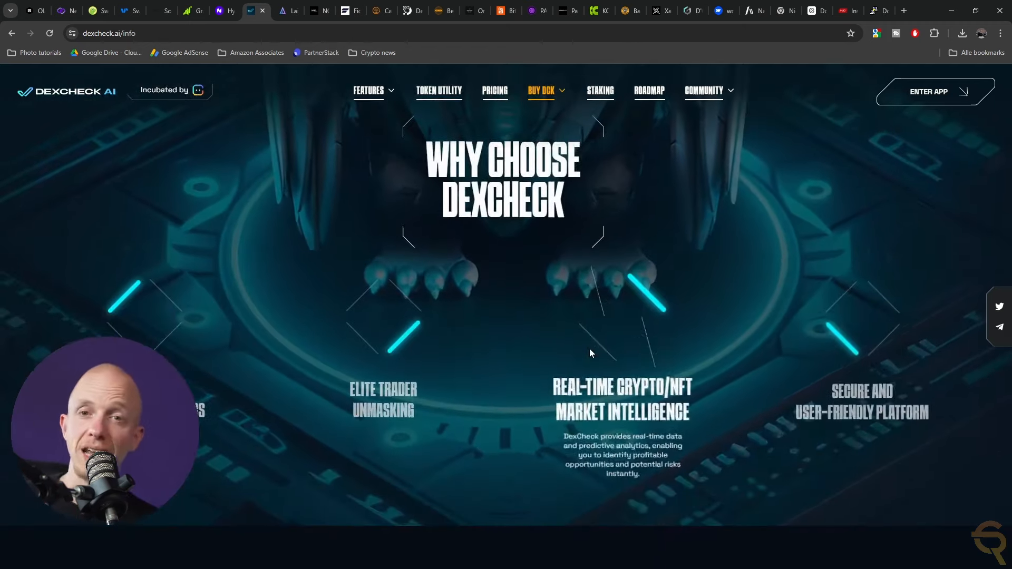
scroll(down, 3)
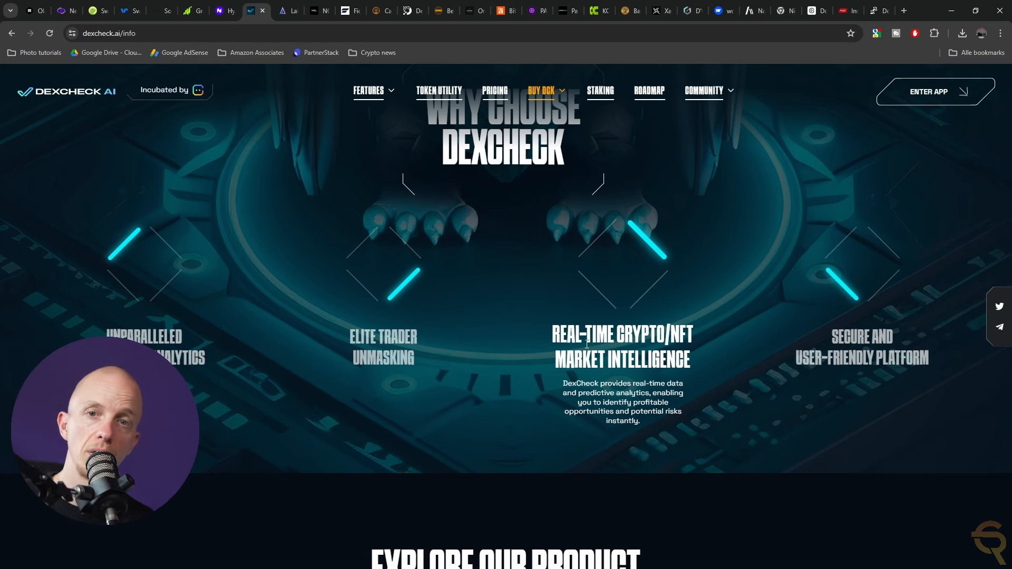
Scroll through 'Explore Our Product' and 'Powered by $DCK', then switch to the Laika AI tab.
scroll(down, 3)
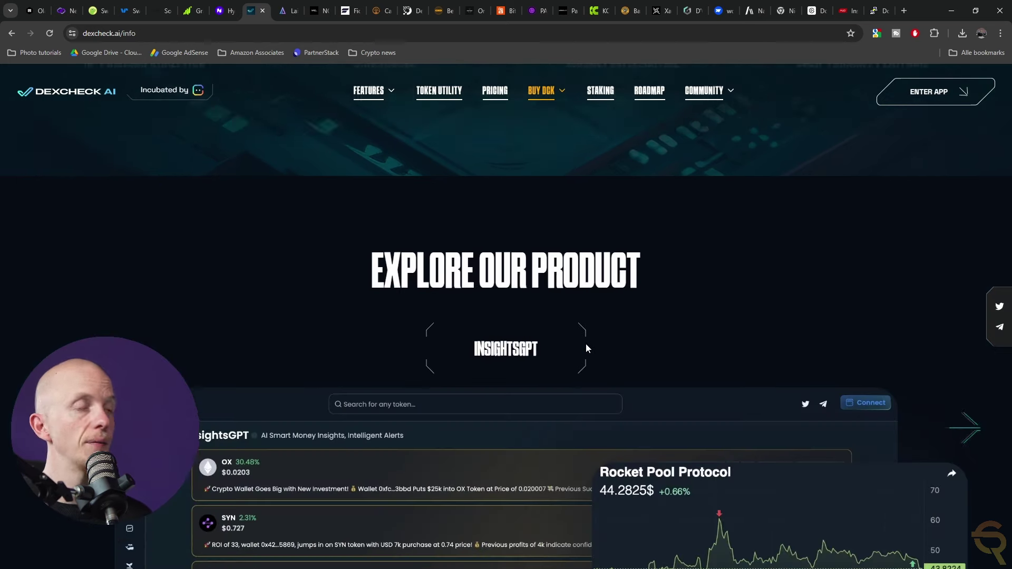
scroll(down, 3)
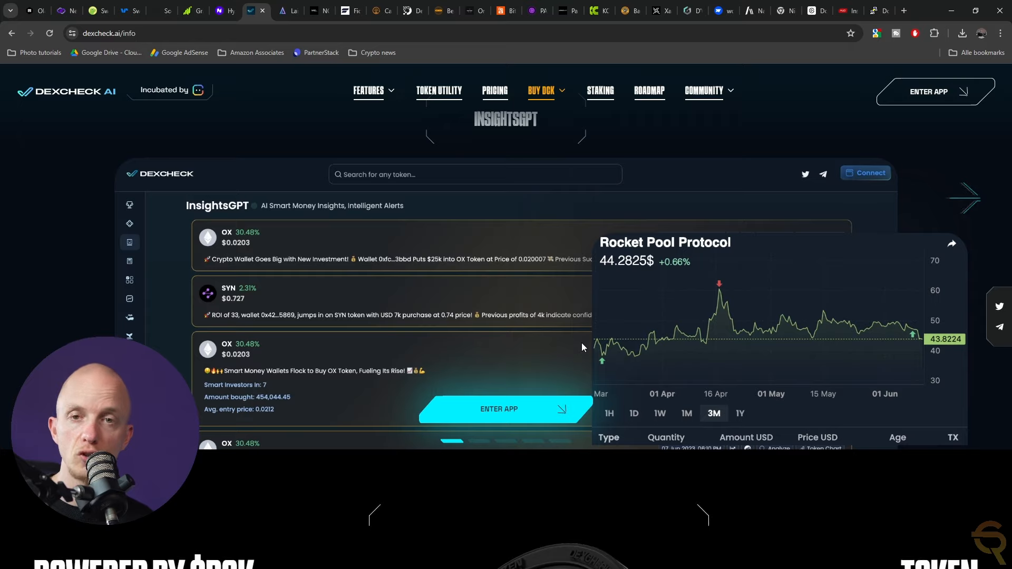
scroll(down, 3)
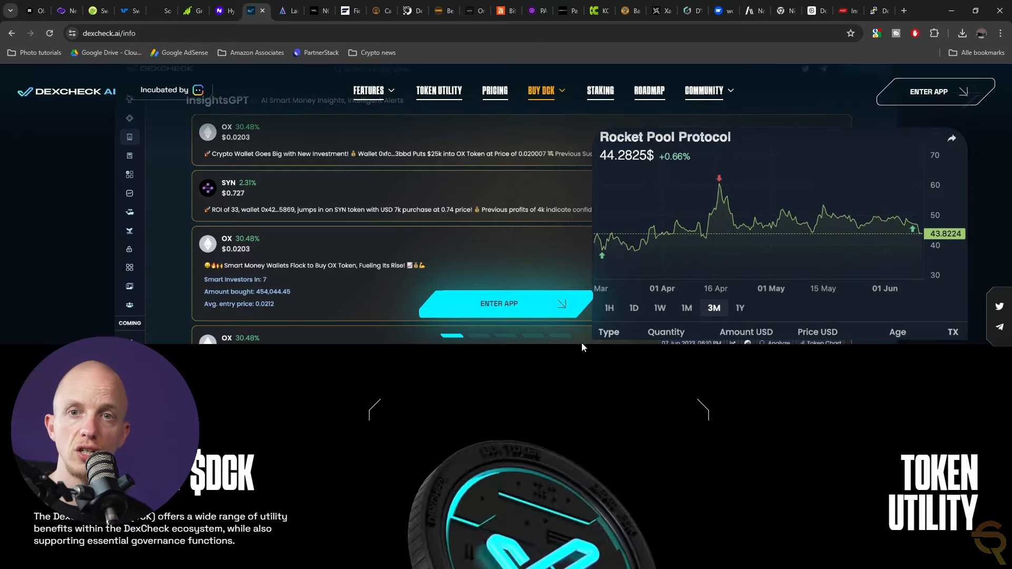
scroll(down, 3)
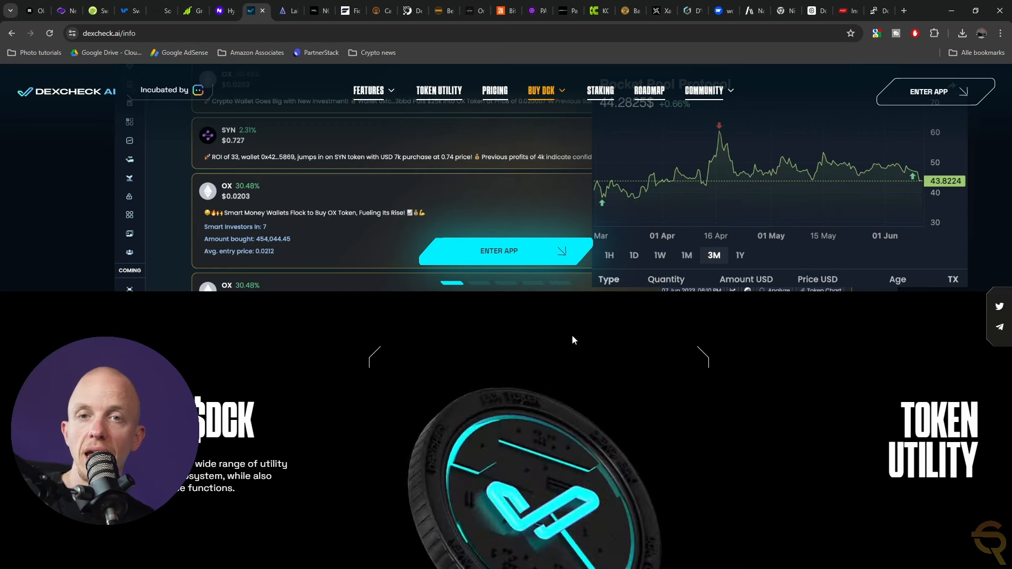
scroll(down, 3)
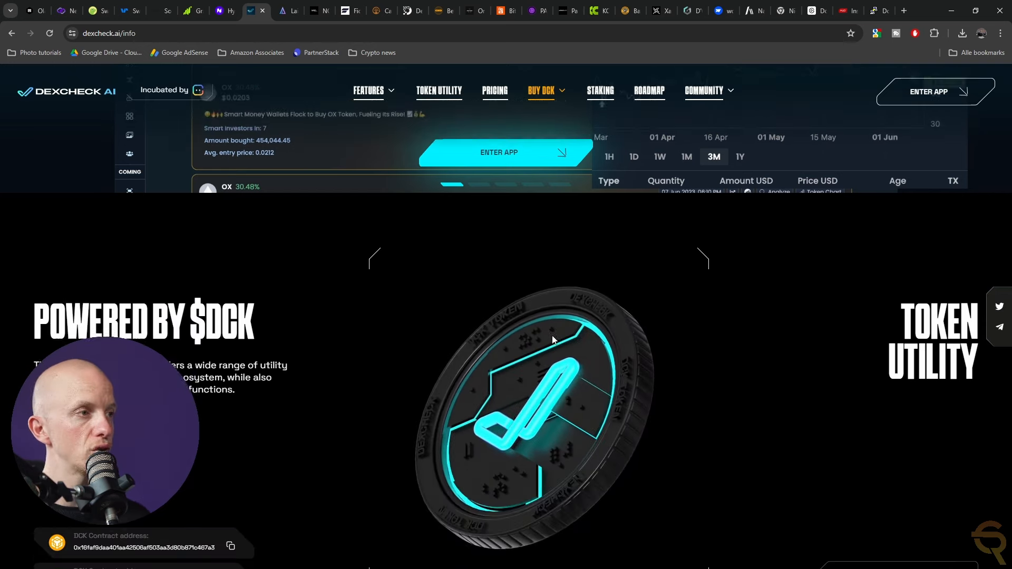
scroll(down, 3)
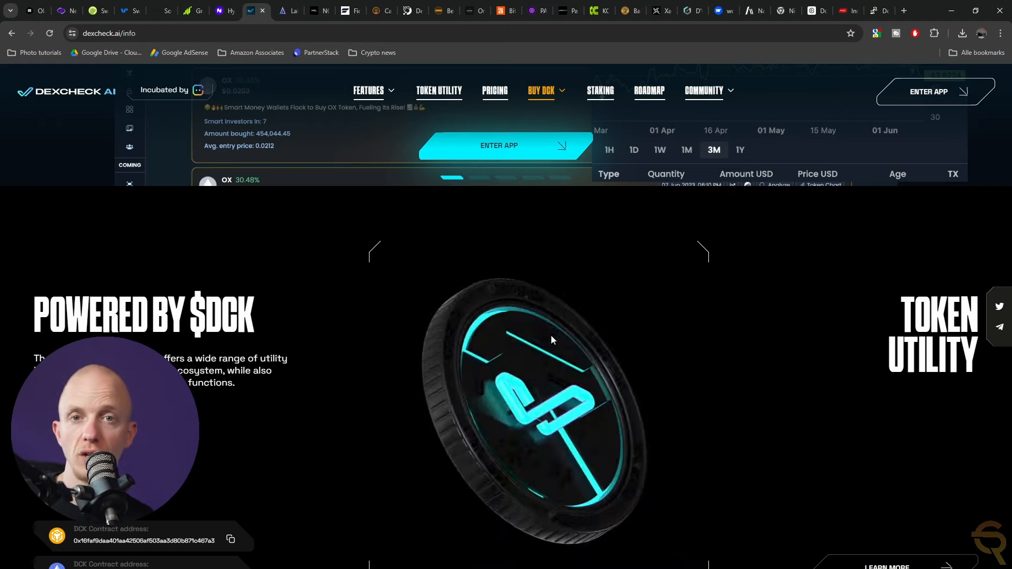
scroll(down, 3)
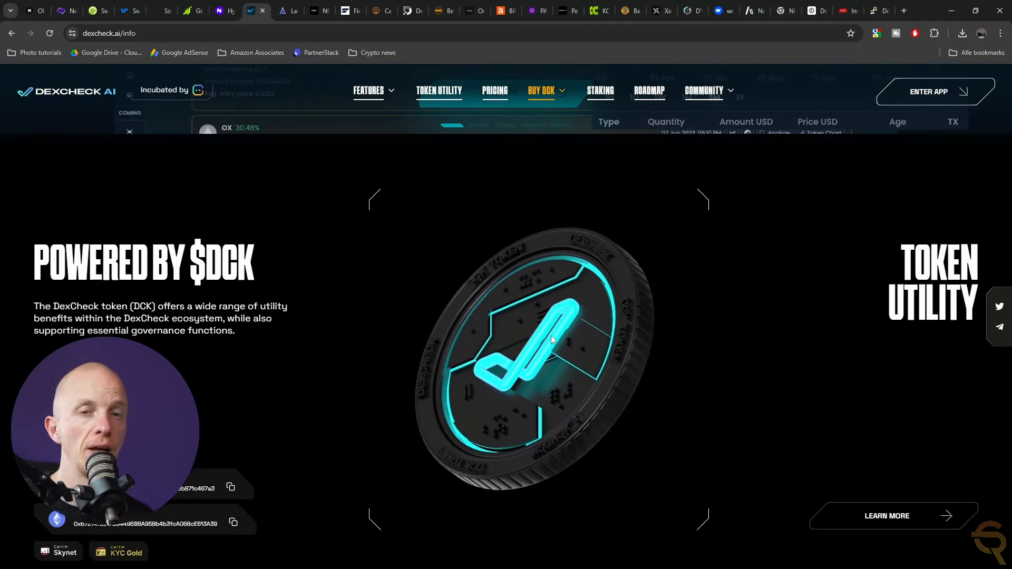
scroll(down, 3)
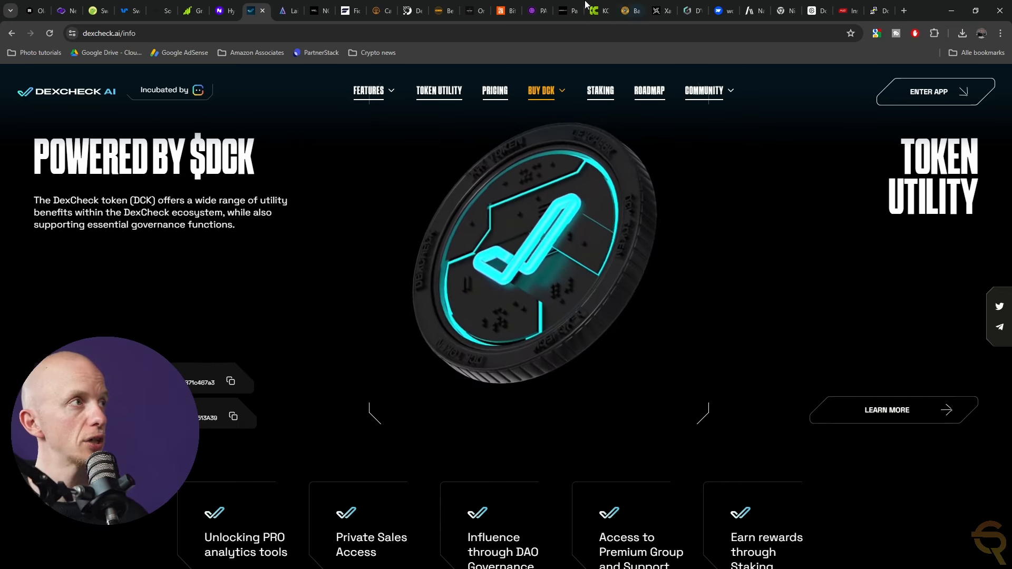
click(288, 11)
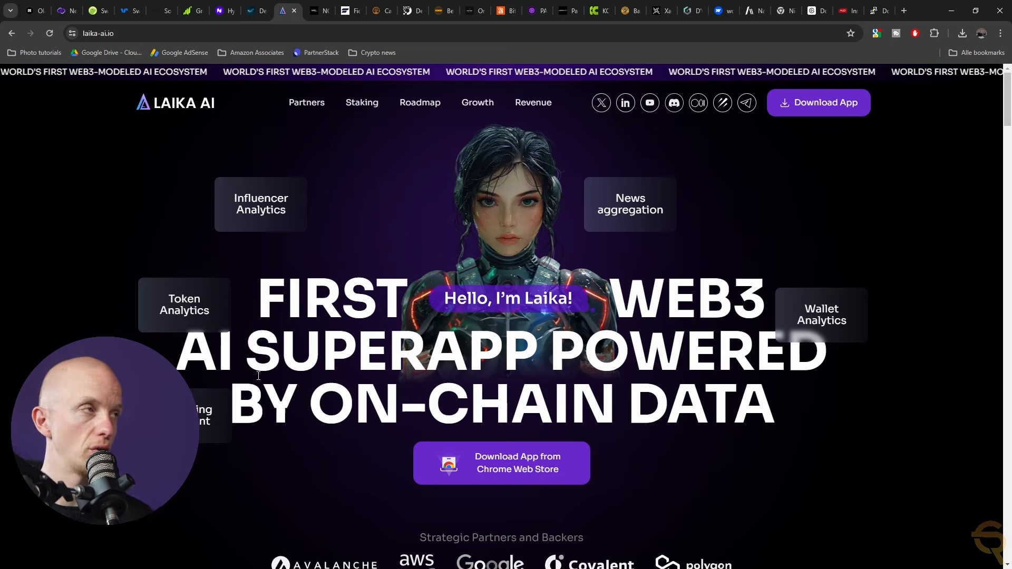
Switch from the Laika AI page to the Fideum blockchain banking homepage.
click(348, 11)
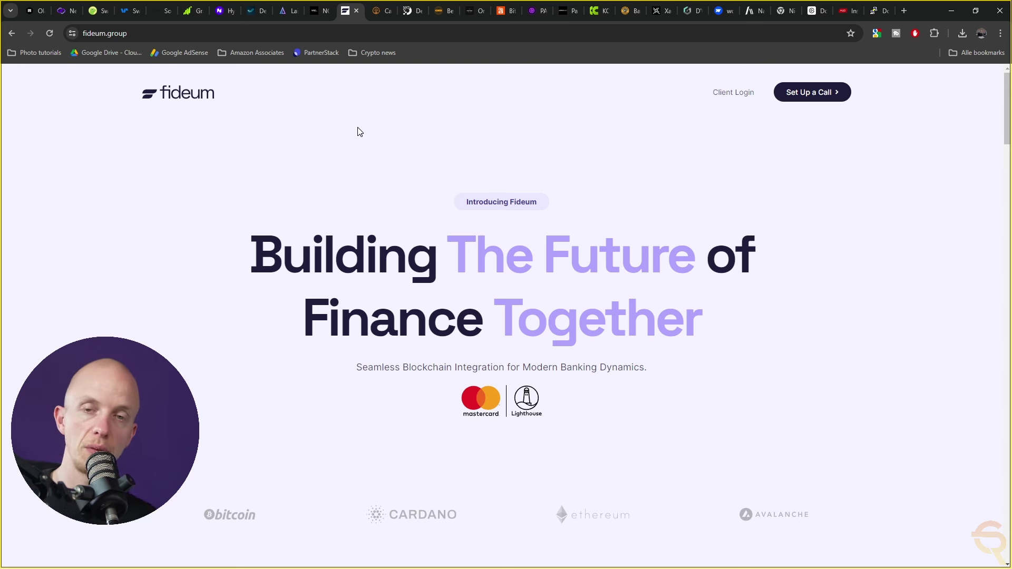
mouse_move(441, 230)
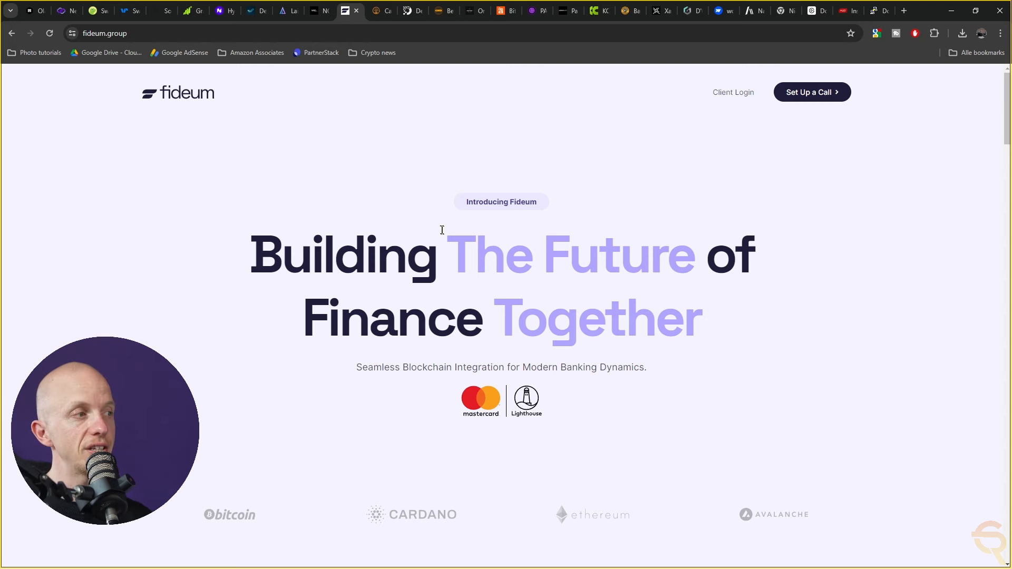
Scroll down the fideum.group homepage.
scroll(down, 3)
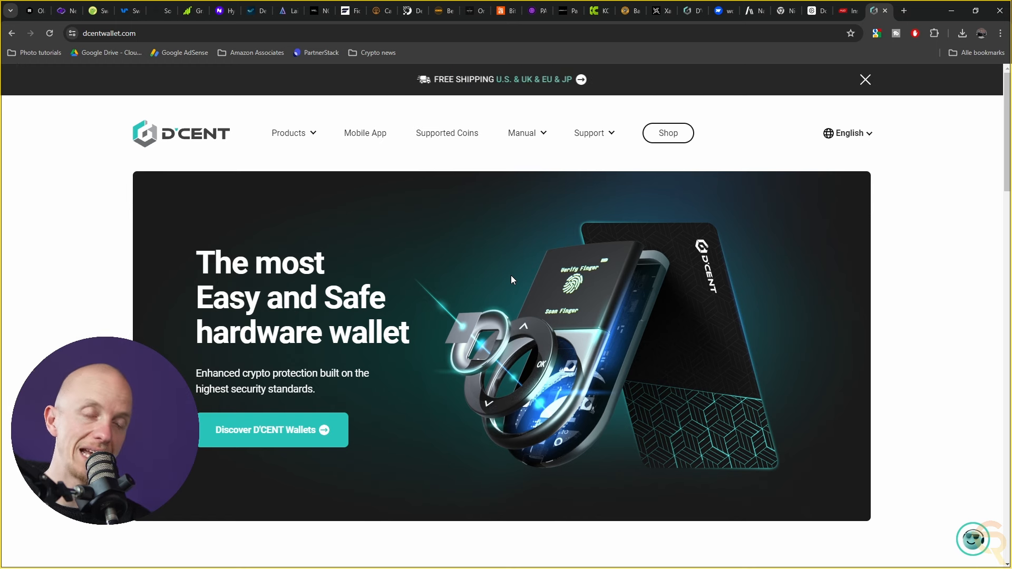
mouse_move(497, 276)
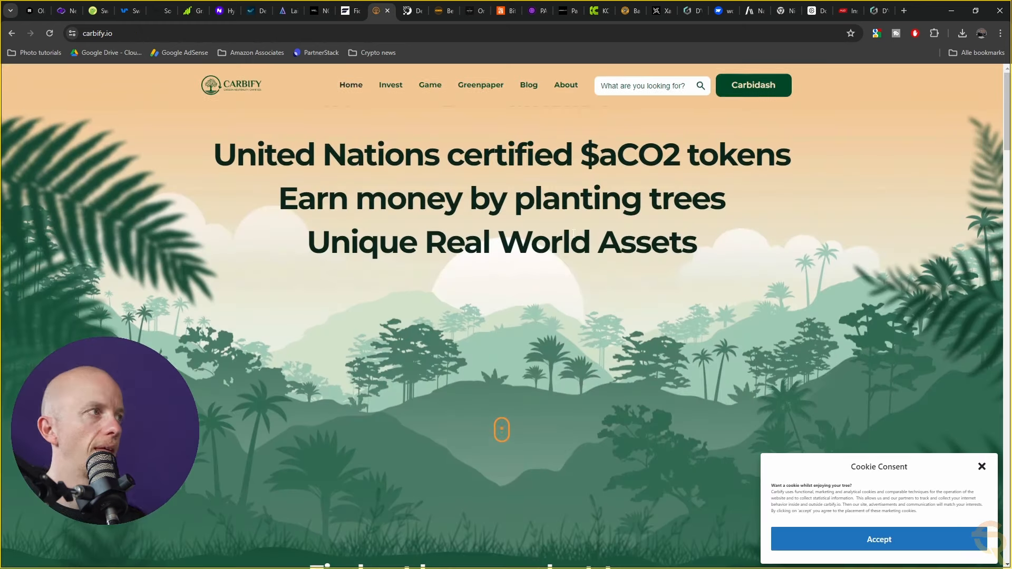
mouse_move(982, 466)
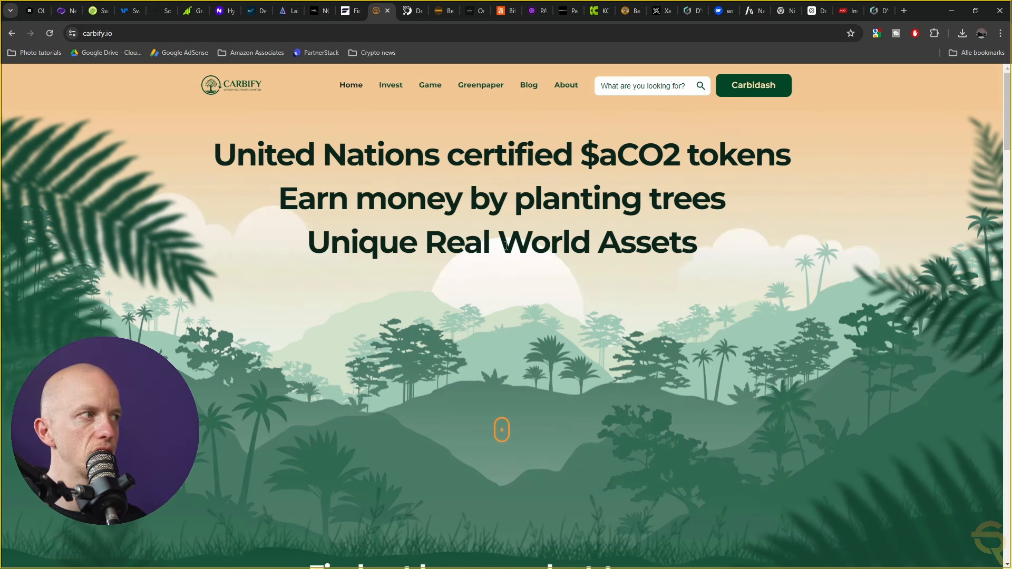
Scroll Carbify past its plant-to-earn video and five steps, then go to Destra Network.
scroll(down, 3)
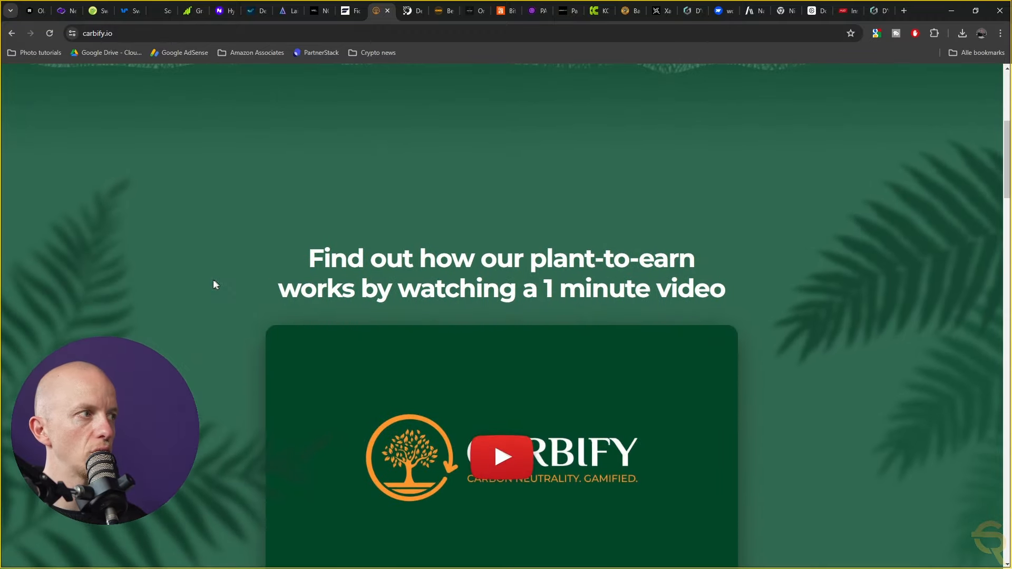
scroll(down, 3)
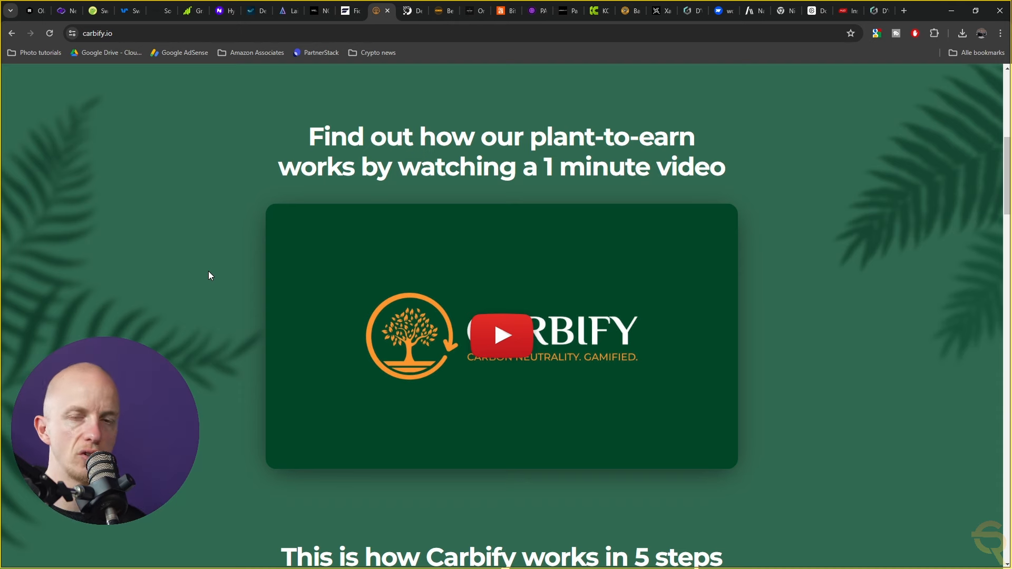
scroll(down, 3)
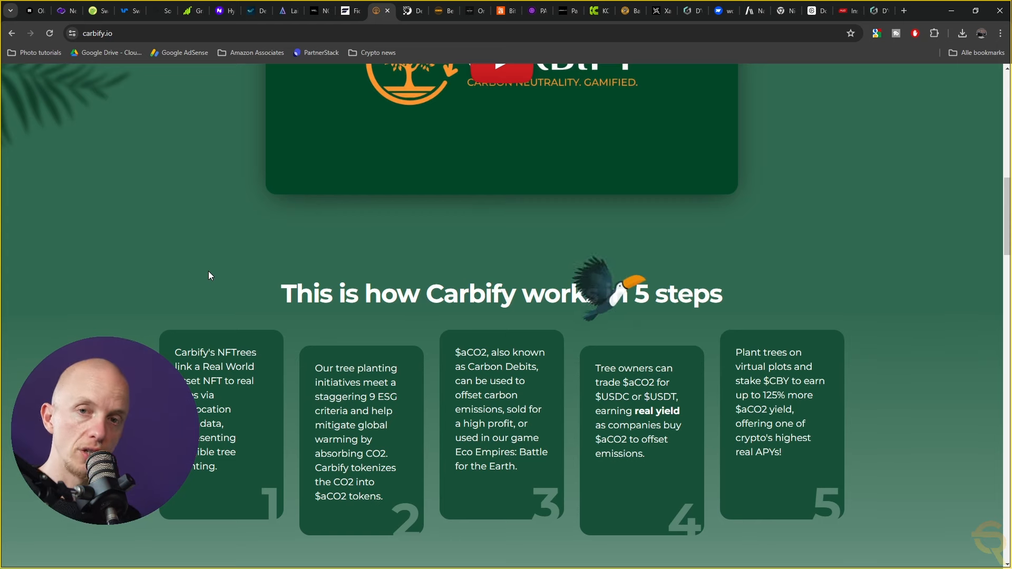
mouse_move(204, 259)
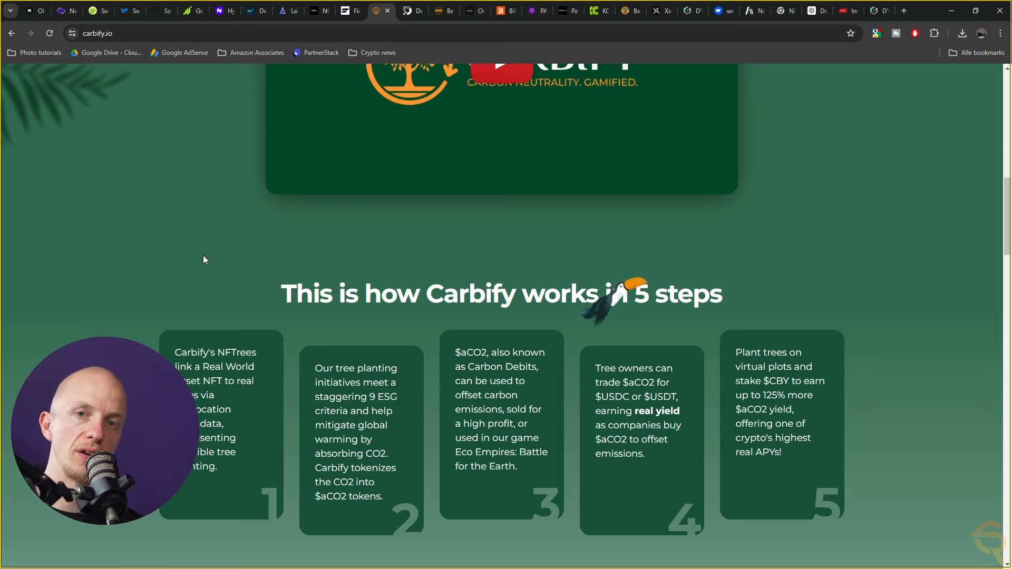
mouse_move(399, 20)
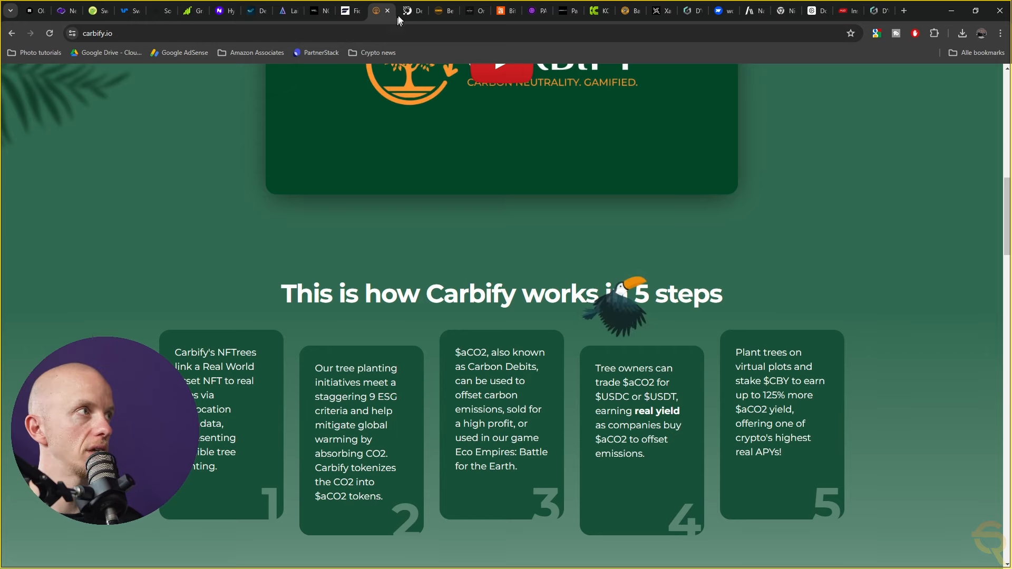
click(410, 12)
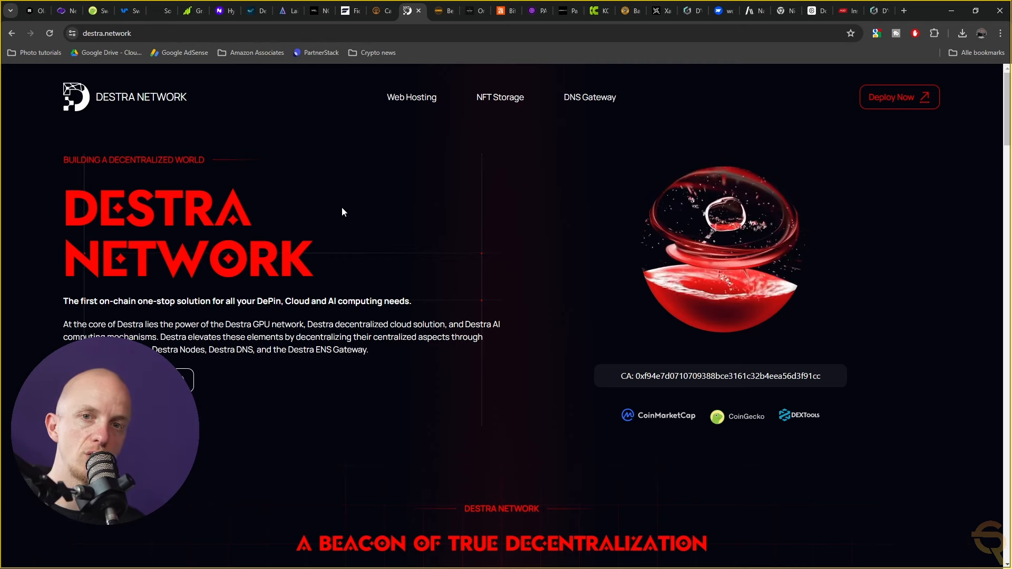
mouse_move(466, 293)
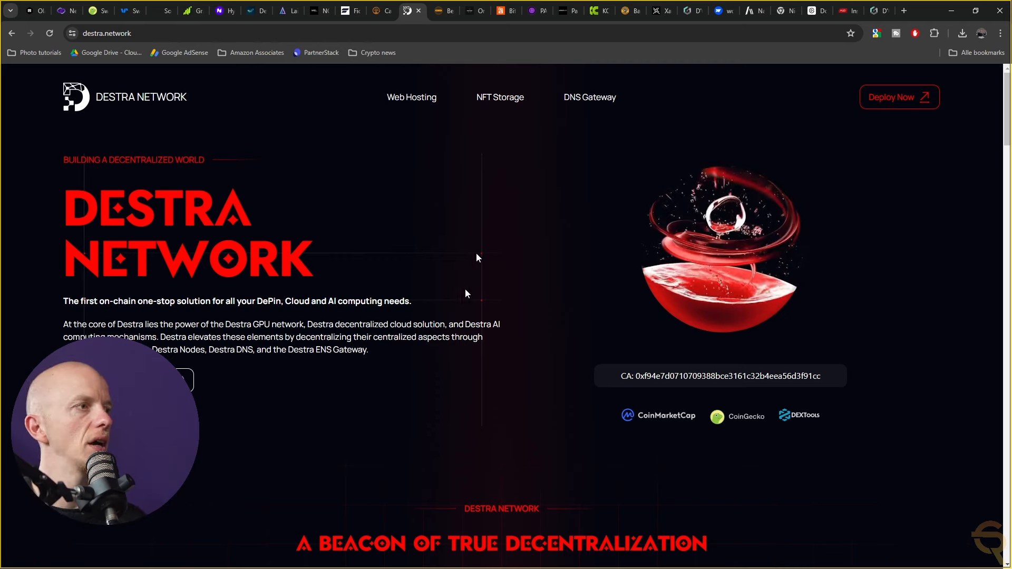
mouse_move(164, 301)
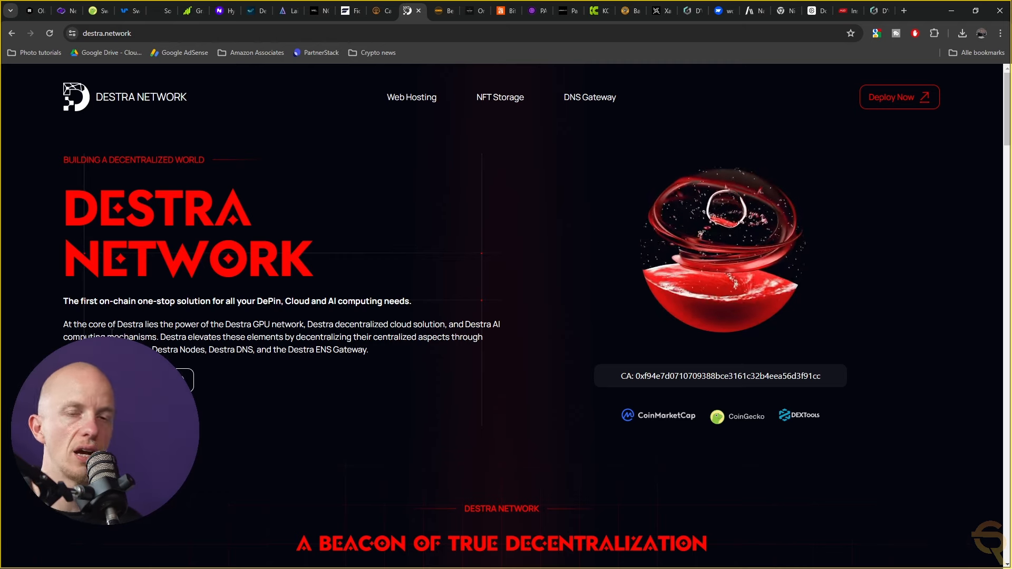
Scroll Destra Network past decentralization to the DSync diagram, then go to BeFi Labs.
scroll(down, 3)
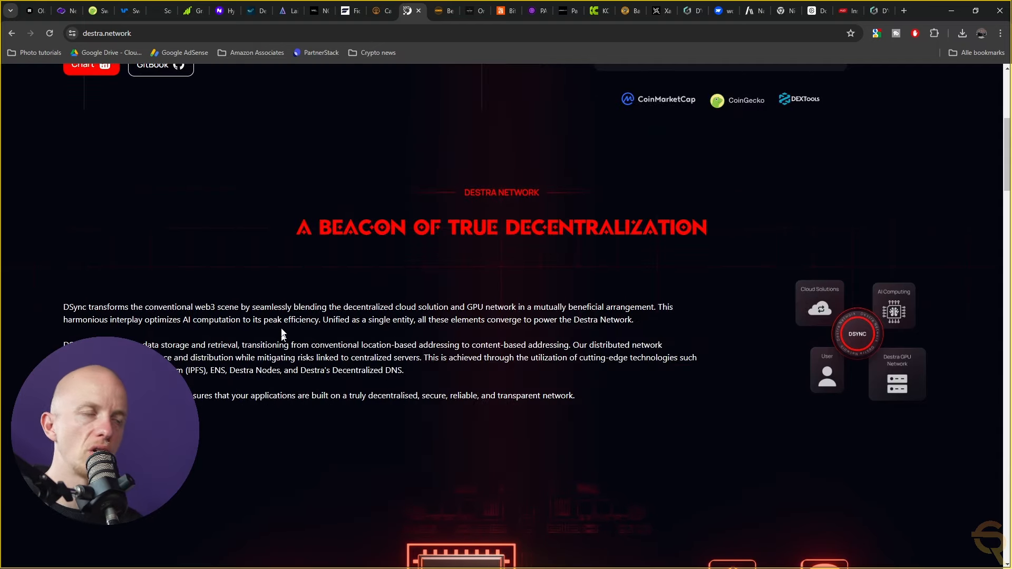
mouse_move(277, 325)
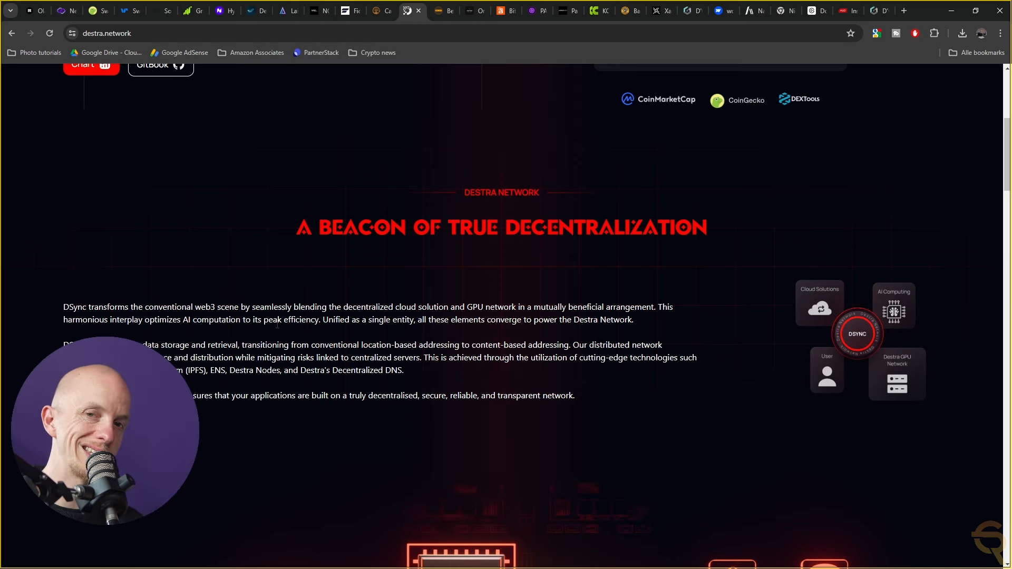
scroll(down, 3)
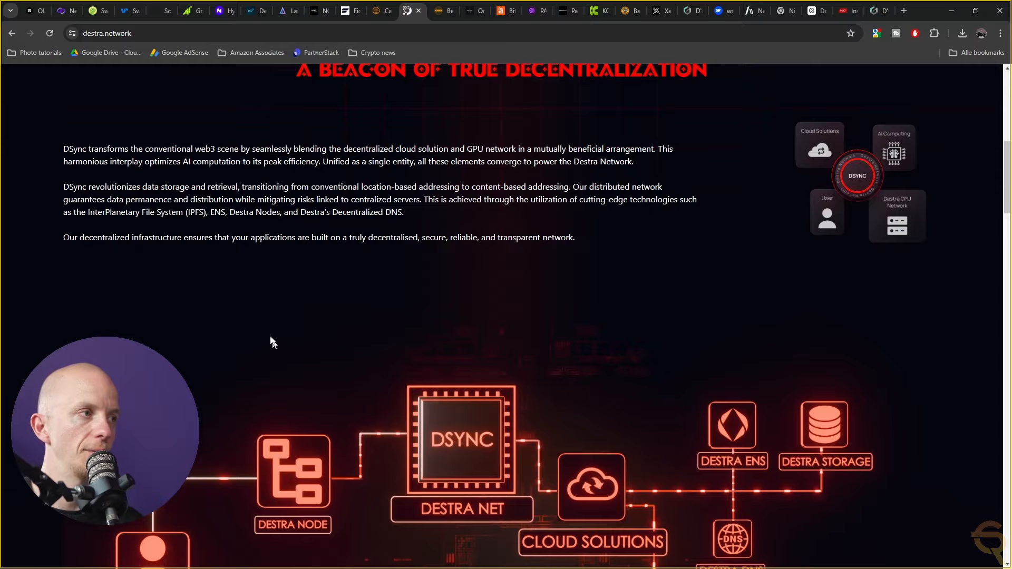
scroll(down, 3)
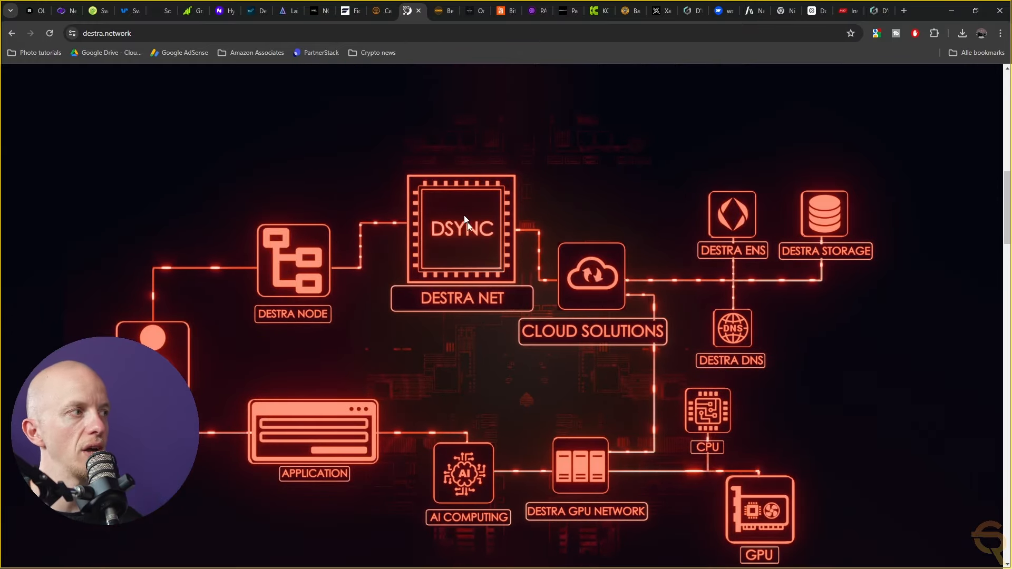
mouse_move(885, 341)
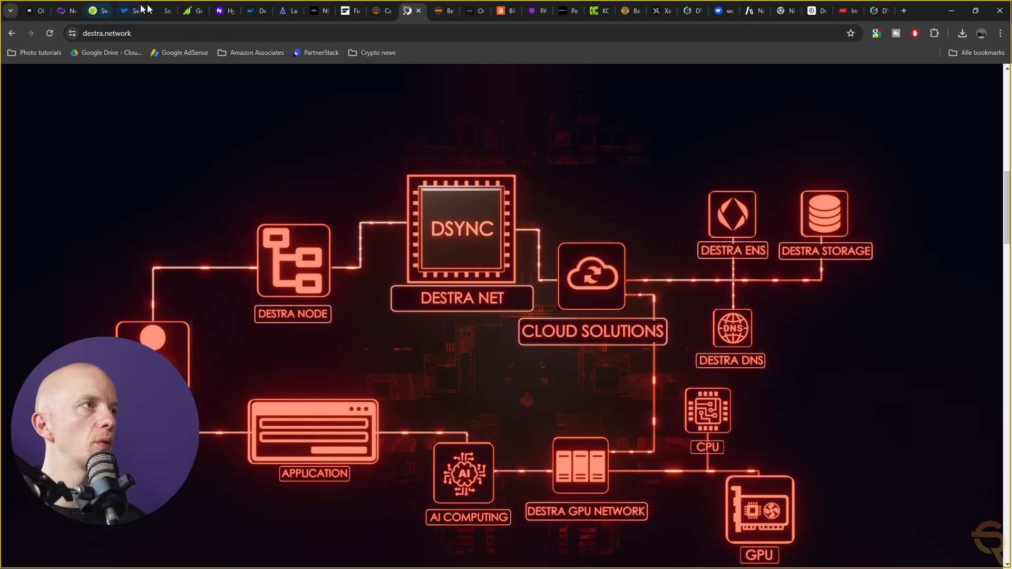
click(441, 11)
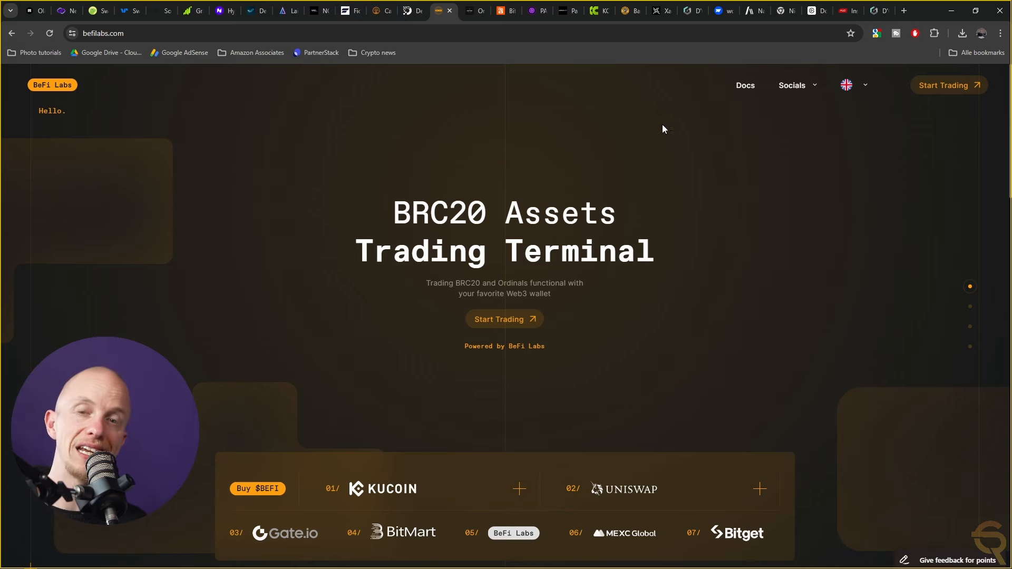
Scroll befilabs.com past the exchange listings to the Lighting-Fast Transactions trading preview.
scroll(down, 3)
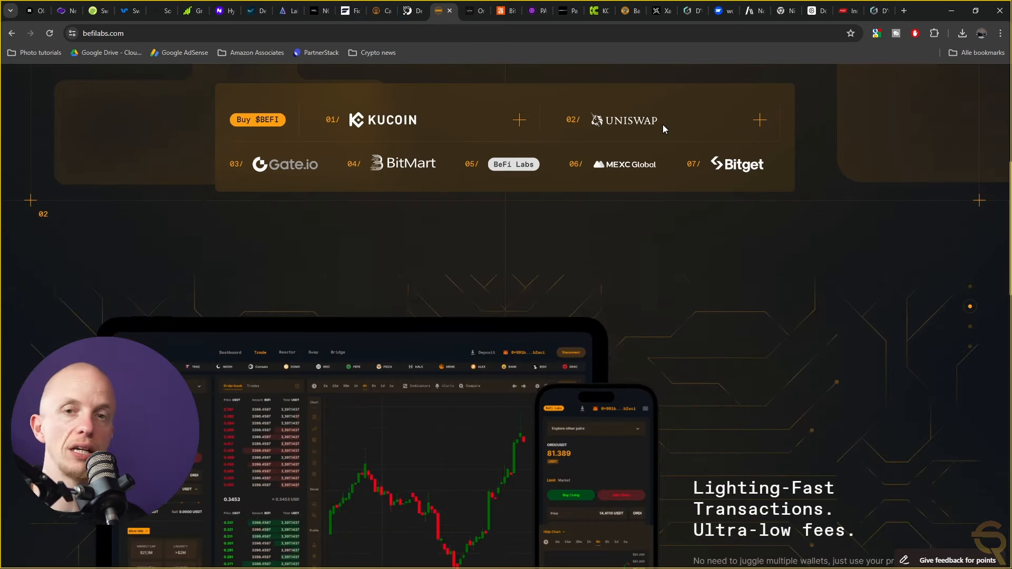
scroll(down, 3)
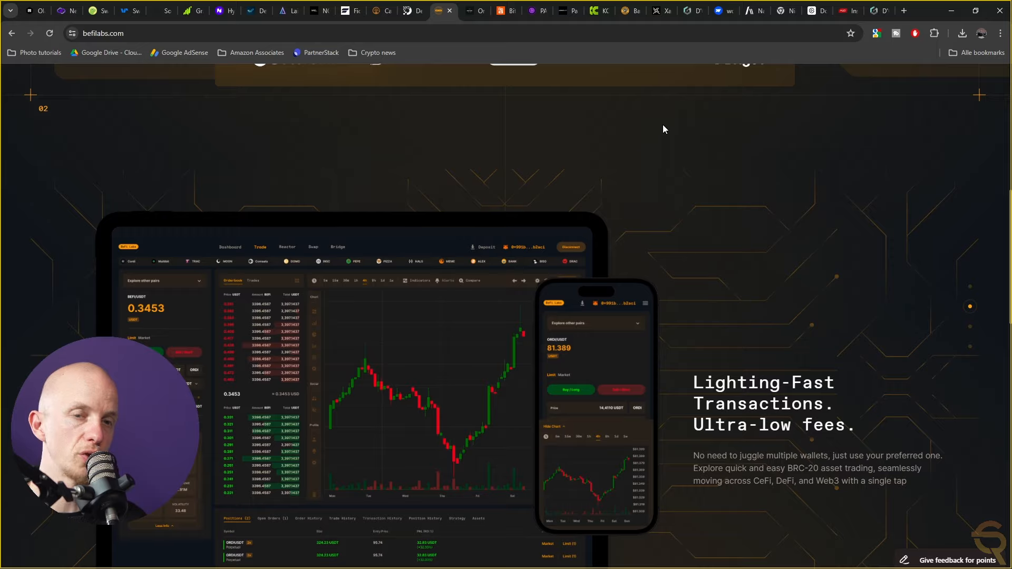
scroll(down, 3)
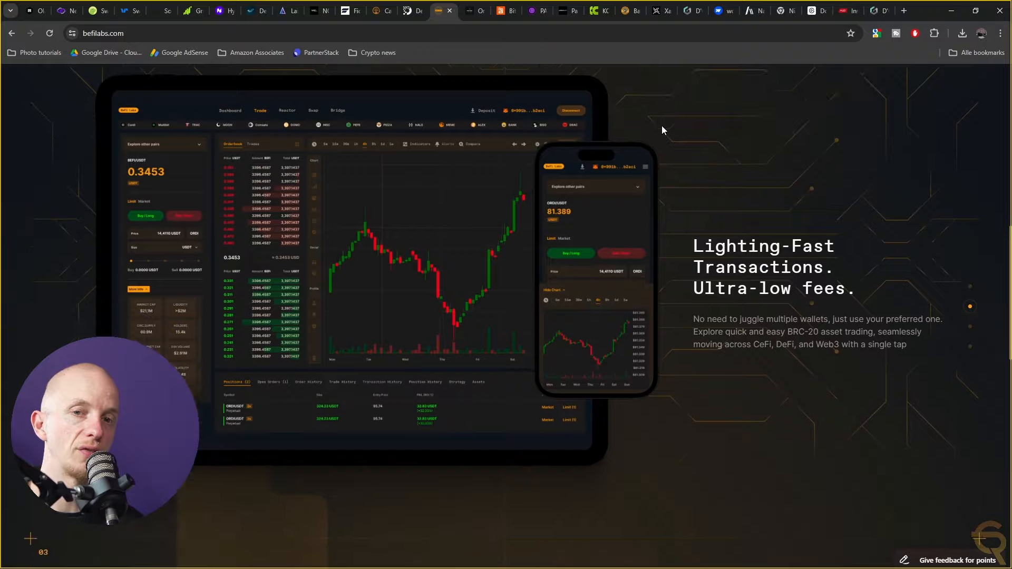
Scroll befilabs.com down past the exchange logos to 'Trade new markets'.
scroll(down, 3)
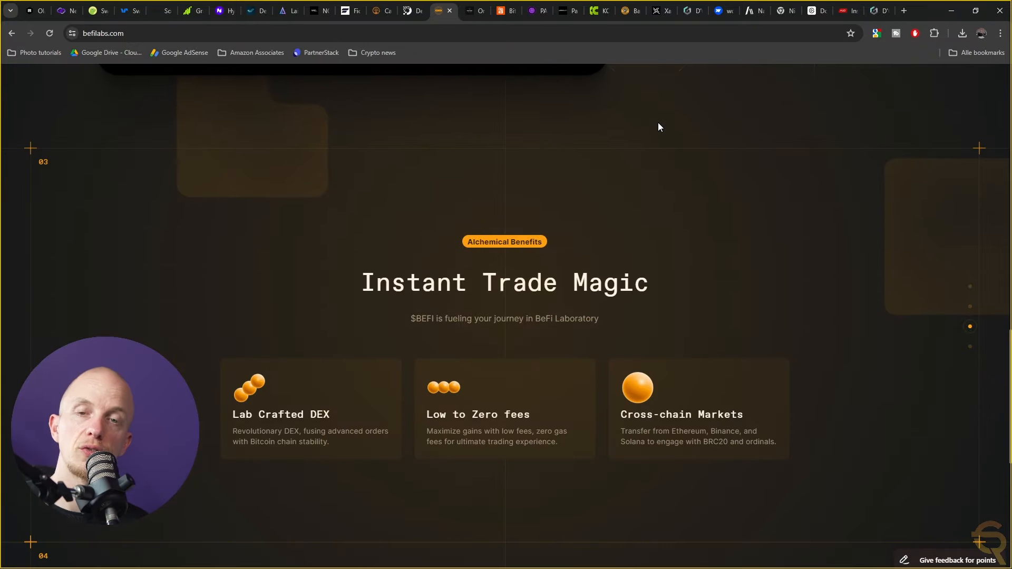
scroll(down, 3)
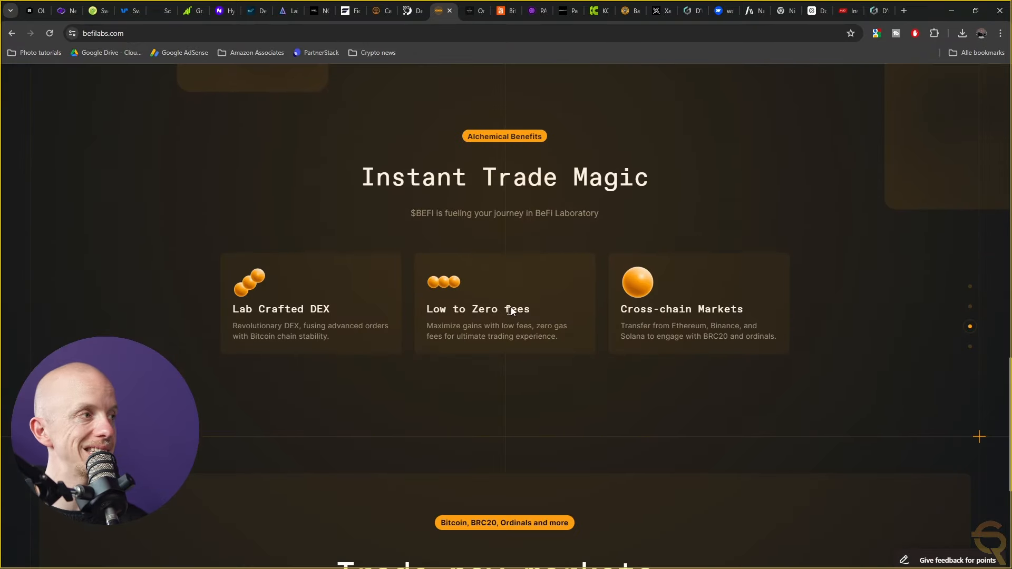
mouse_move(519, 258)
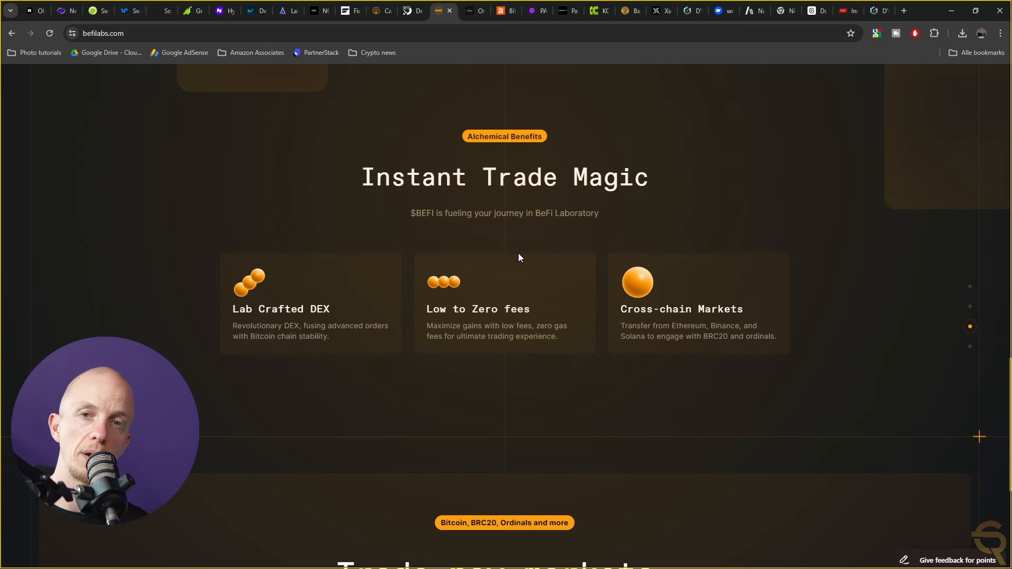
mouse_move(520, 253)
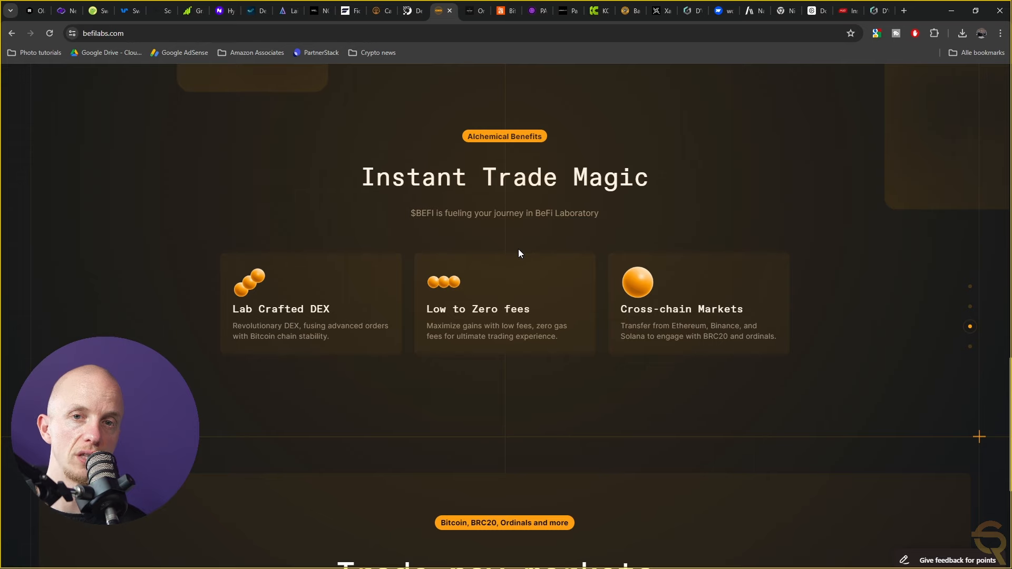
scroll(down, 3)
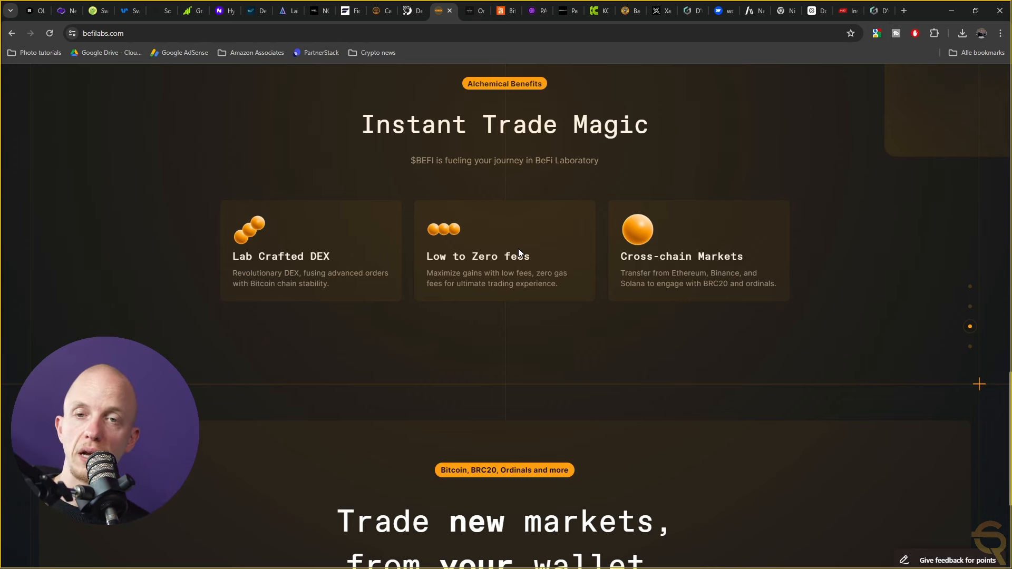
mouse_move(513, 244)
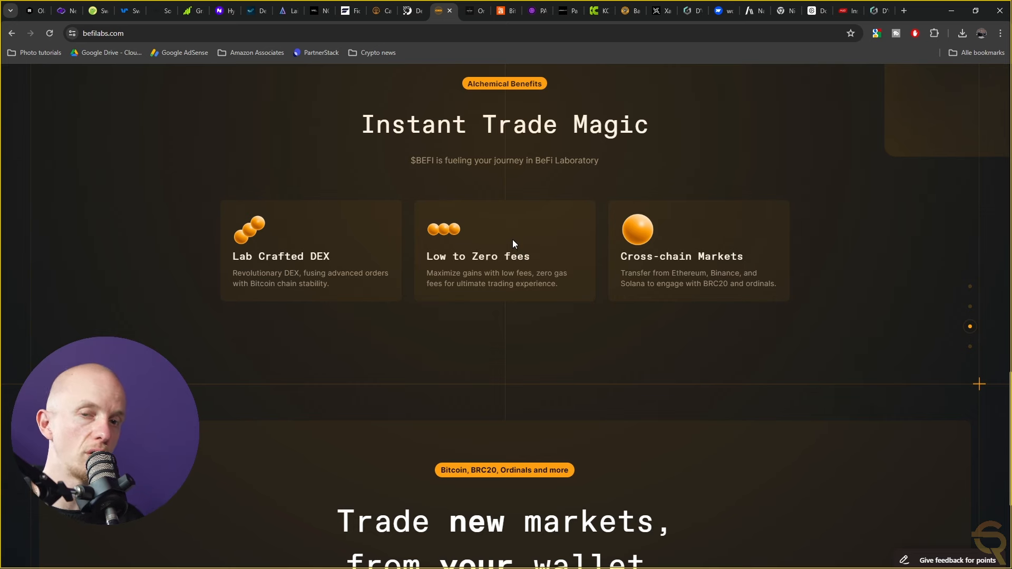
scroll(down, 3)
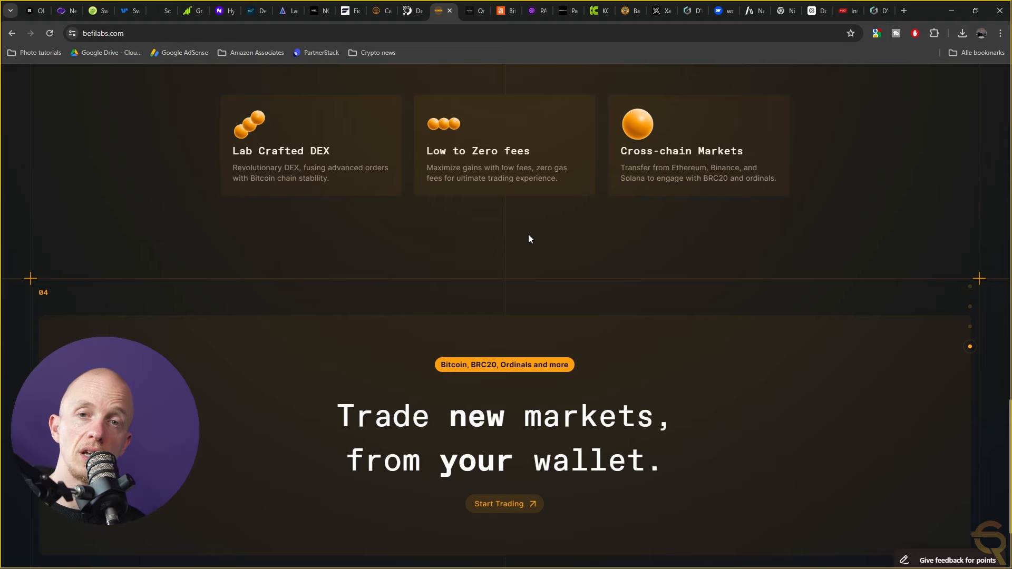
scroll(down, 3)
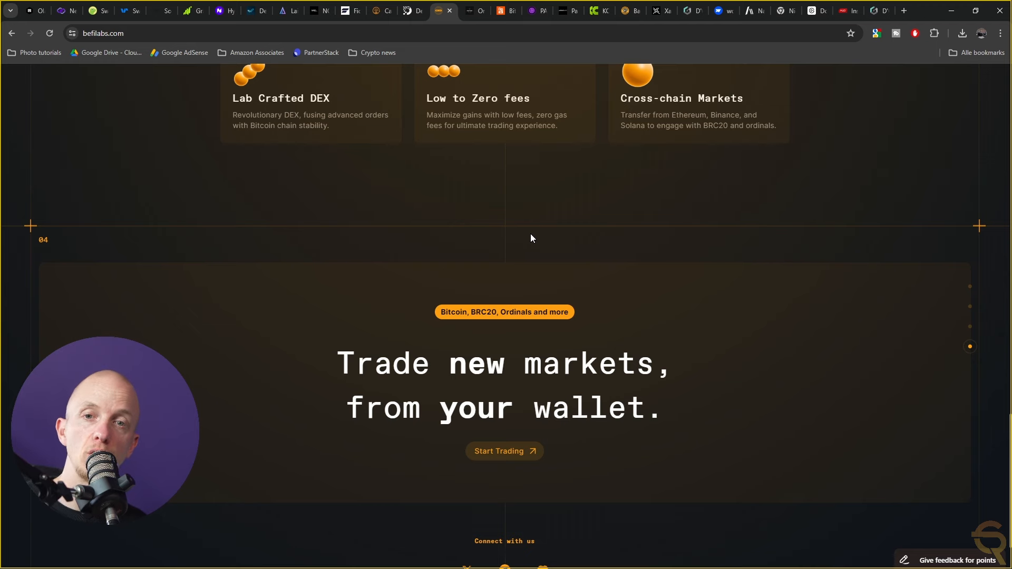
scroll(down, 3)
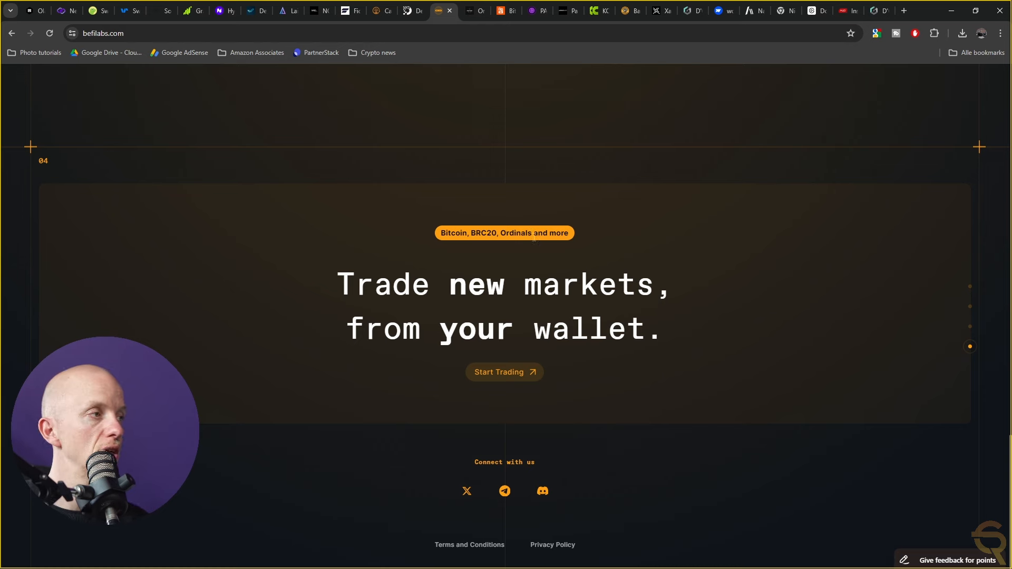
mouse_move(539, 233)
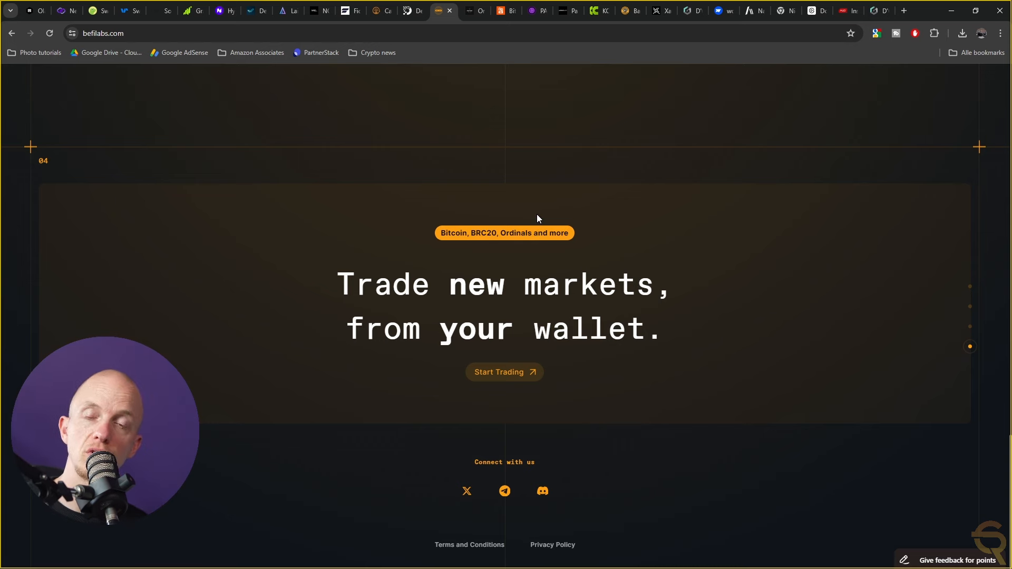
Scroll back up to the Trading Terminal heading.
scroll(up, 3)
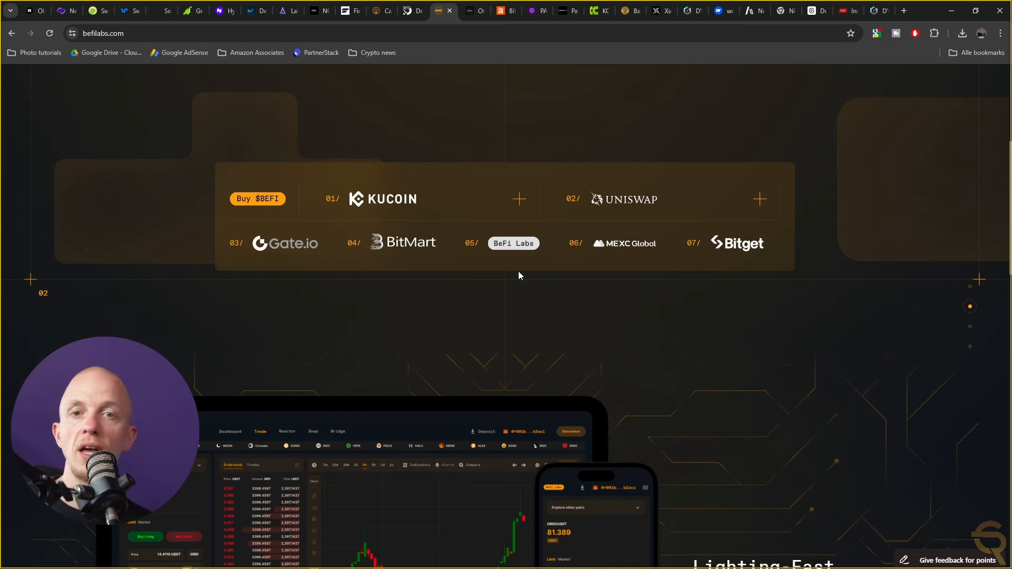
mouse_move(522, 273)
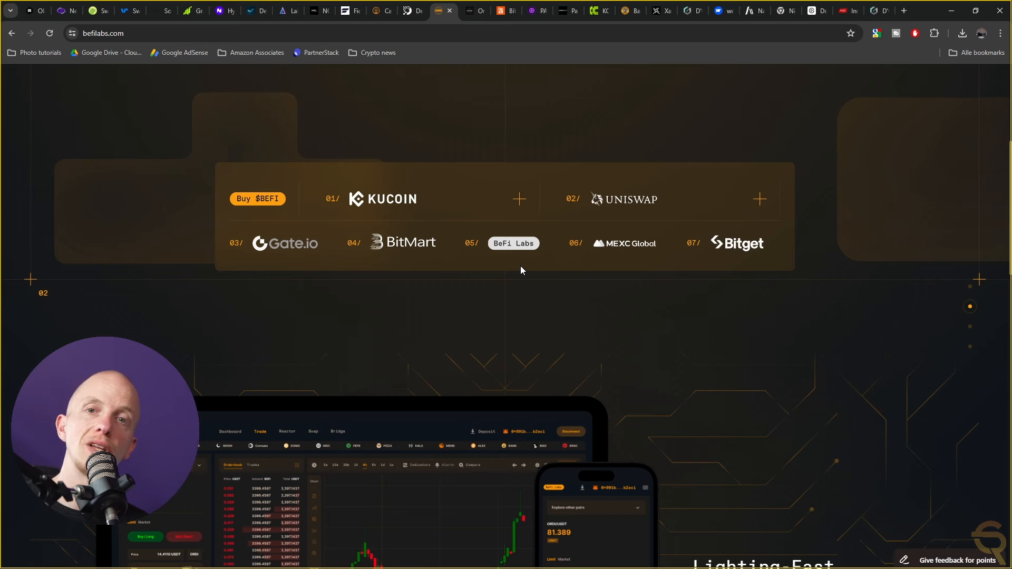
mouse_move(522, 269)
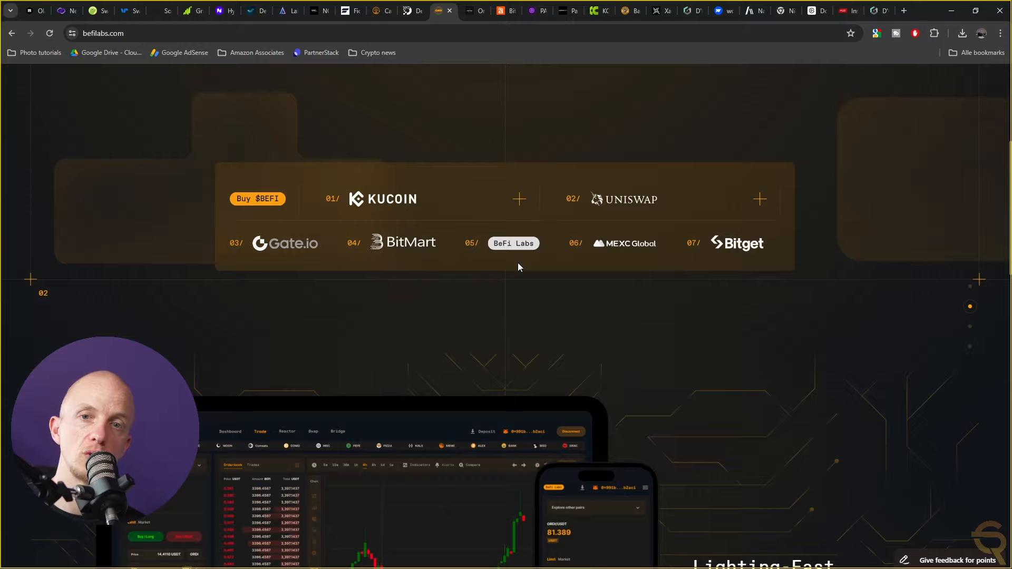
scroll(up, 3)
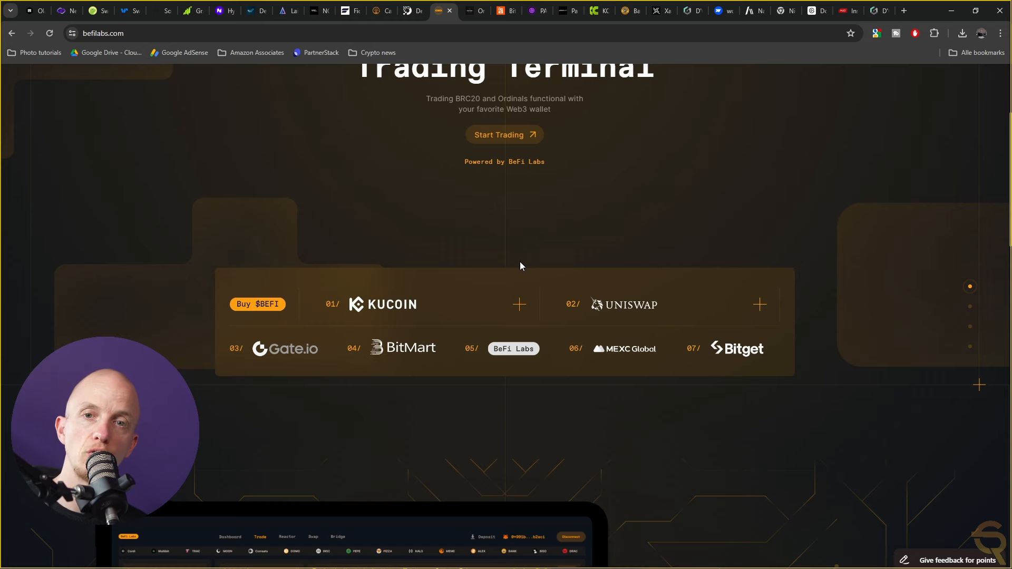
scroll(up, 3)
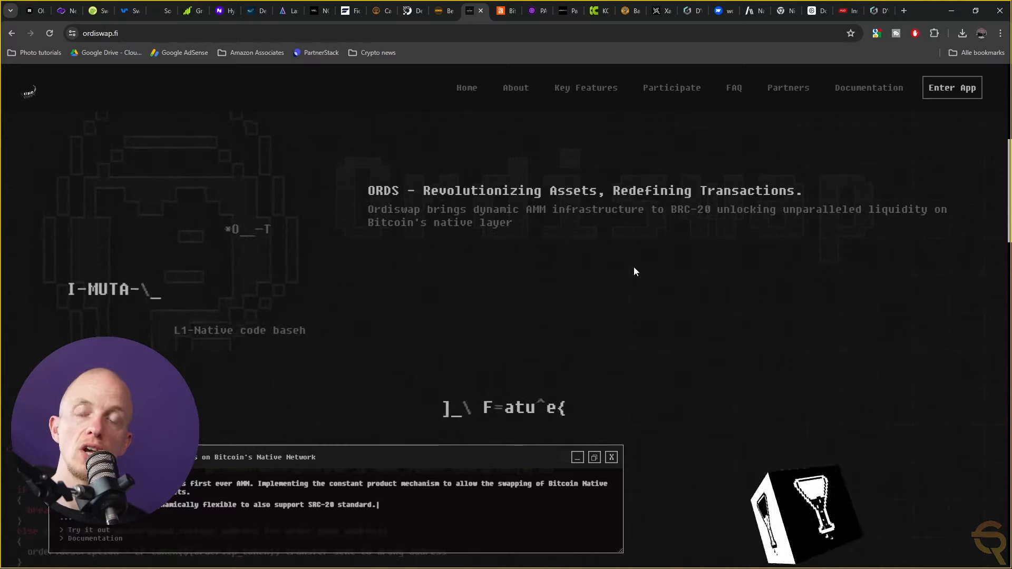
Scroll ordiswap.fi past the swap and provide-liquidity features to Our partners.
scroll(down, 3)
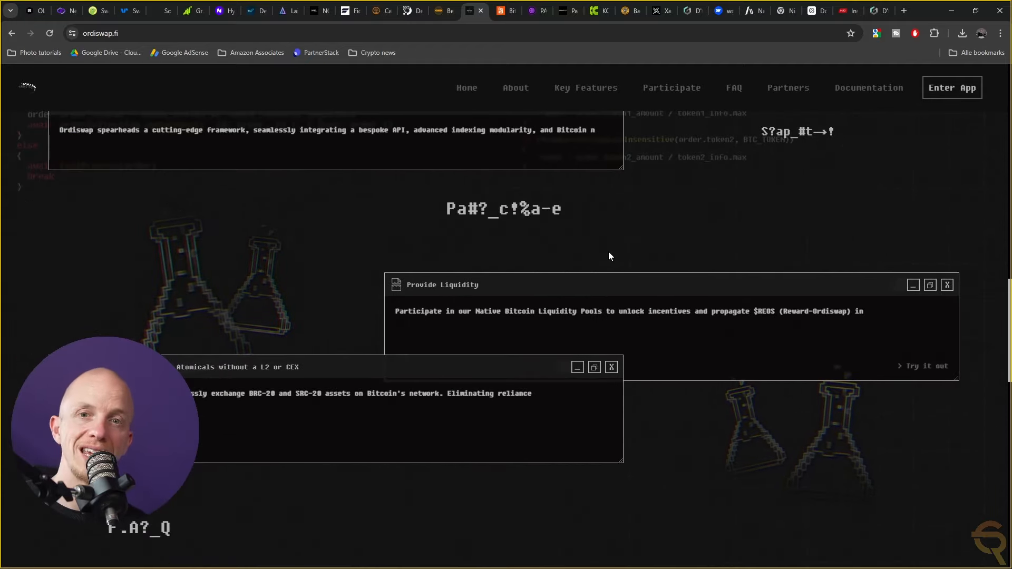
scroll(down, 3)
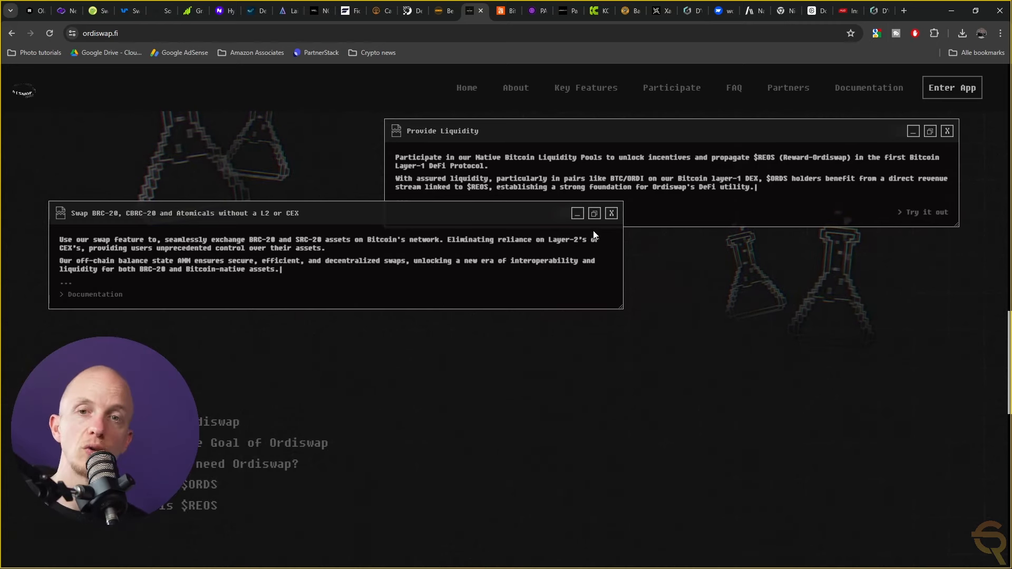
scroll(down, 3)
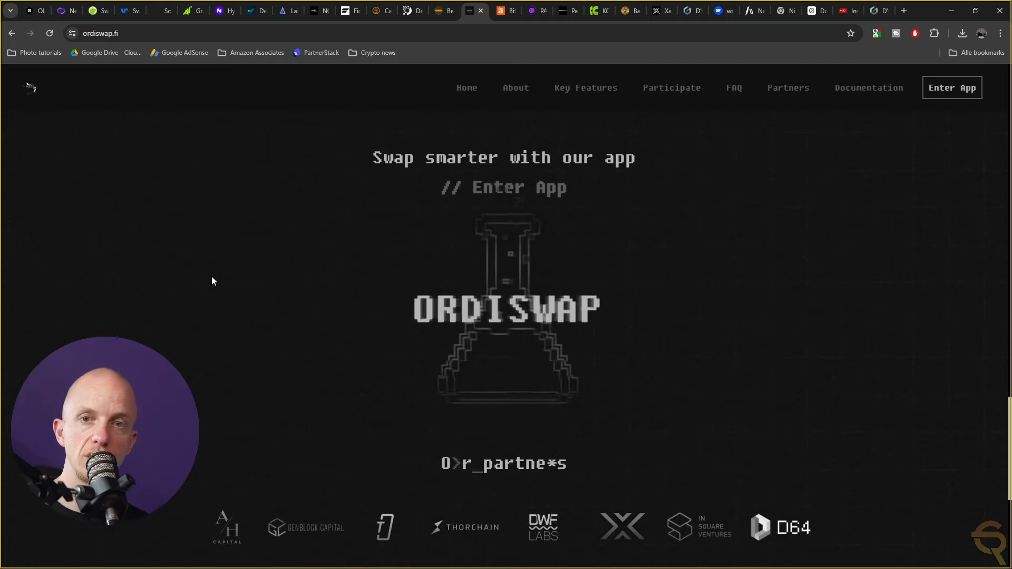
scroll(down, 3)
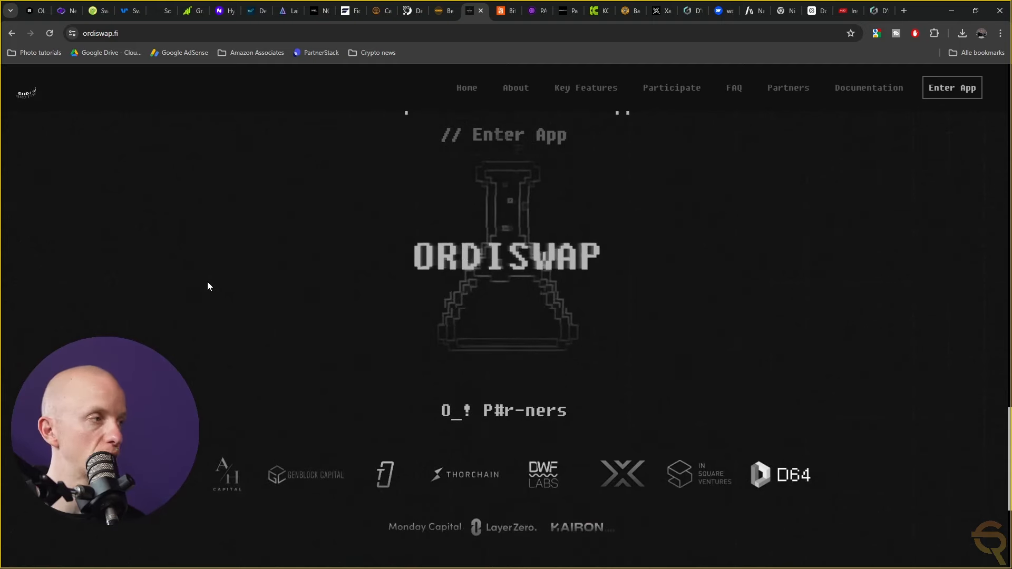
scroll(up, 3)
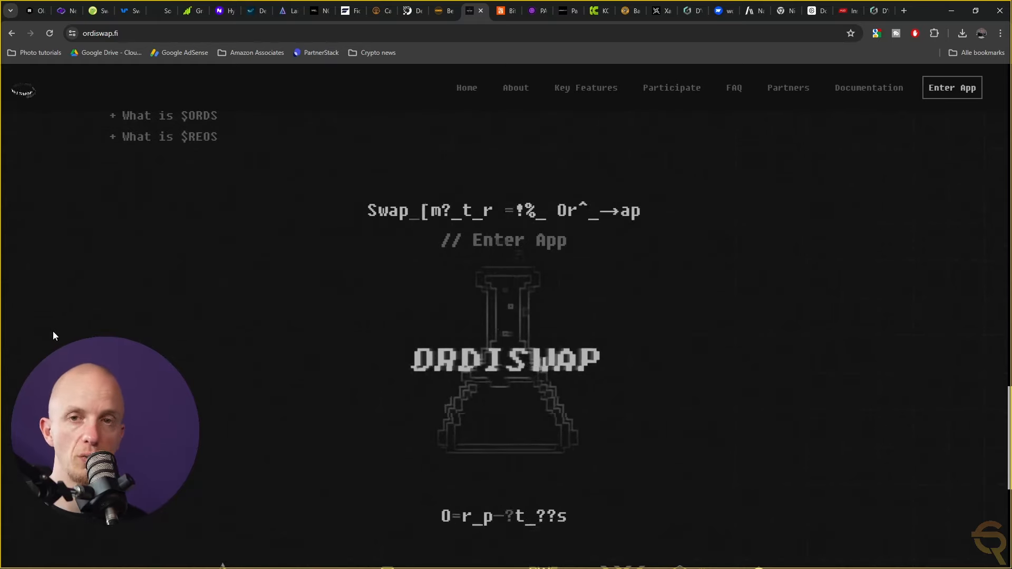
mouse_move(63, 285)
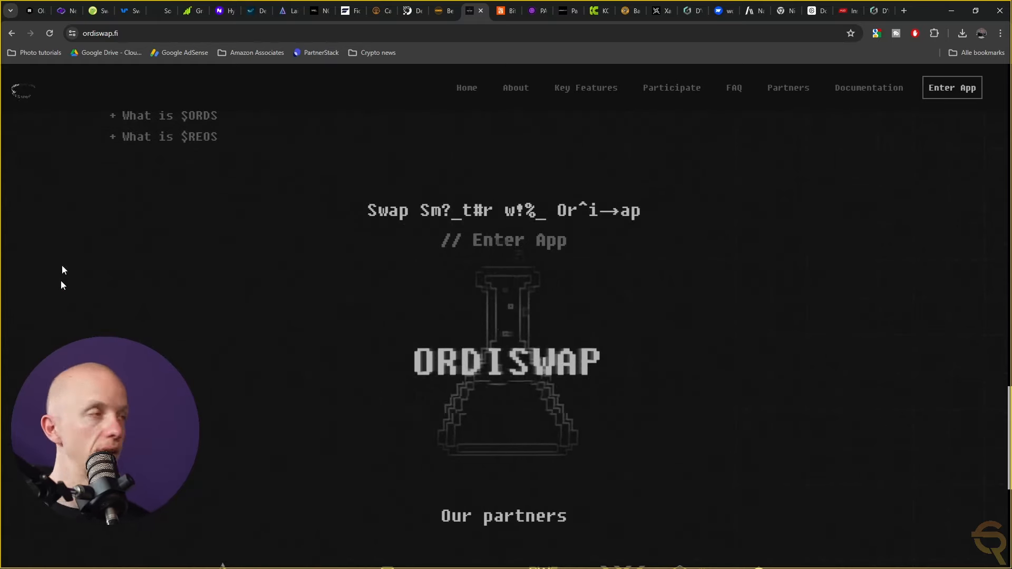
mouse_move(507, 11)
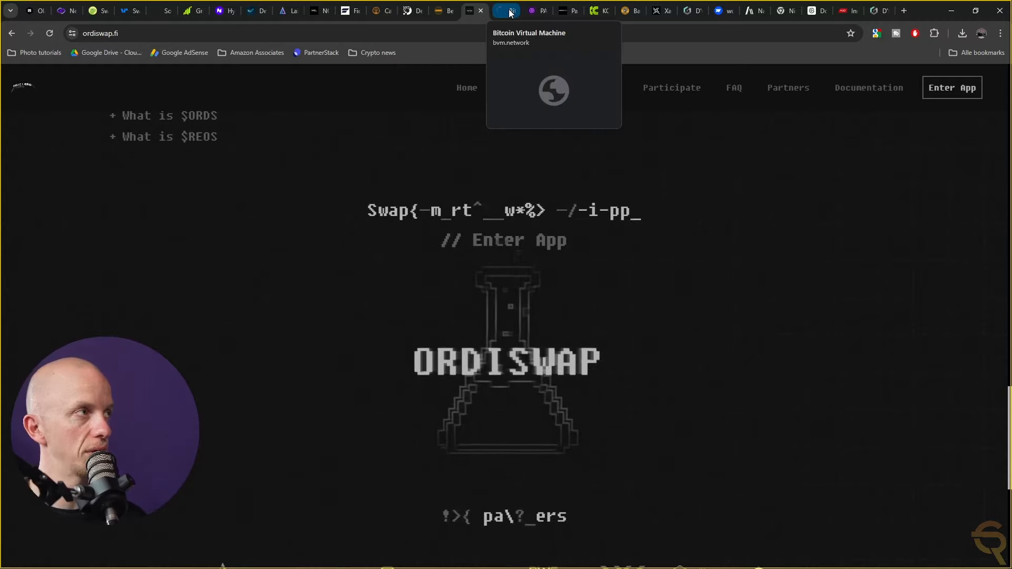
Switch to the bvm.network Rune Chain welcome page.
click(500, 12)
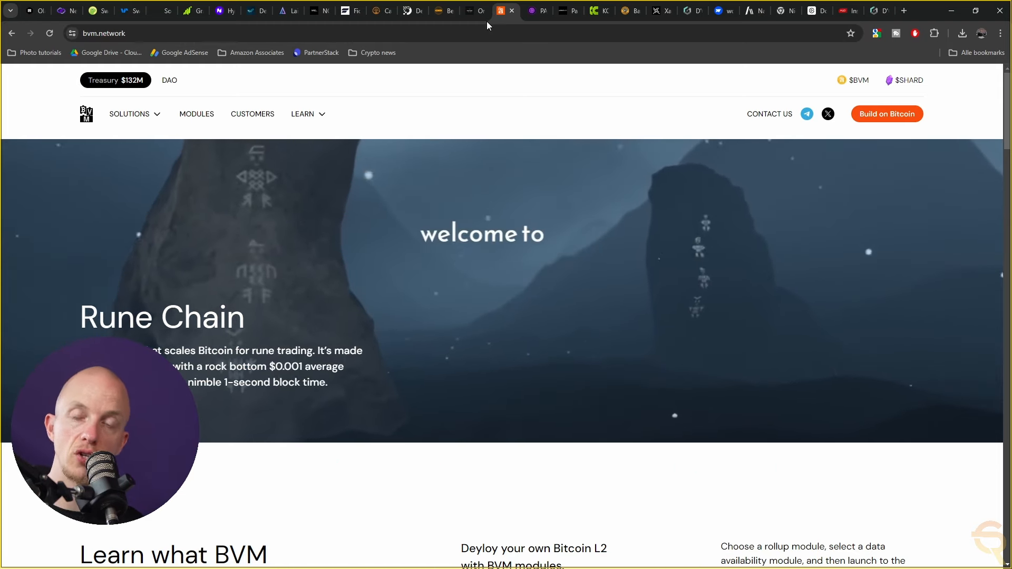
mouse_move(510, 23)
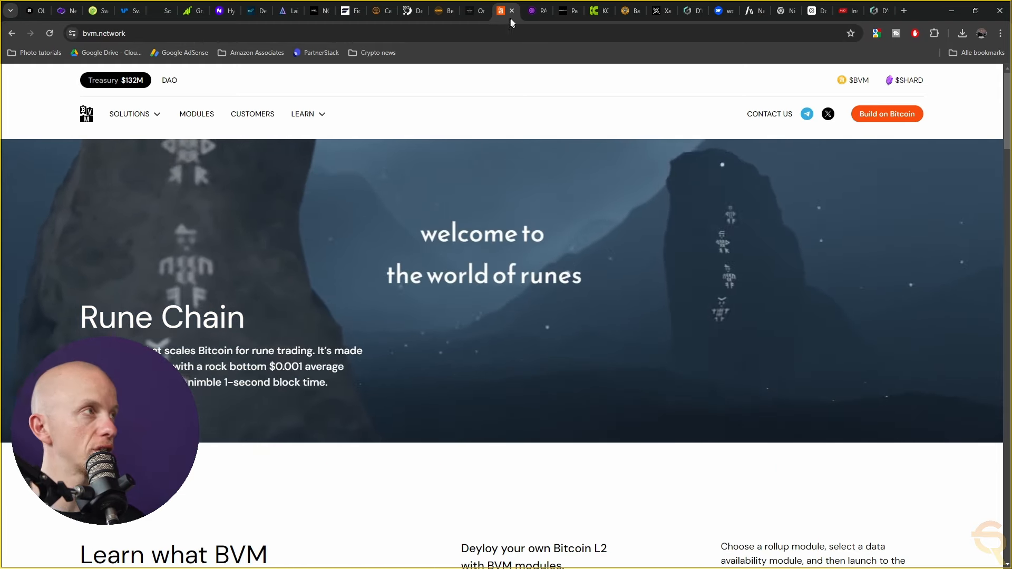
Move from the BVM page to the paal.ai homepage.
click(536, 11)
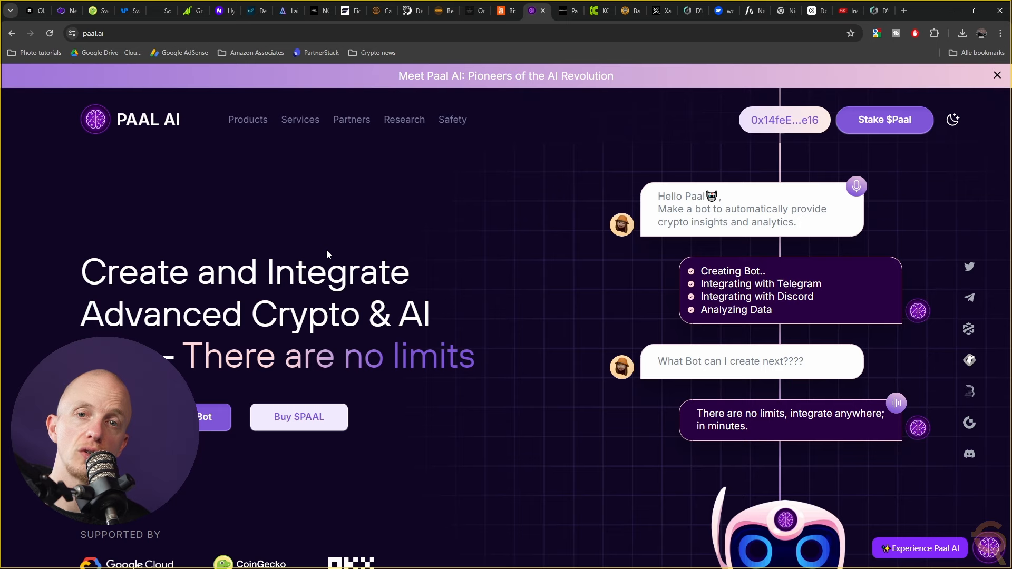
Scroll paal.ai past the AI Summit video and partner logos to About Paal.
scroll(down, 3)
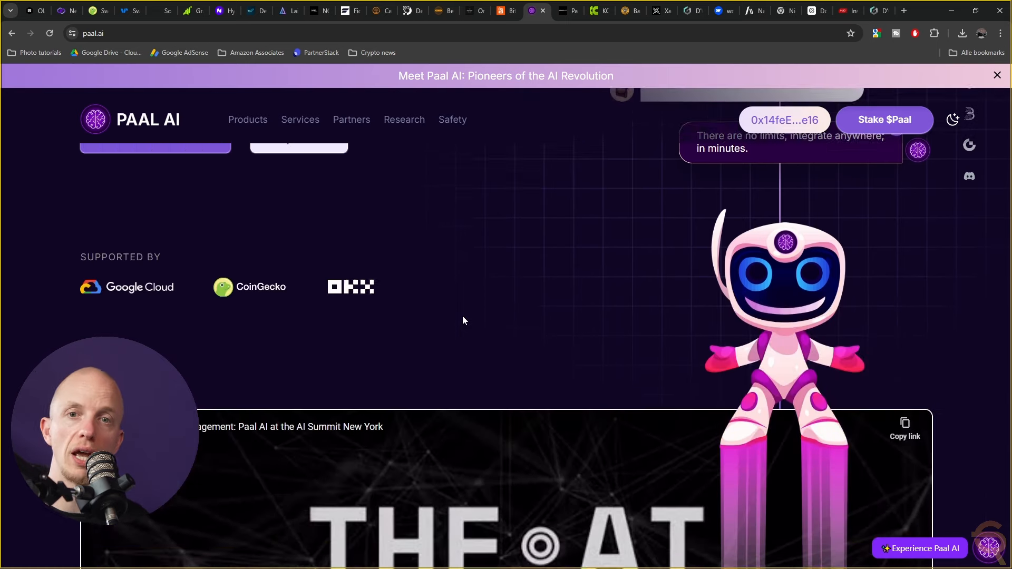
scroll(down, 3)
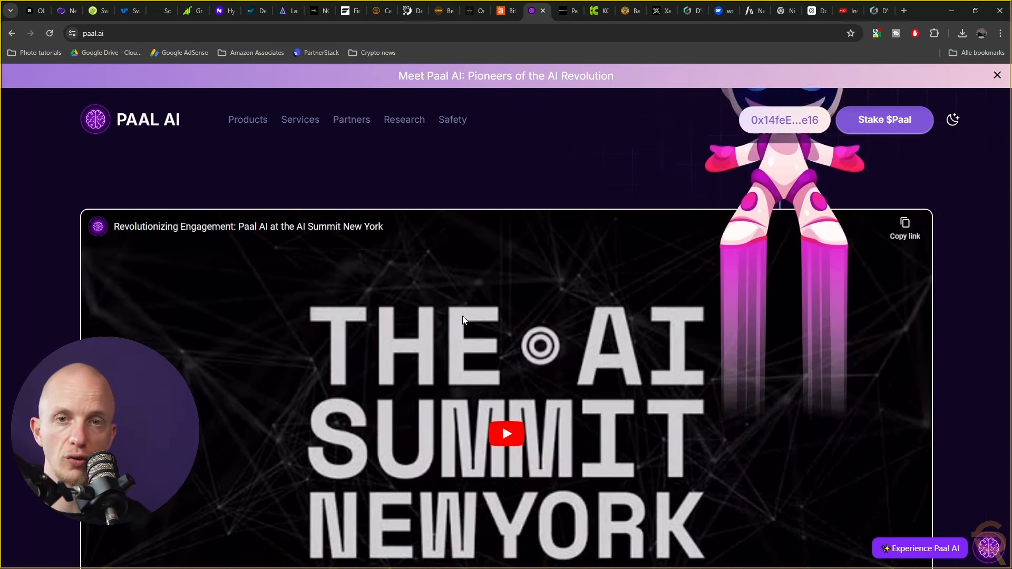
scroll(down, 3)
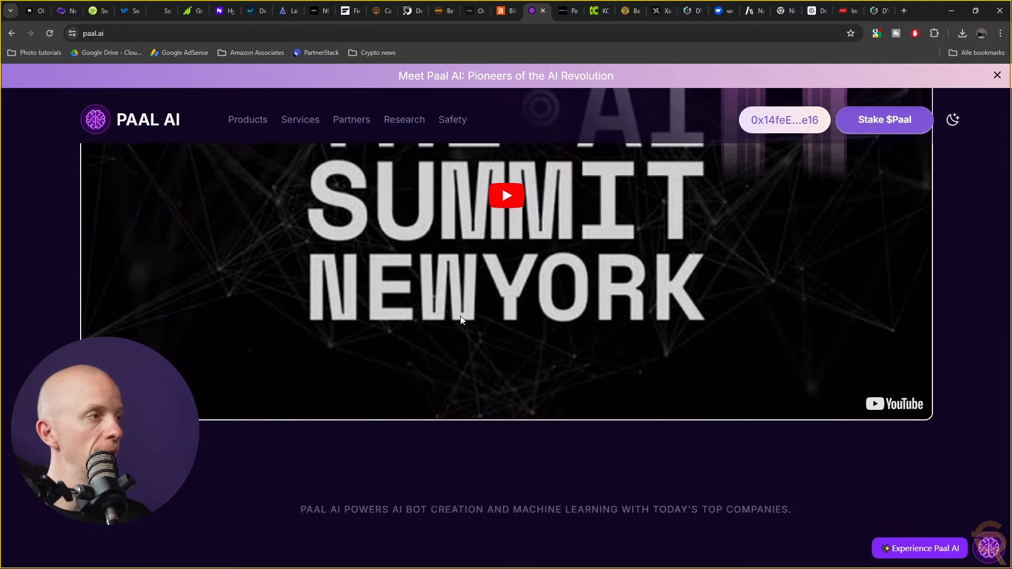
scroll(down, 3)
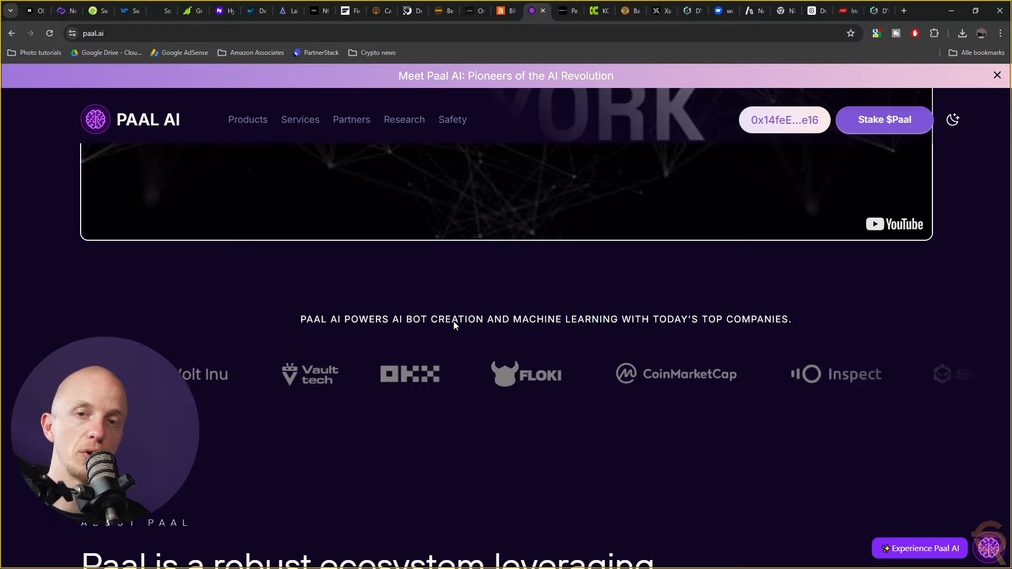
scroll(down, 3)
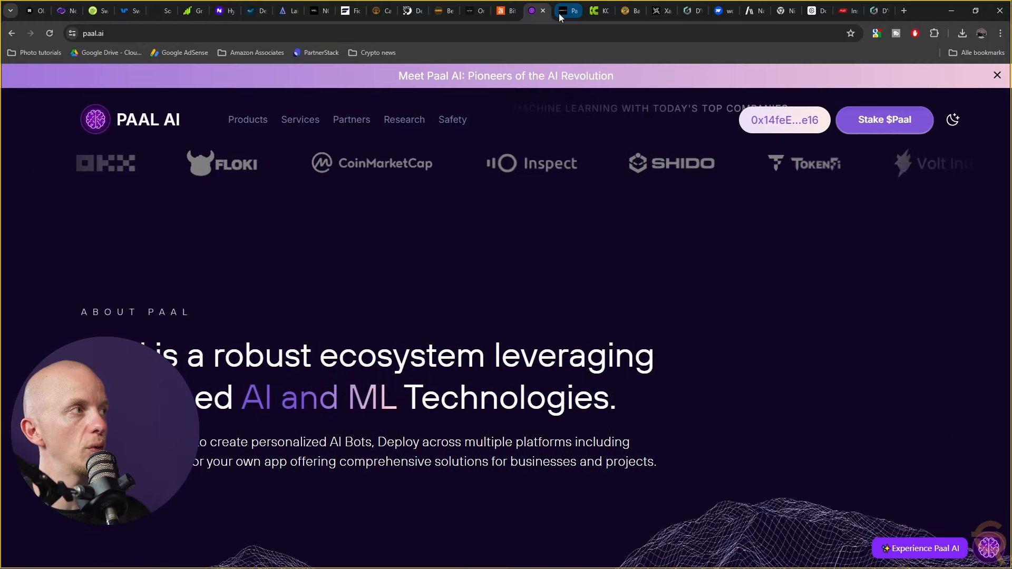
Switch to the paired.world tab and scroll to 'How does it work?' and its three protocol pillars.
click(561, 11)
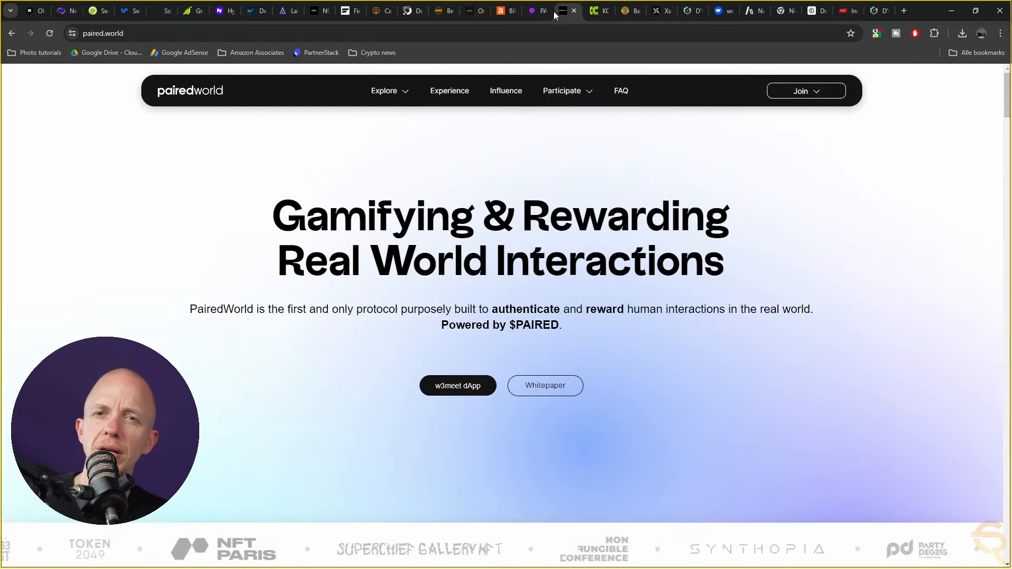
mouse_move(507, 11)
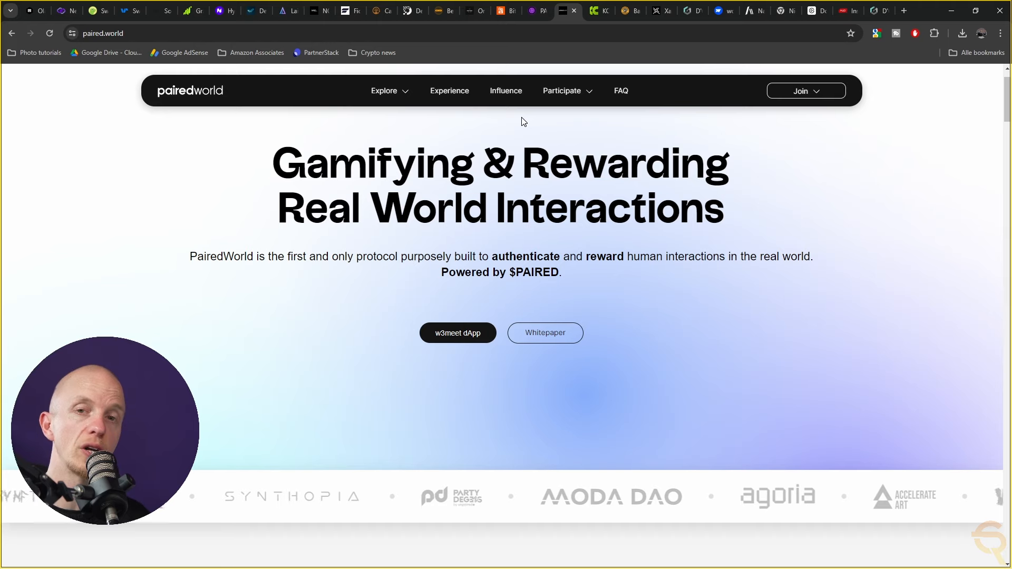
scroll(down, 3)
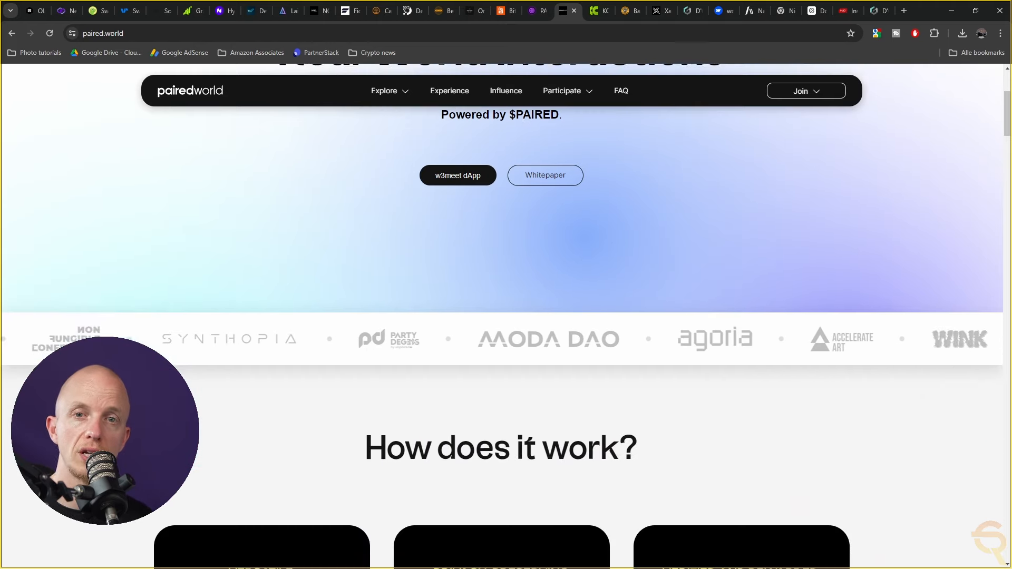
scroll(down, 3)
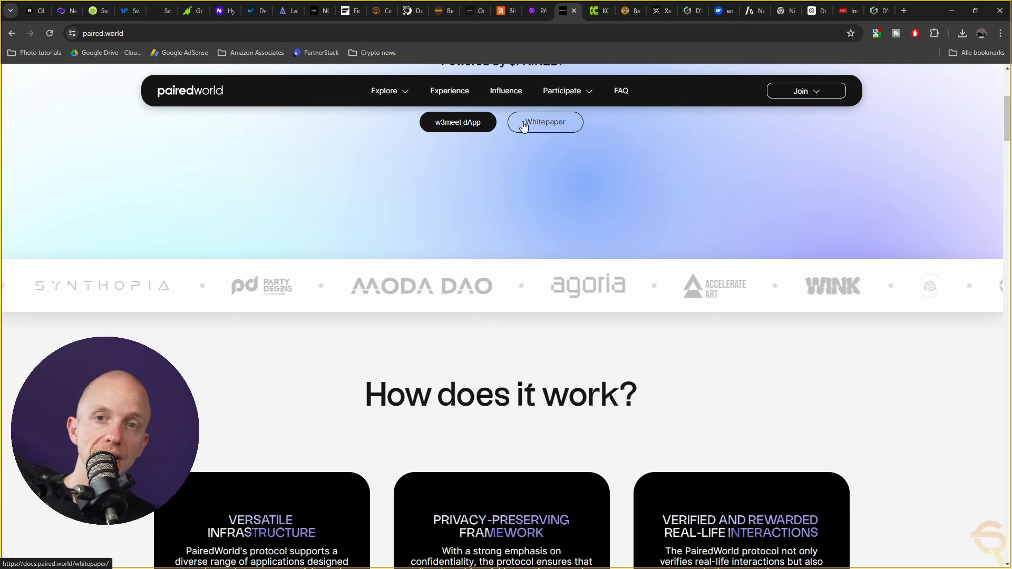
scroll(down, 3)
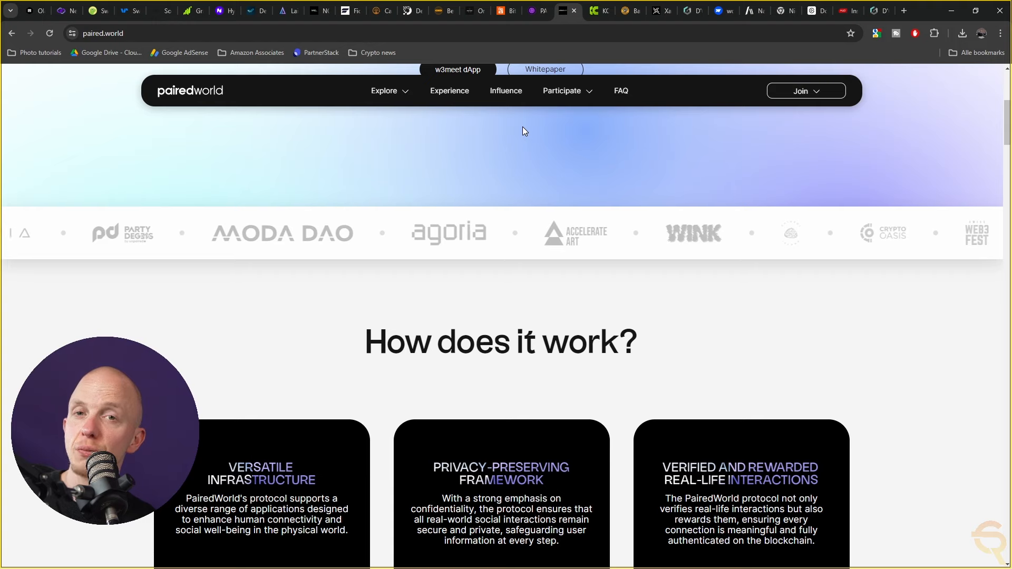
scroll(down, 3)
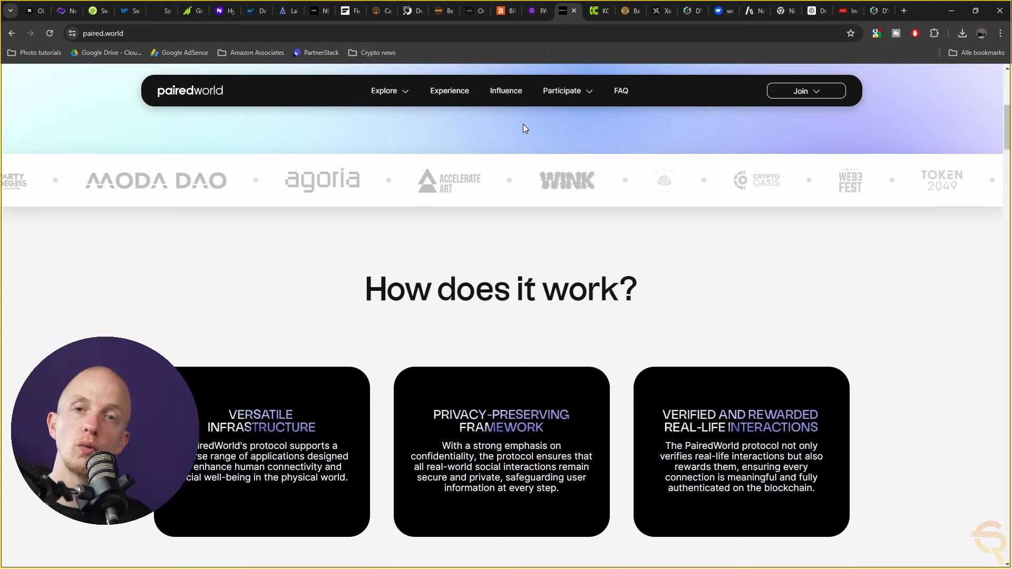
scroll(down, 3)
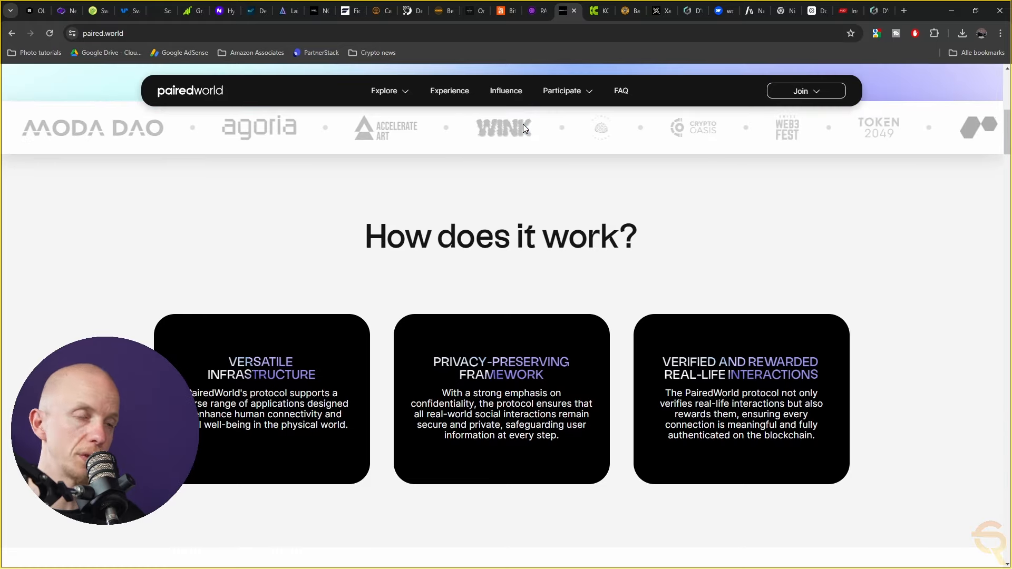
scroll(down, 3)
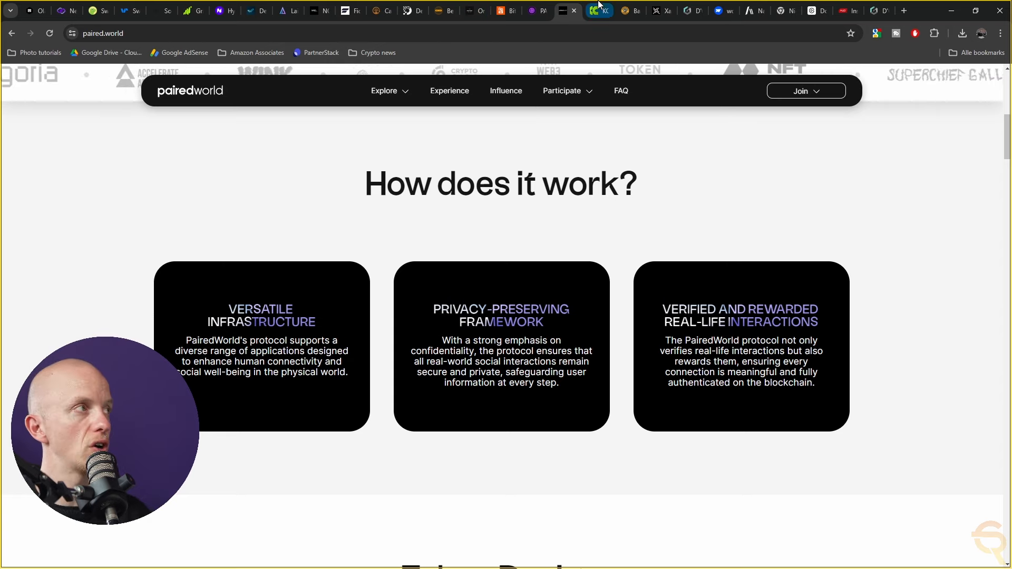
Switch to the komput.ai tab and scroll slightly past the GPU hero toward Community Powering AI.
click(597, 11)
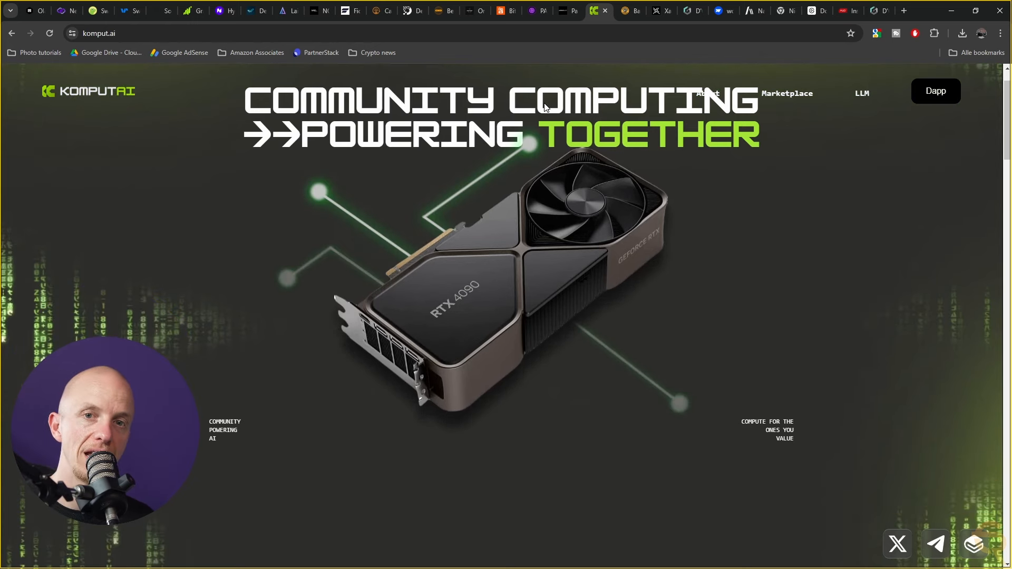
scroll(down, 3)
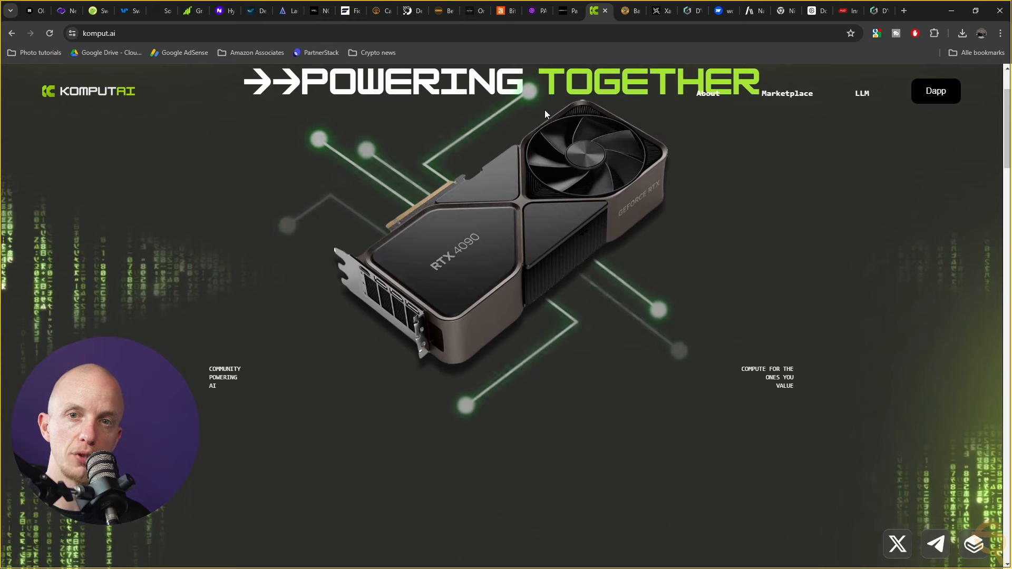
scroll(down, 3)
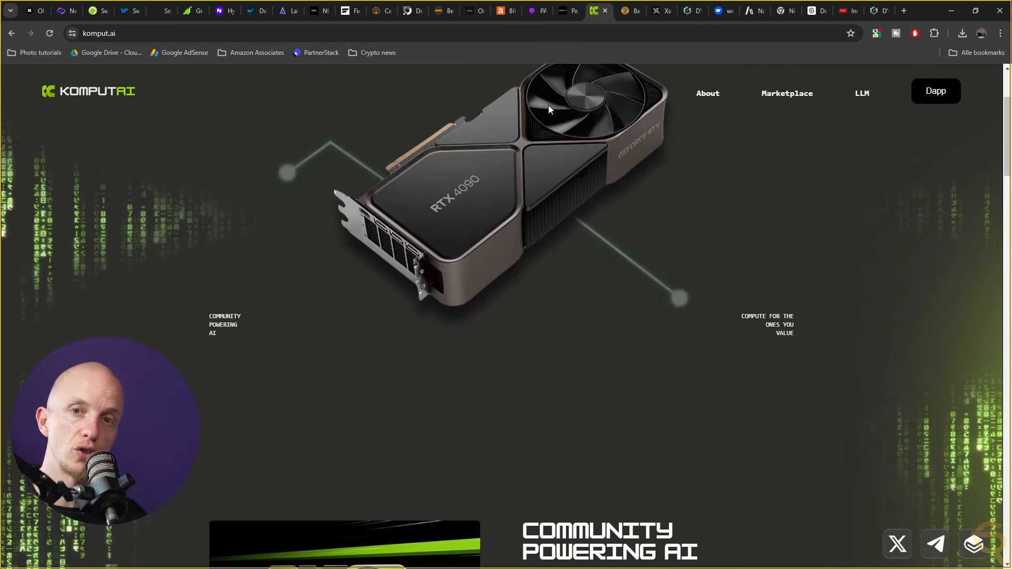
mouse_move(649, 72)
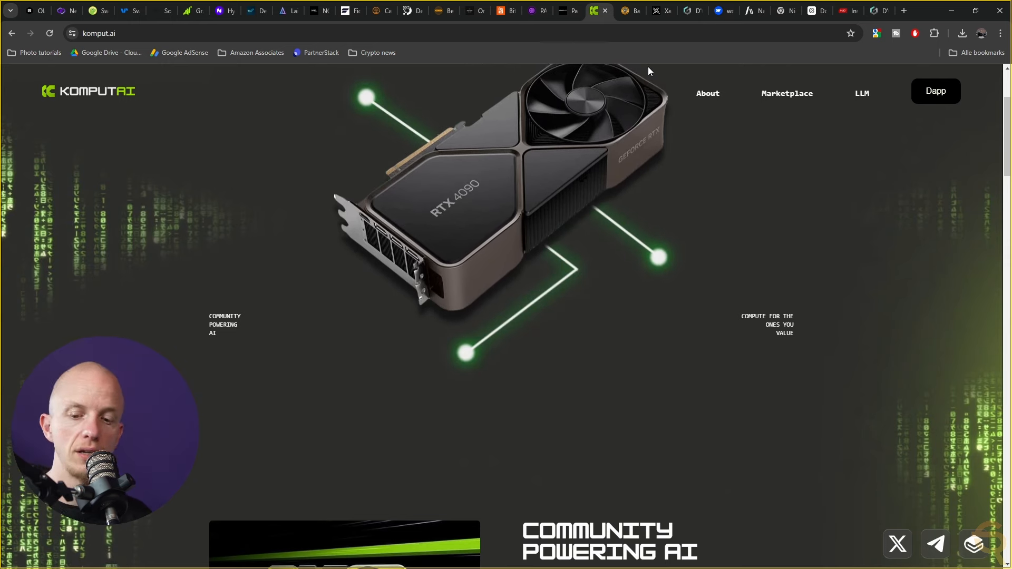
mouse_move(701, 244)
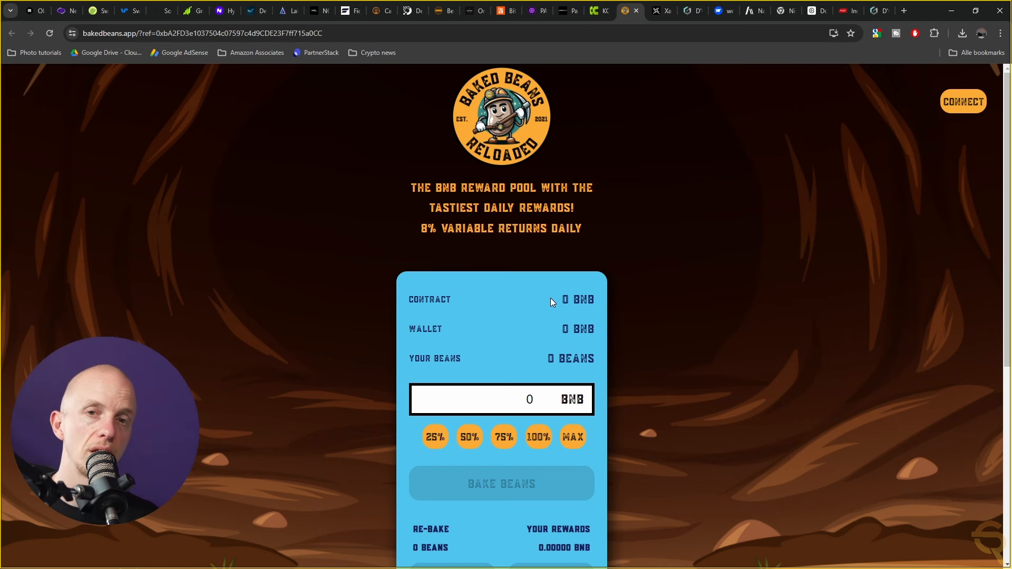
mouse_move(532, 260)
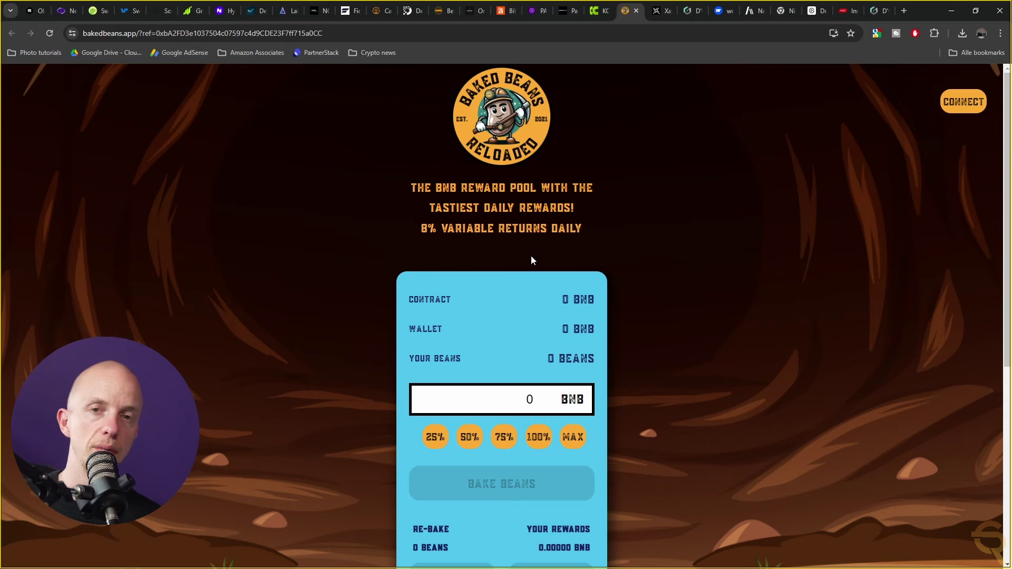
Switch tabs from the Baked Beans reward pool page to Xally's Bitcoin Layer 2 AI-agents homepage.
click(656, 11)
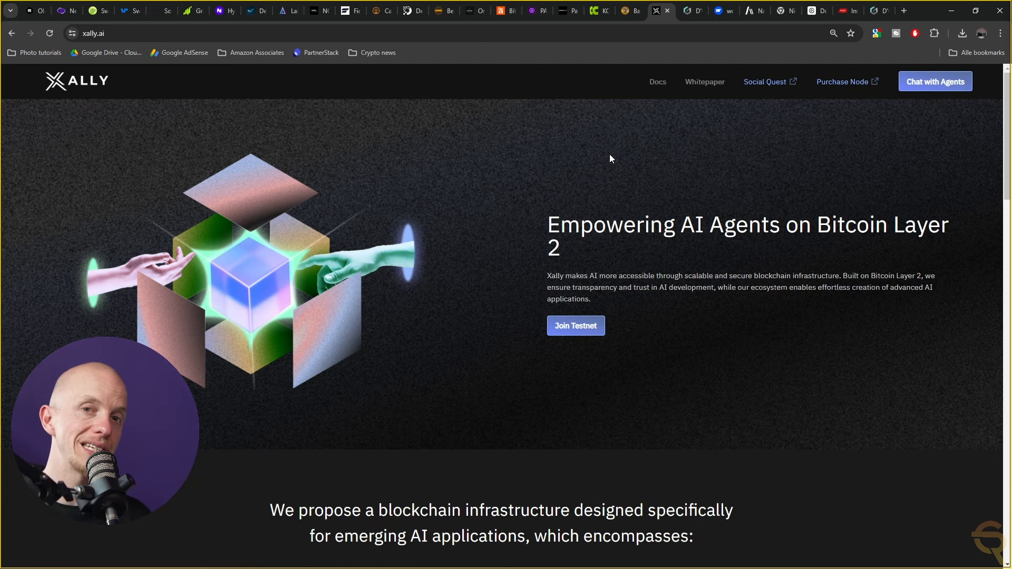
mouse_move(610, 152)
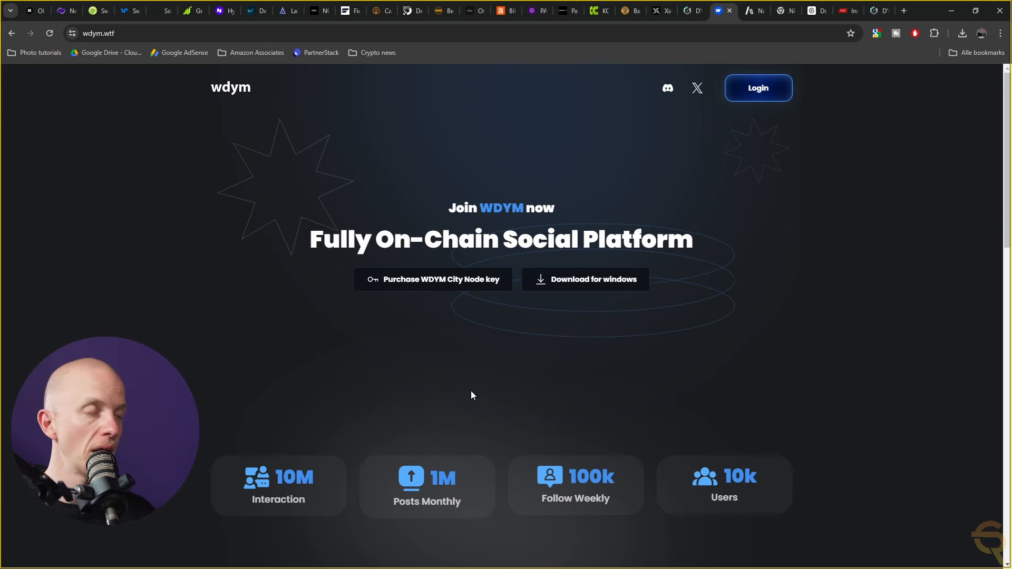
Scroll WDYM's homepage past the stats row to the Follow to Earn, technology and rewards sections.
scroll(down, 3)
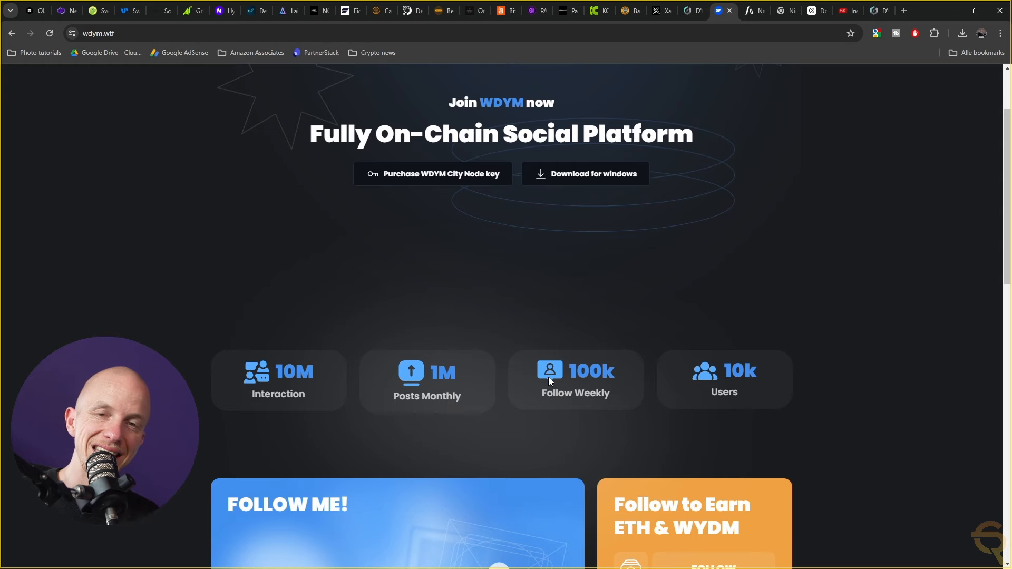
scroll(down, 3)
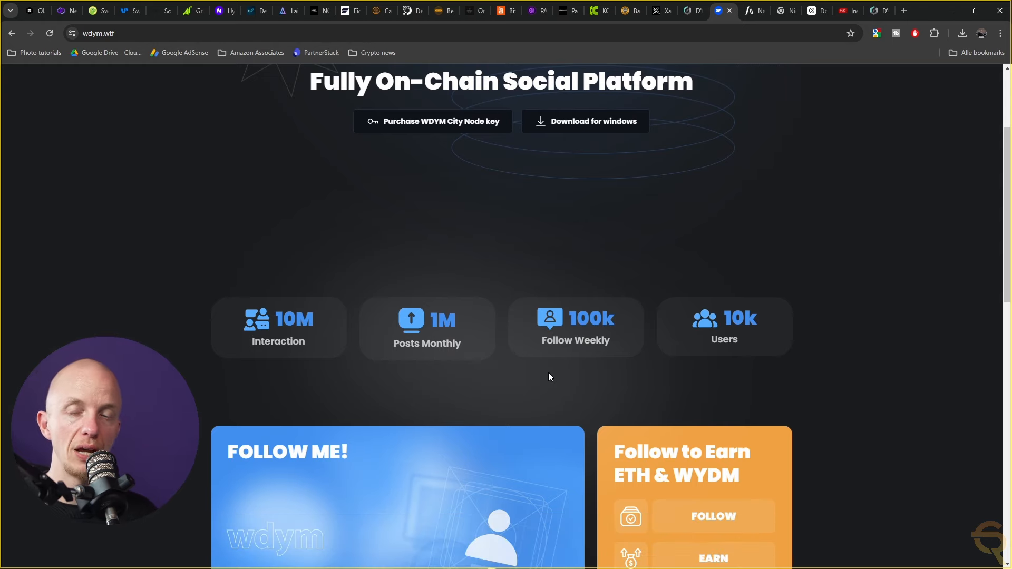
scroll(down, 3)
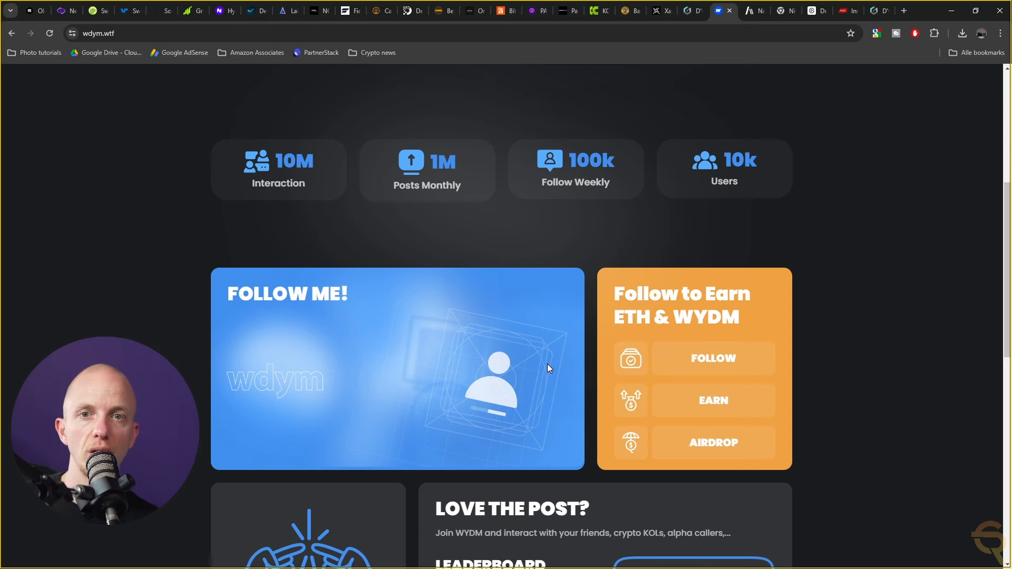
scroll(down, 3)
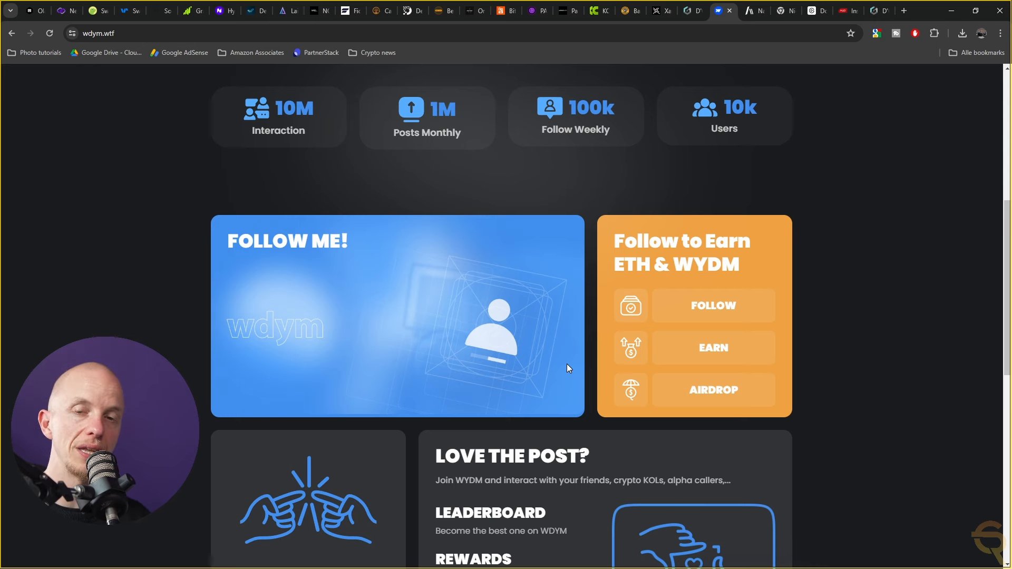
scroll(down, 3)
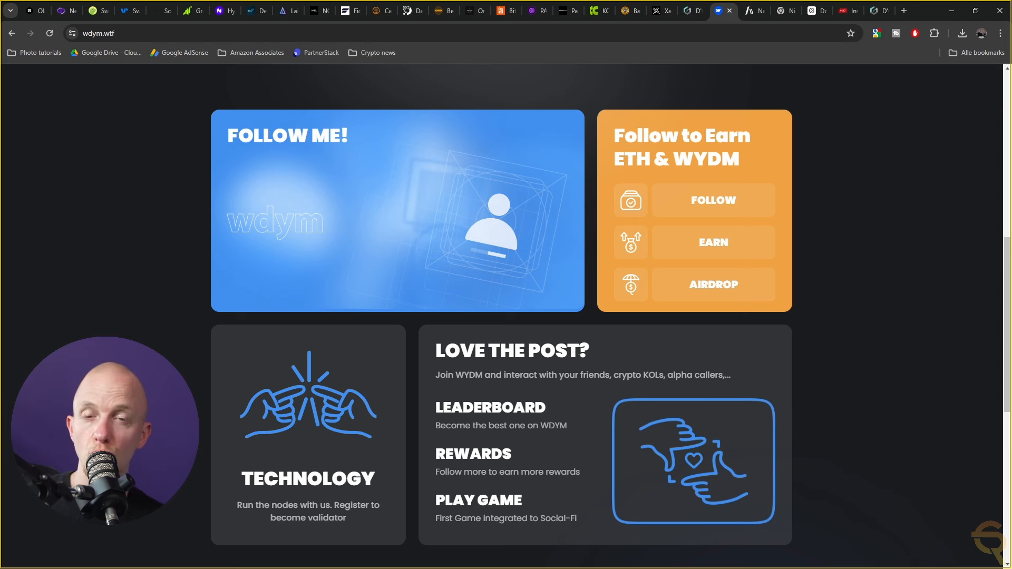
mouse_move(561, 369)
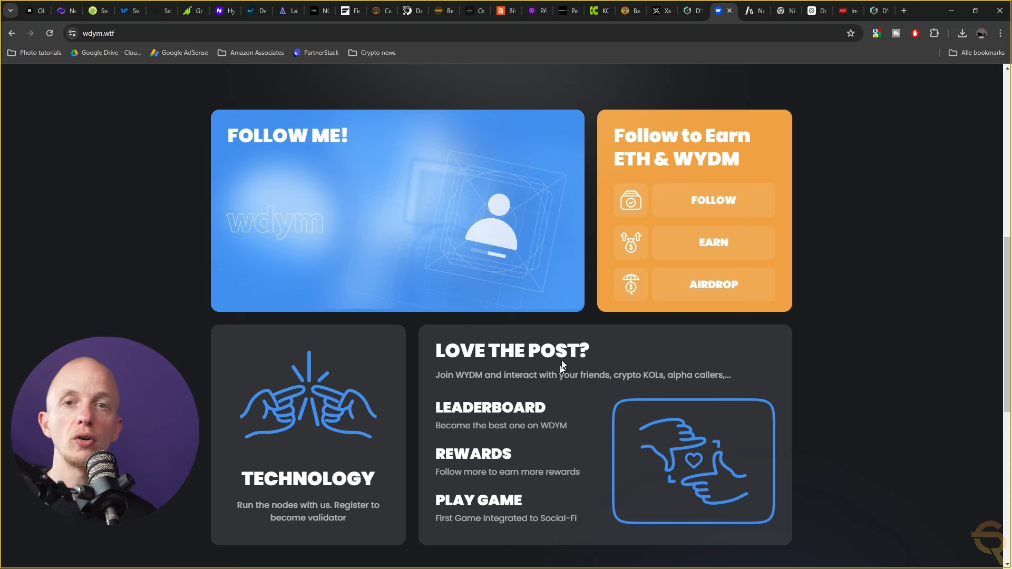
Scroll WDYM down to the on-chain platform and Get Your Rewards section, then switch to NavyAI.
scroll(down, 3)
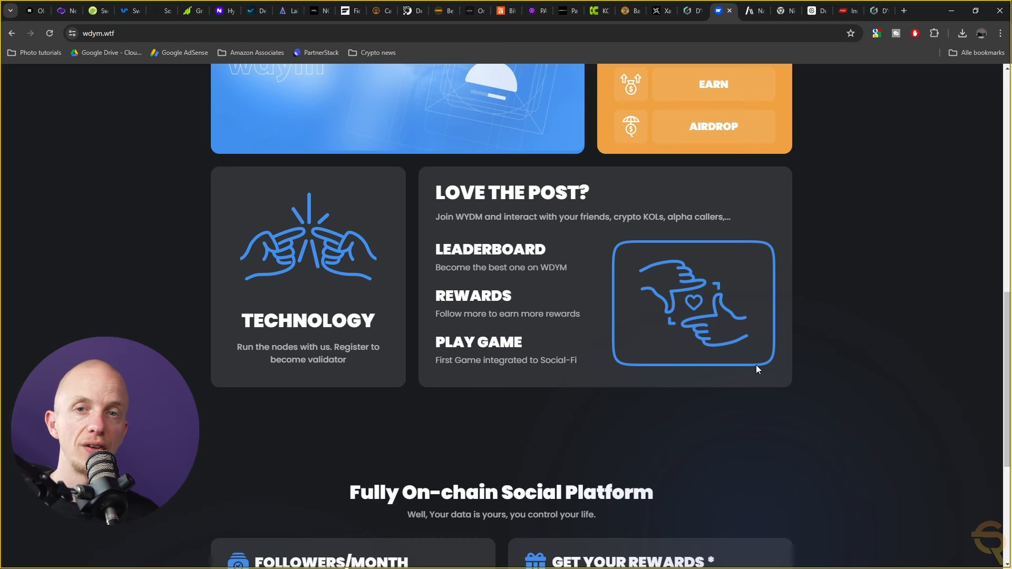
scroll(down, 3)
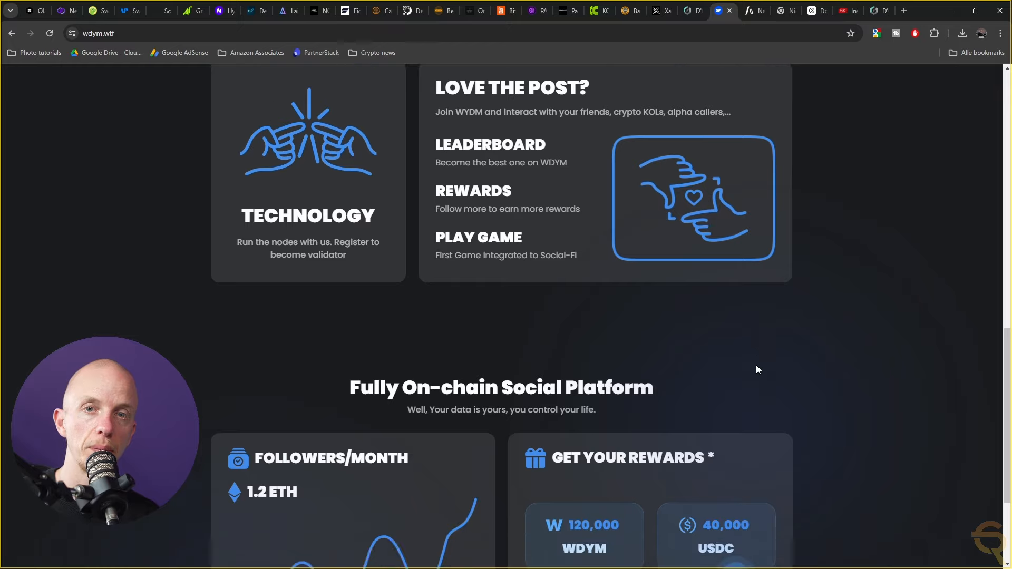
scroll(down, 3)
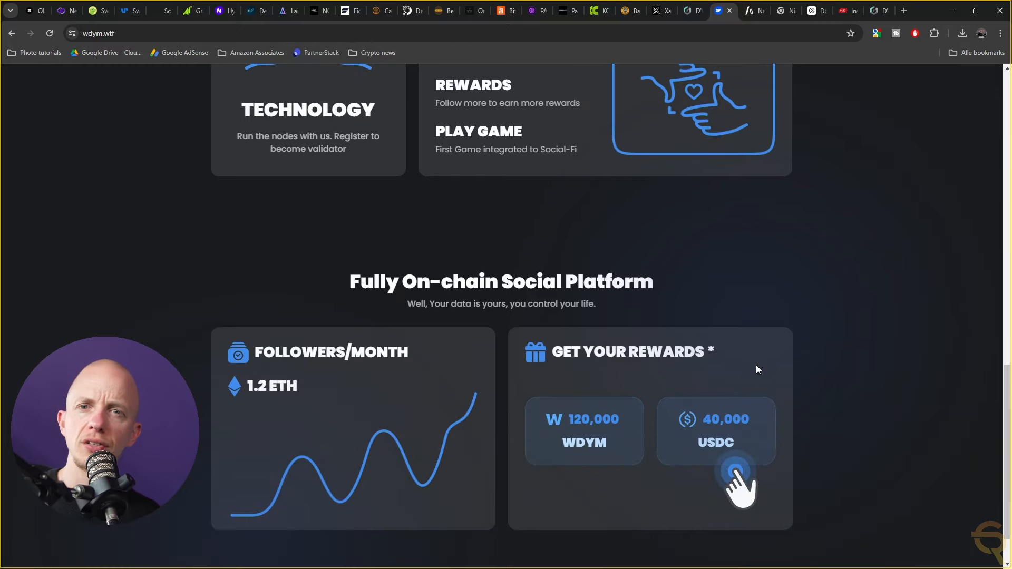
scroll(down, 3)
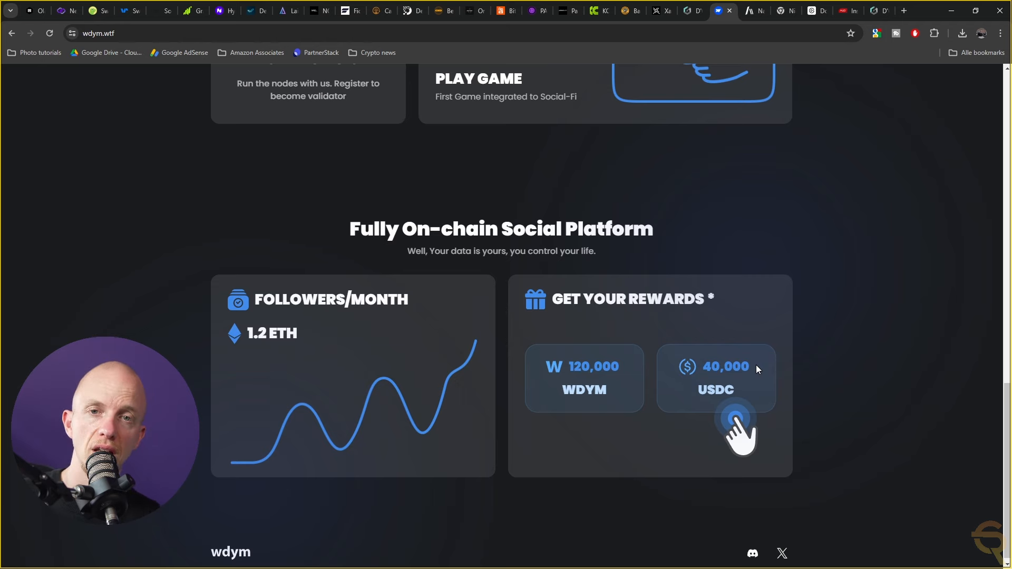
click(749, 11)
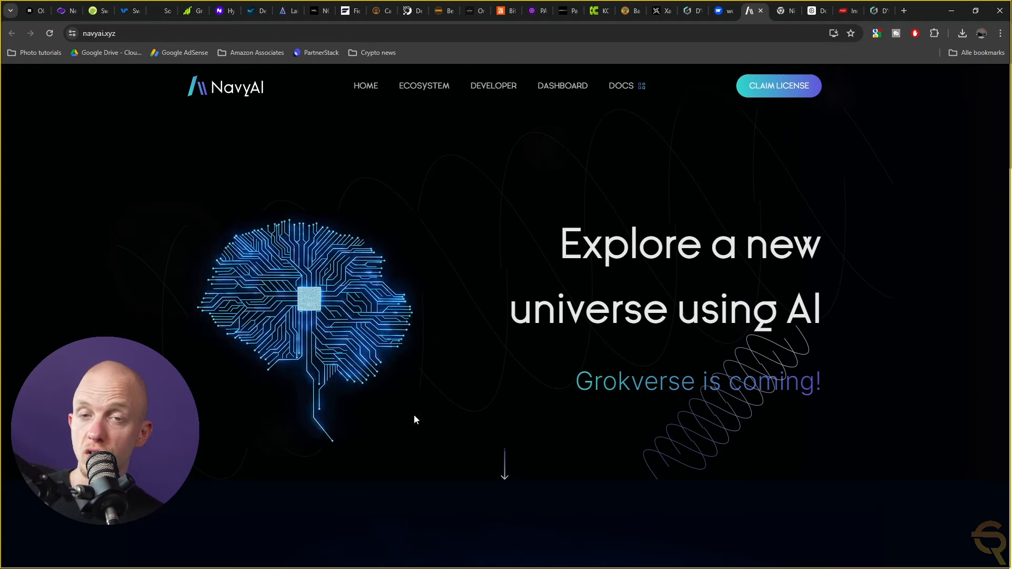
Scroll NavyAI past the De-GPU license hero to the NavyLabs ecosystem: GDE, Enerzion, Progent.
scroll(down, 3)
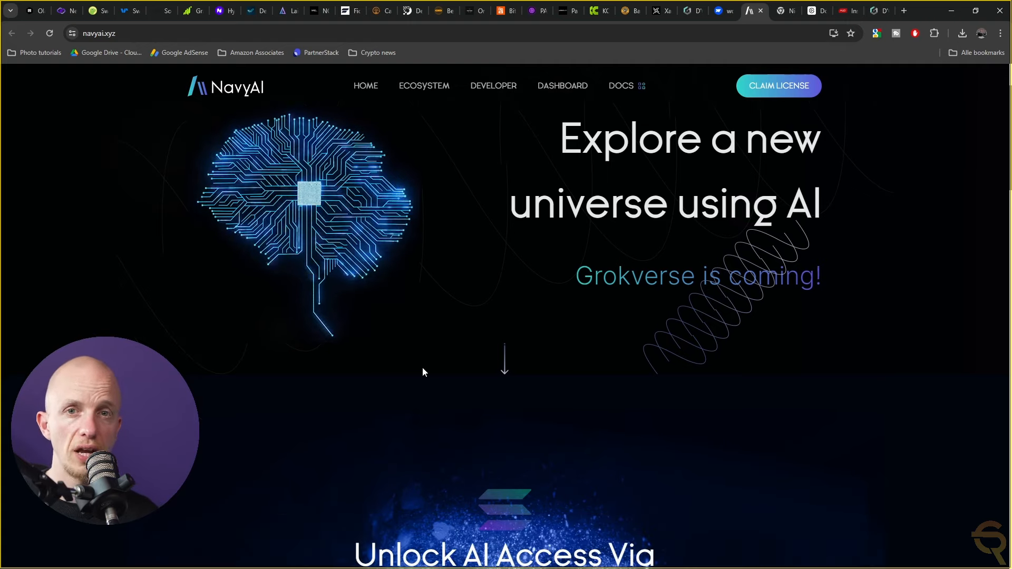
scroll(down, 3)
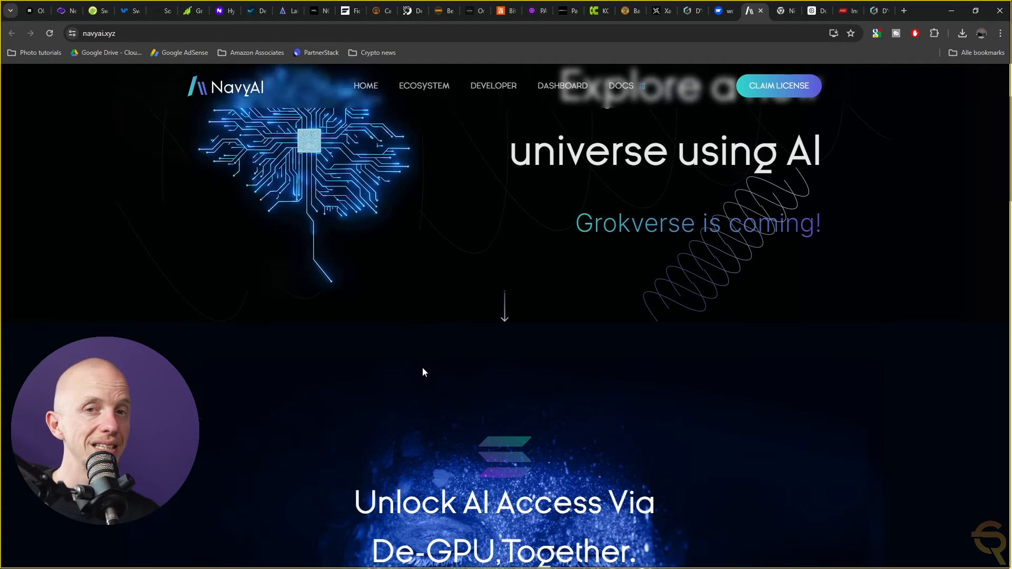
scroll(down, 3)
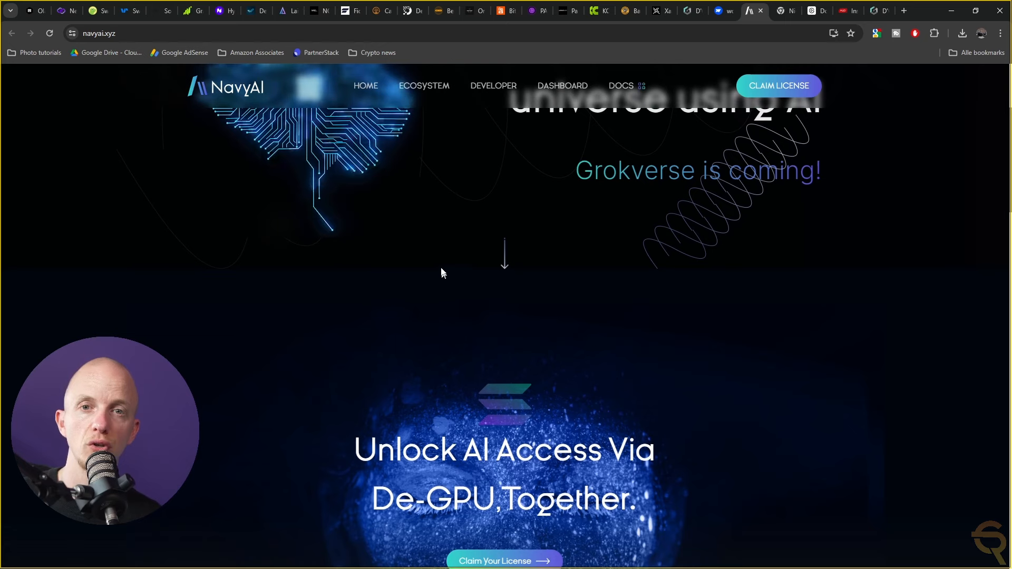
scroll(down, 3)
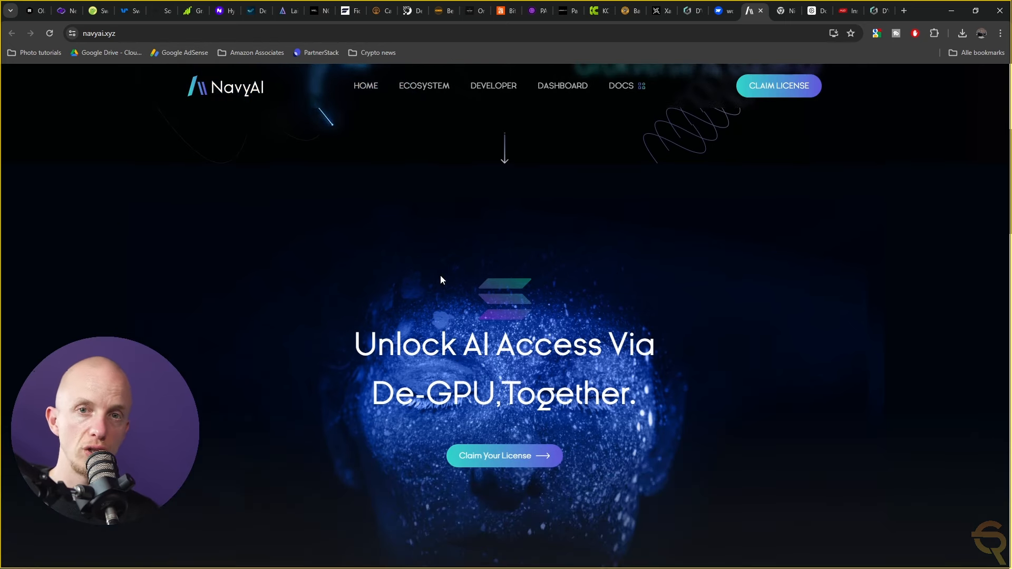
scroll(down, 3)
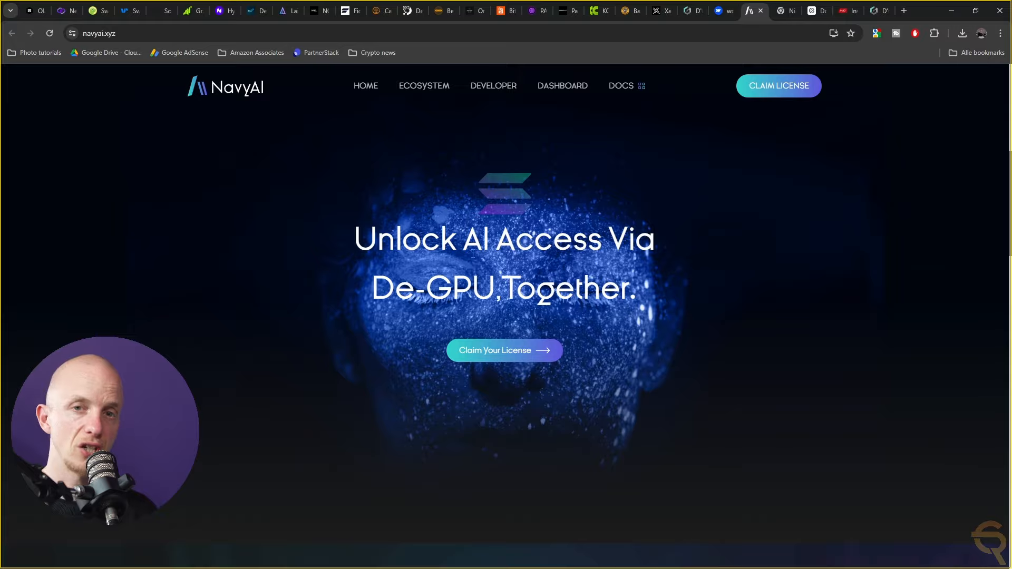
scroll(down, 3)
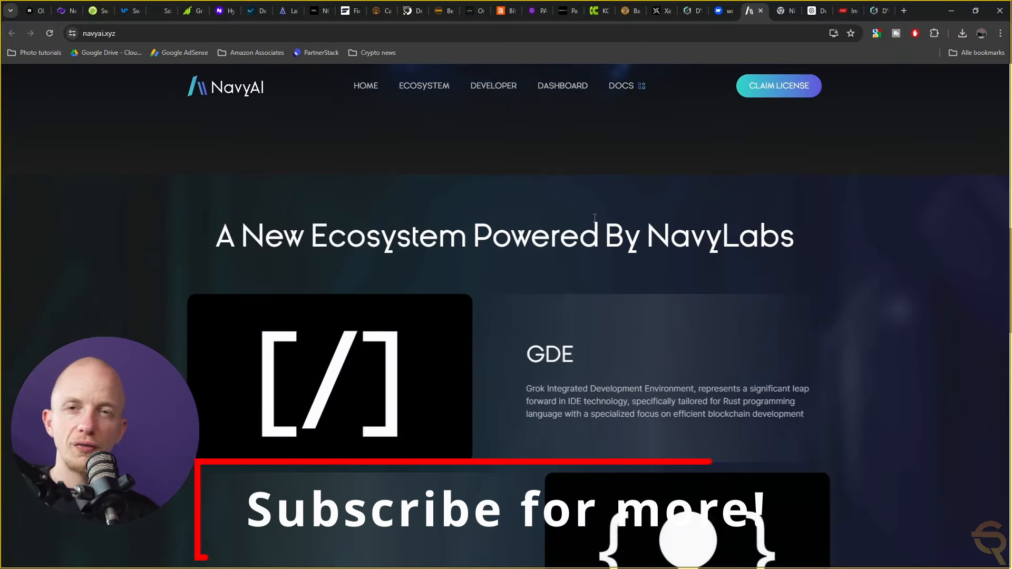
scroll(down, 3)
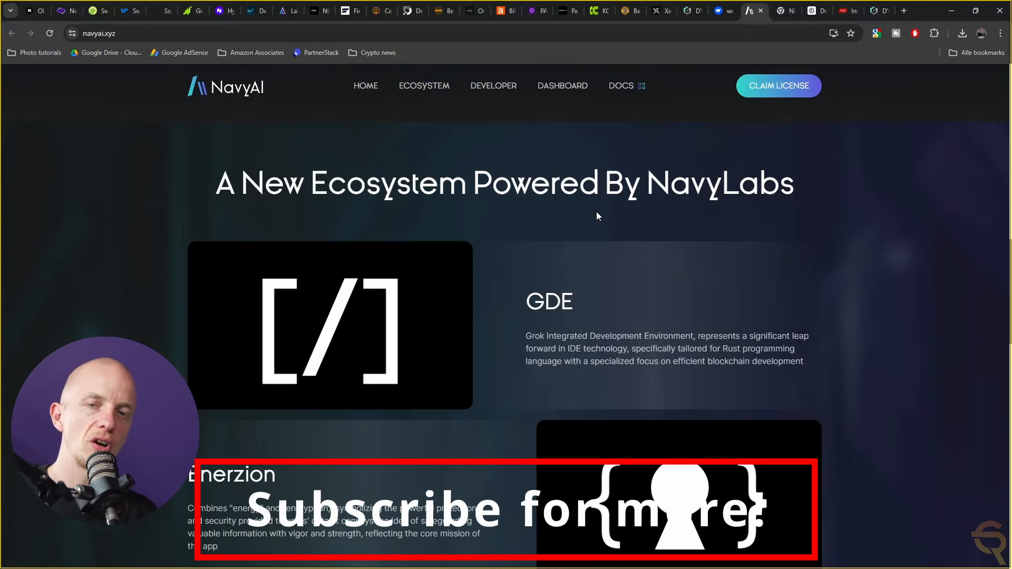
scroll(down, 3)
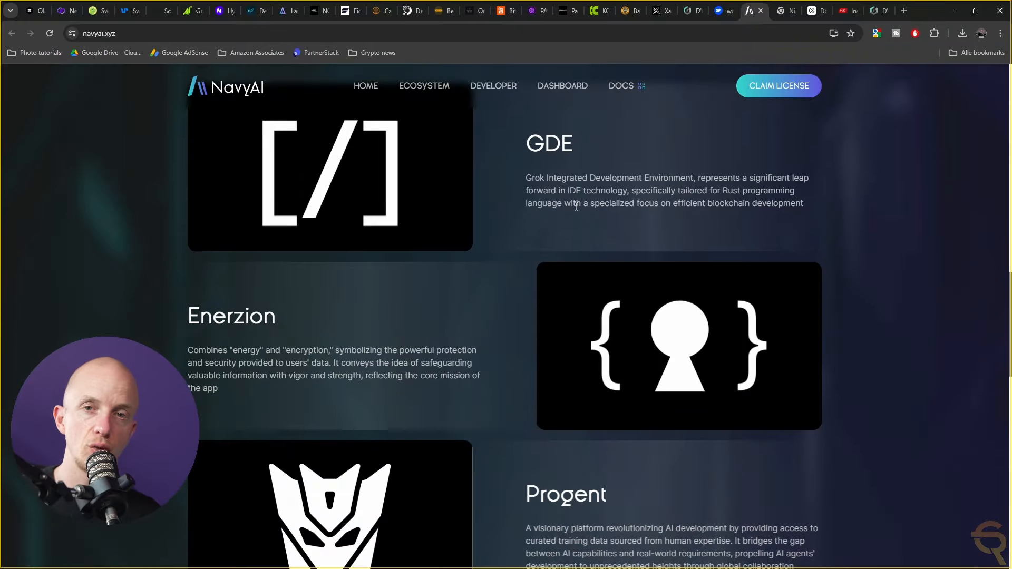